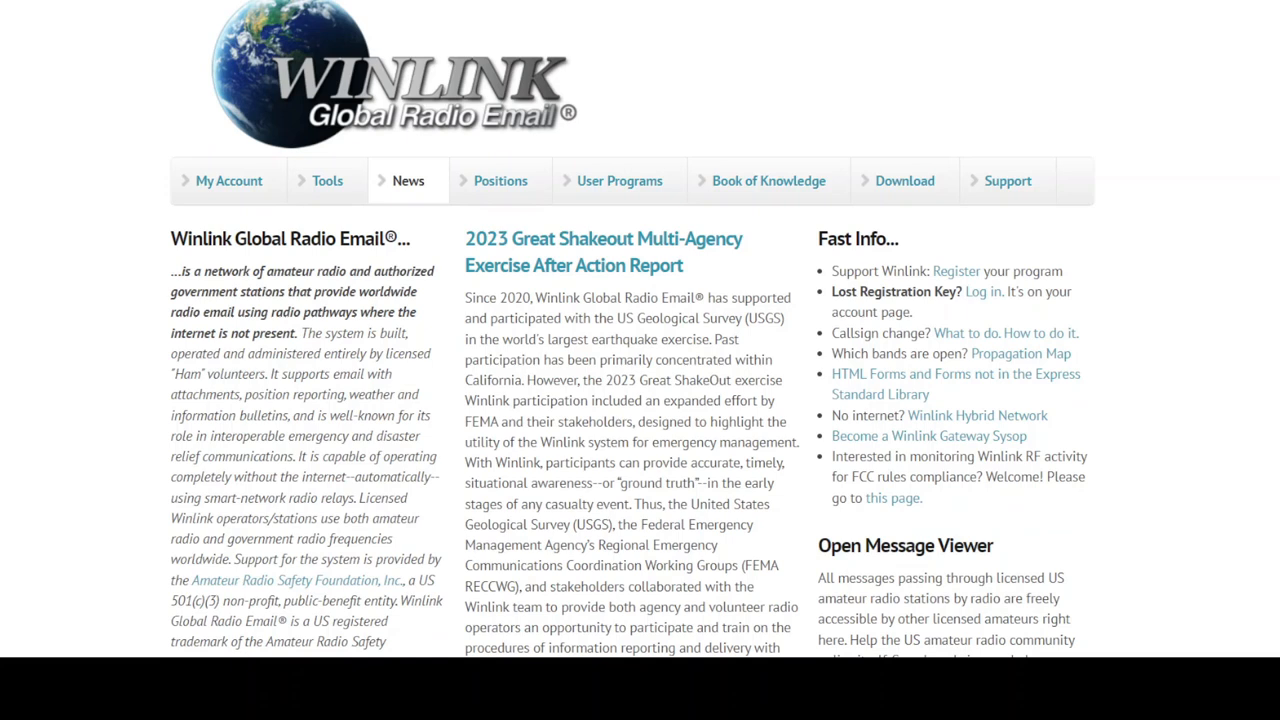
pyautogui.moveTo(900, 196)
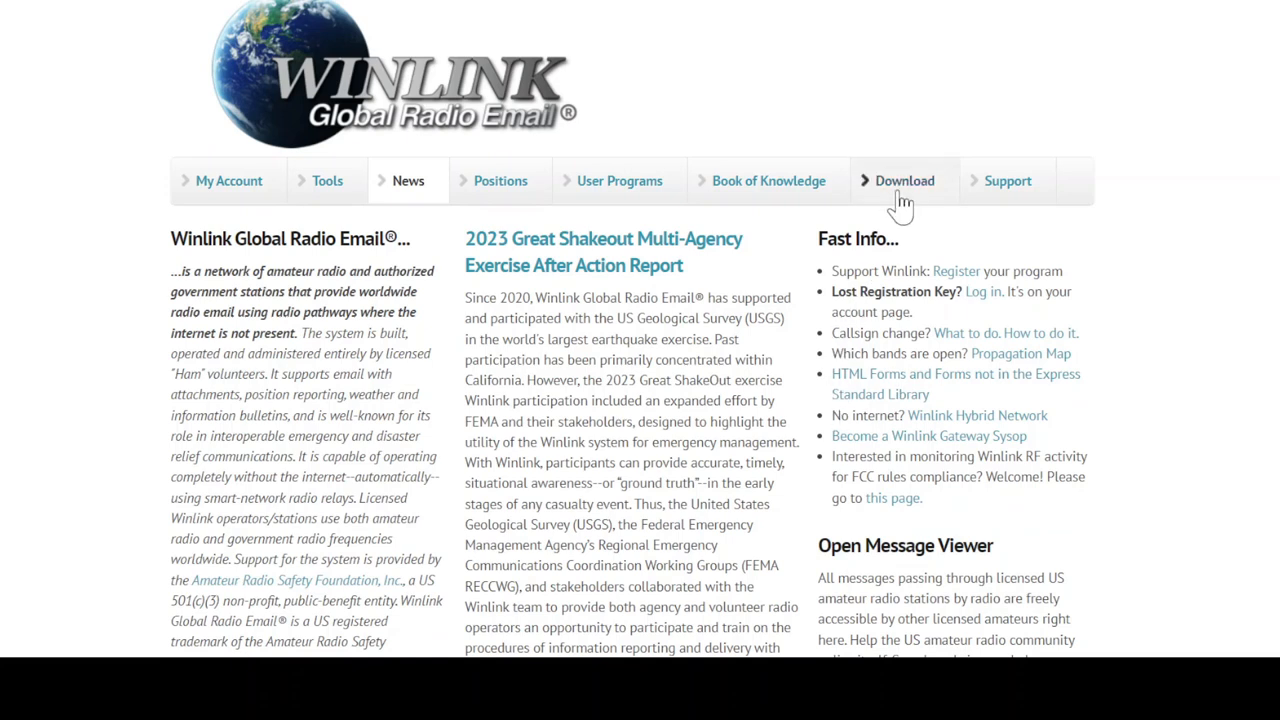
# Go to the Winlink Download area listing the VARA setup files
pyautogui.click(904, 180)
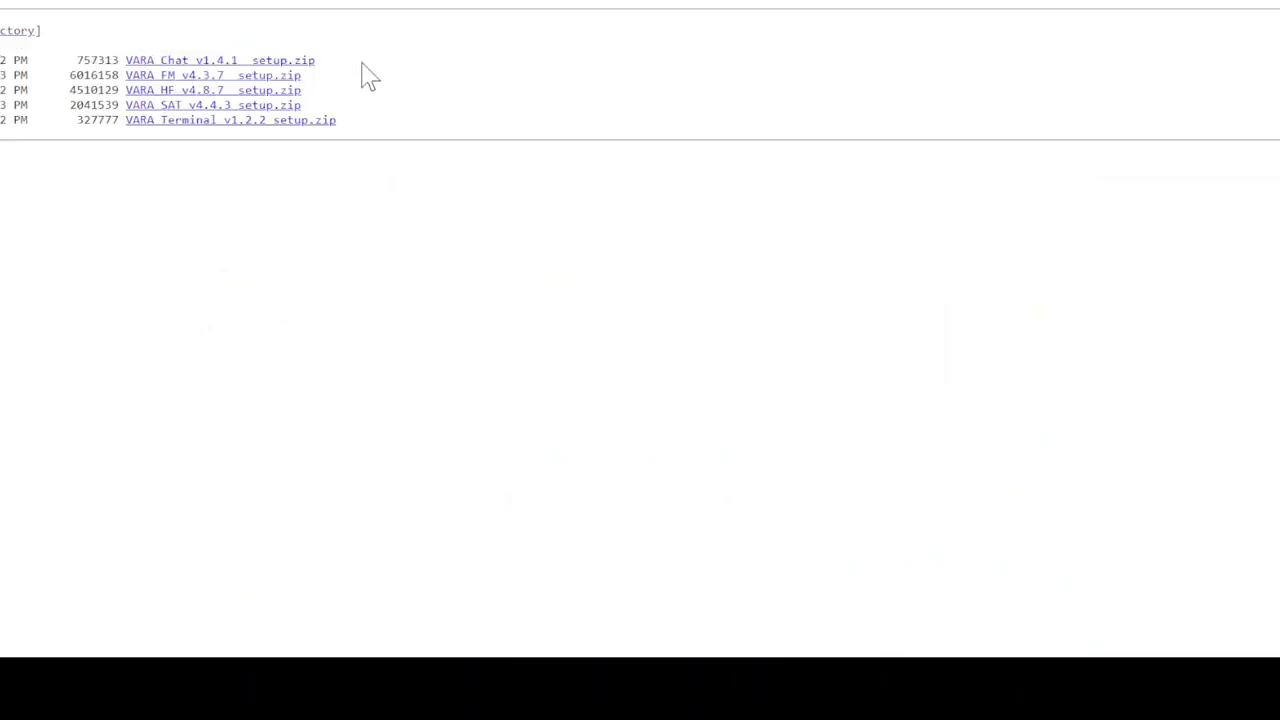
pyautogui.moveTo(350, 84)
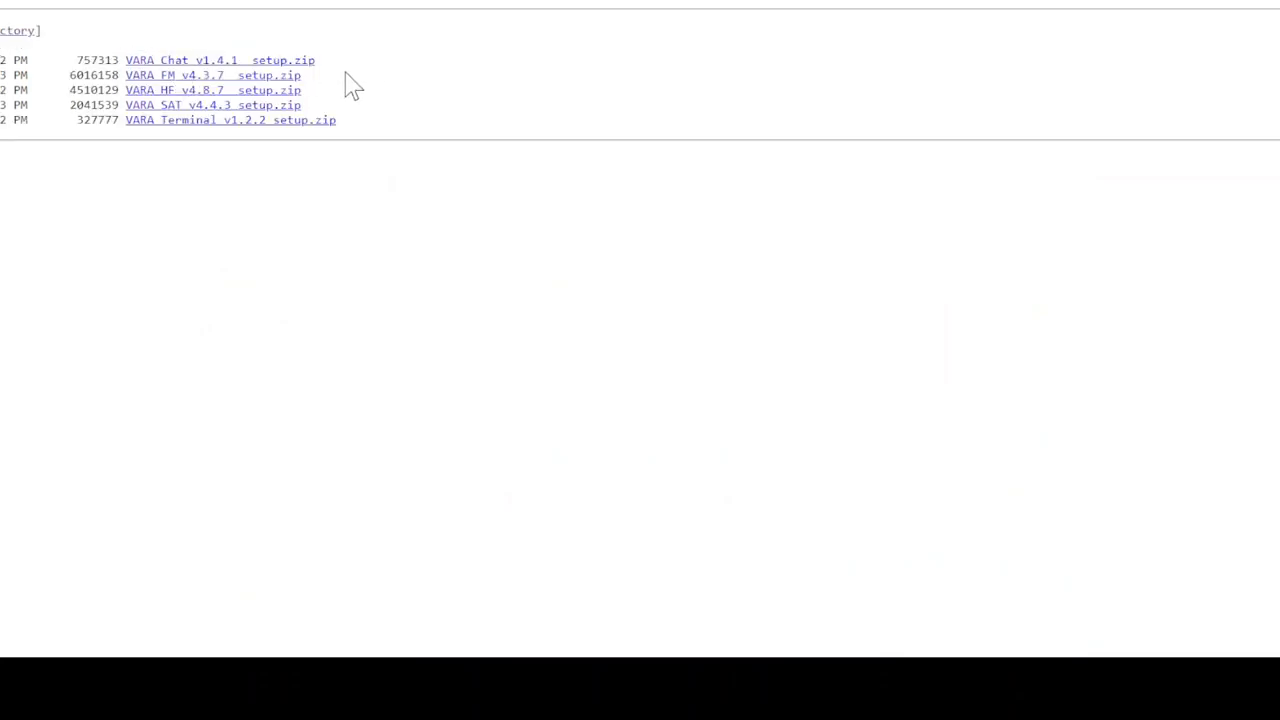
pyautogui.moveTo(230, 104)
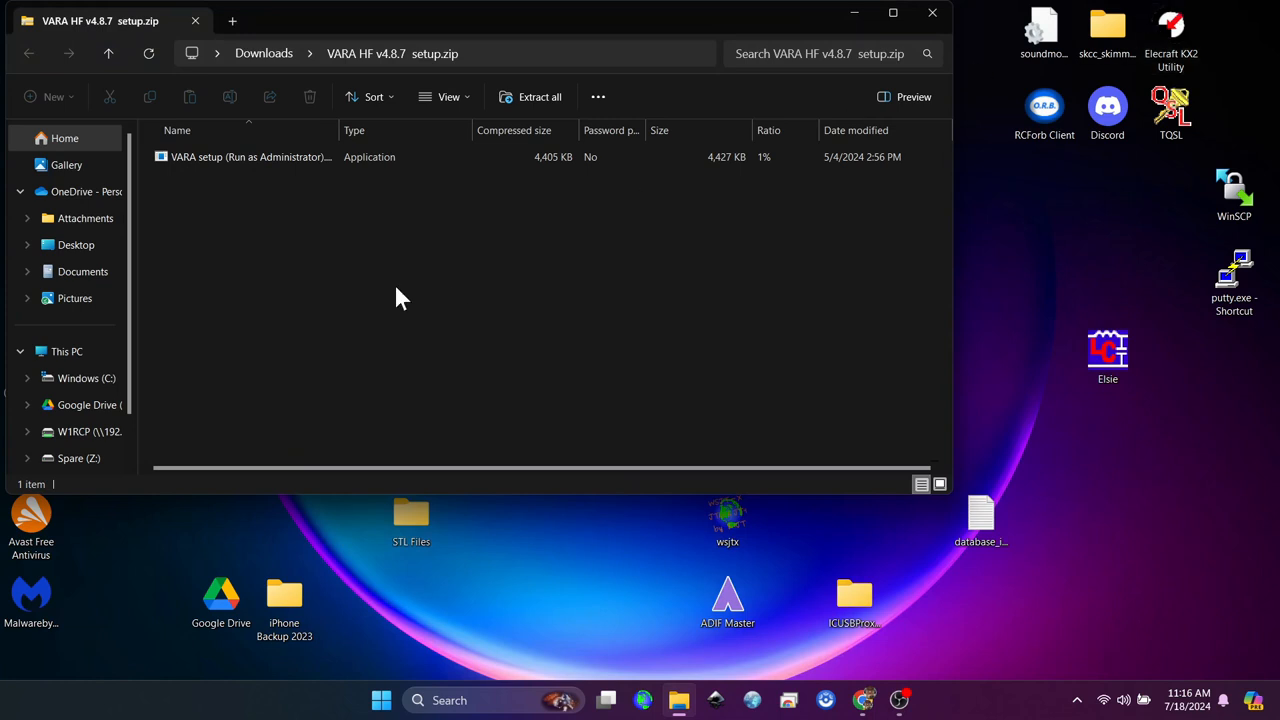
# Extract all files from the VARA HF v4.8.7 setup zip into the suggested Downloads folder
pyautogui.click(250, 156)
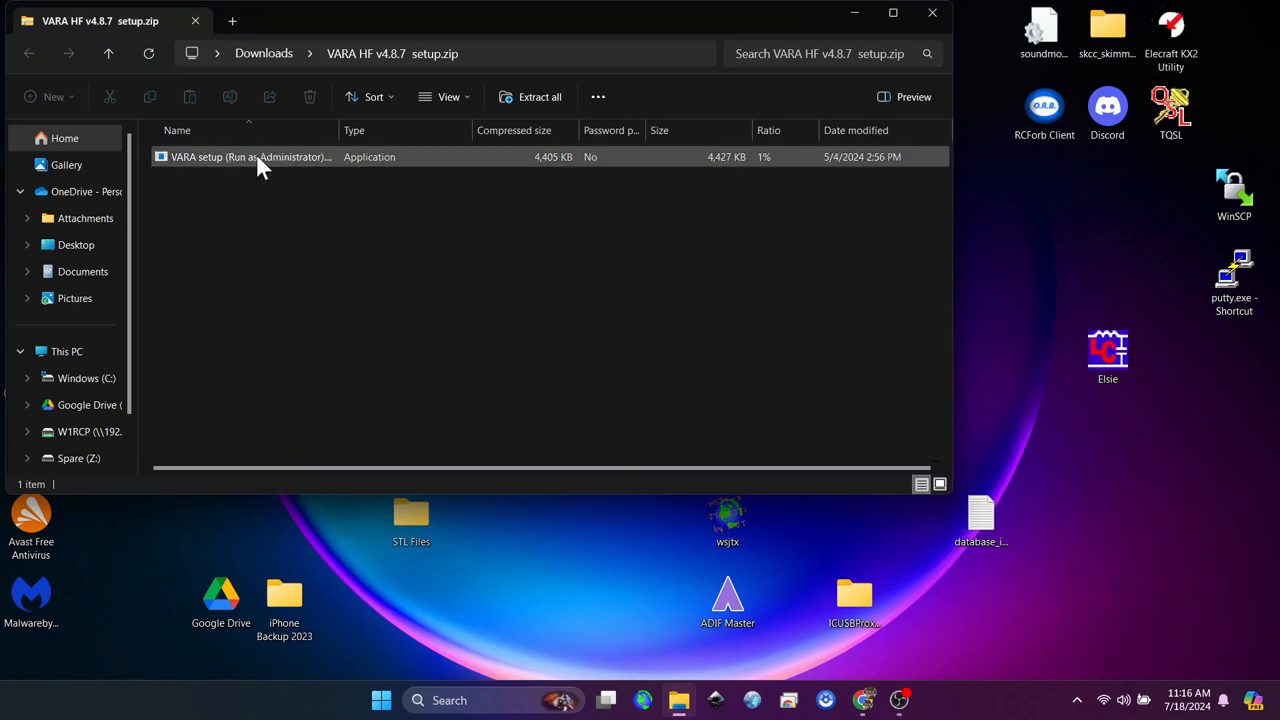
pyautogui.click(250, 156)
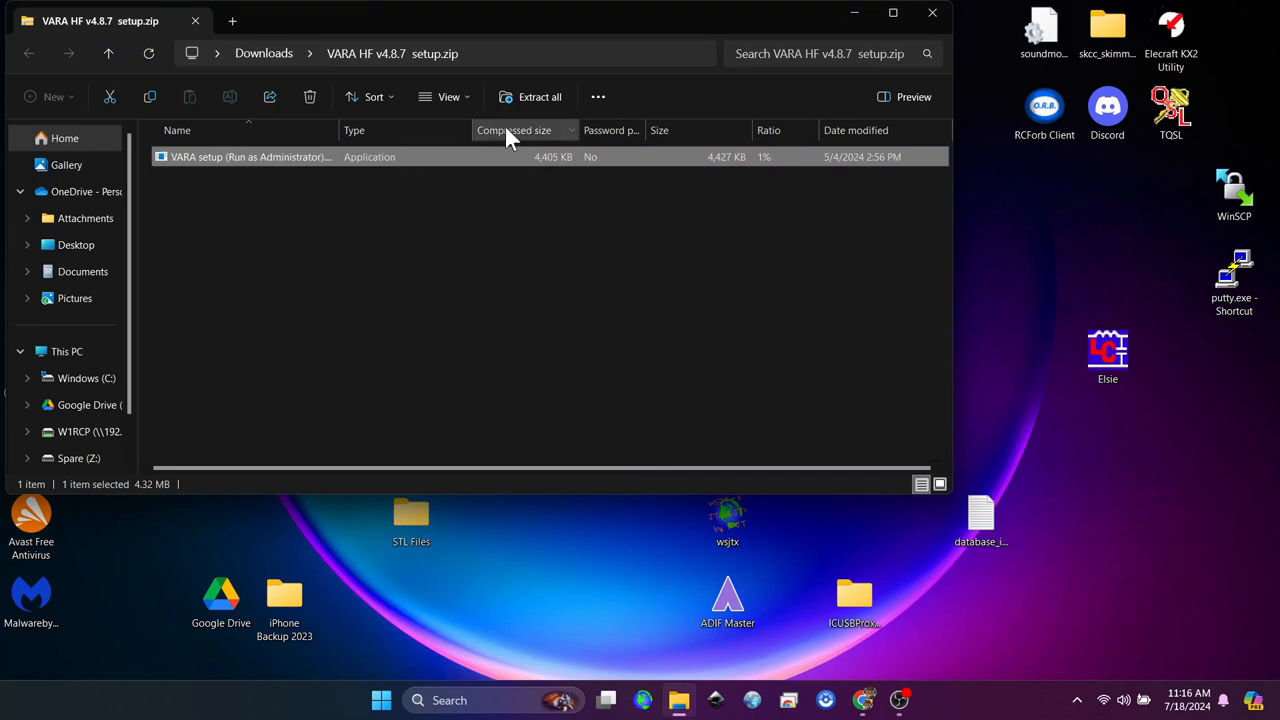
pyautogui.moveTo(530, 96)
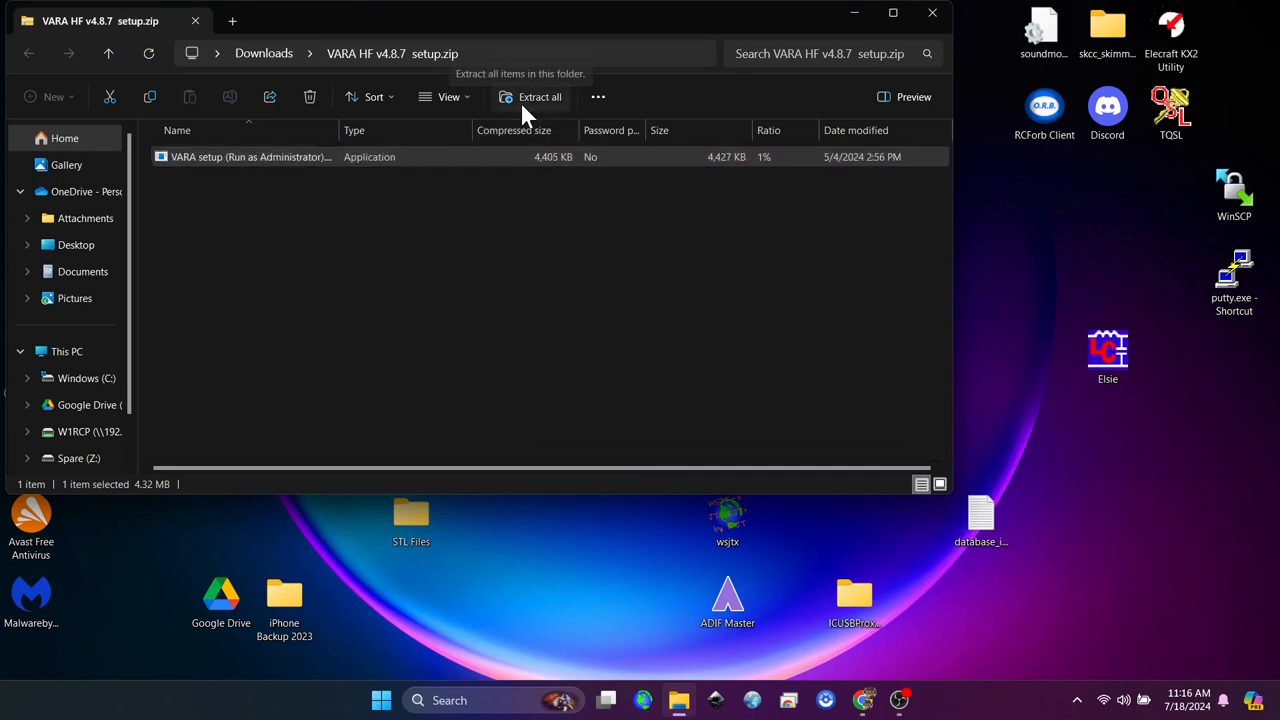
pyautogui.click(540, 96)
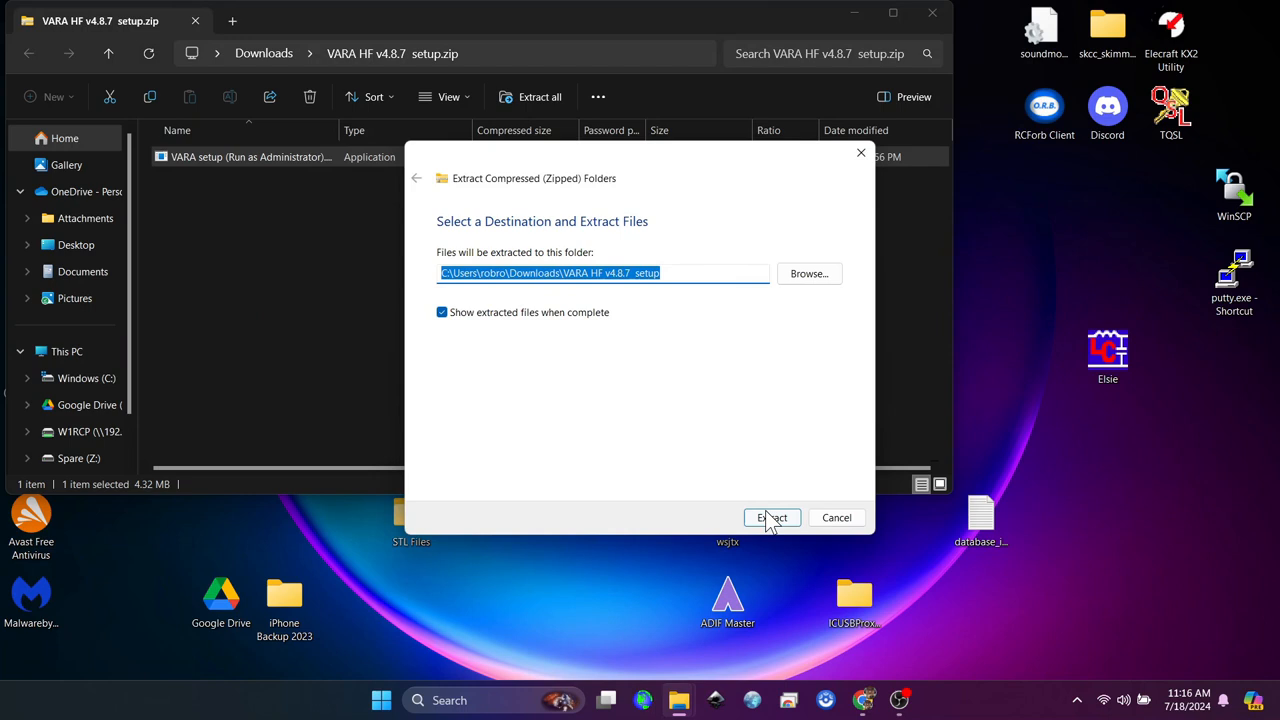
pyautogui.click(772, 516)
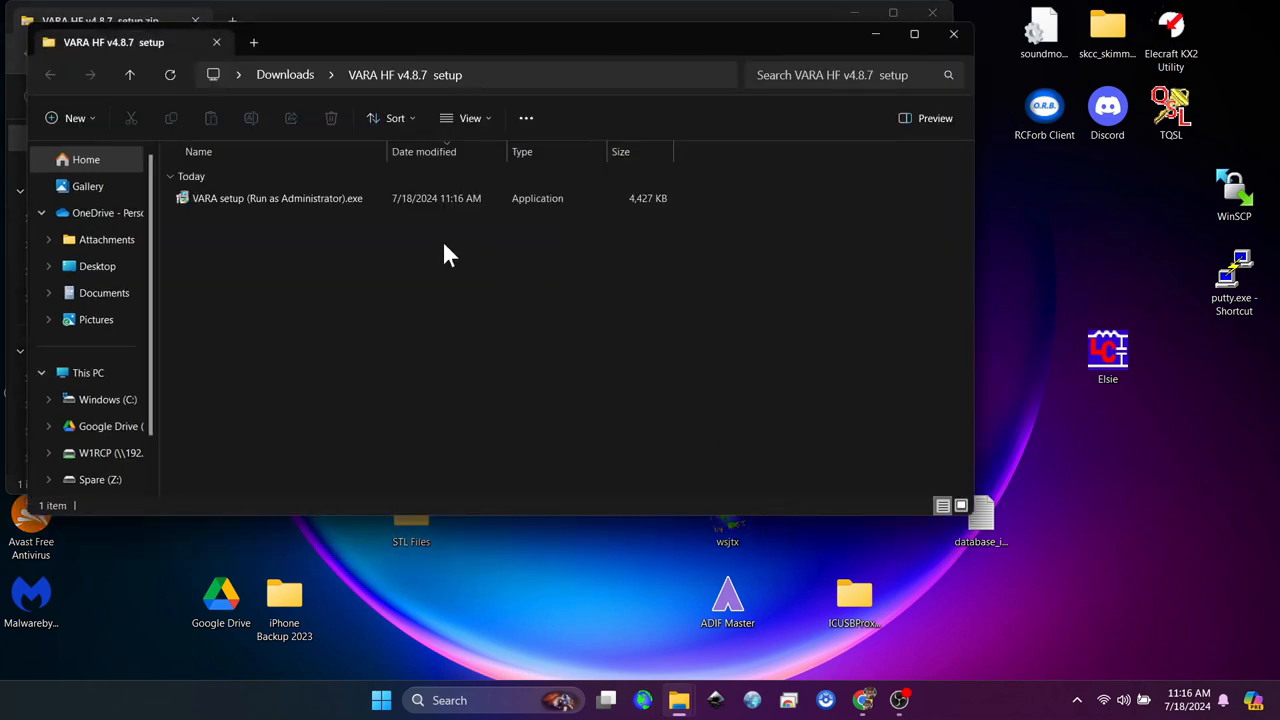
pyautogui.click(276, 198)
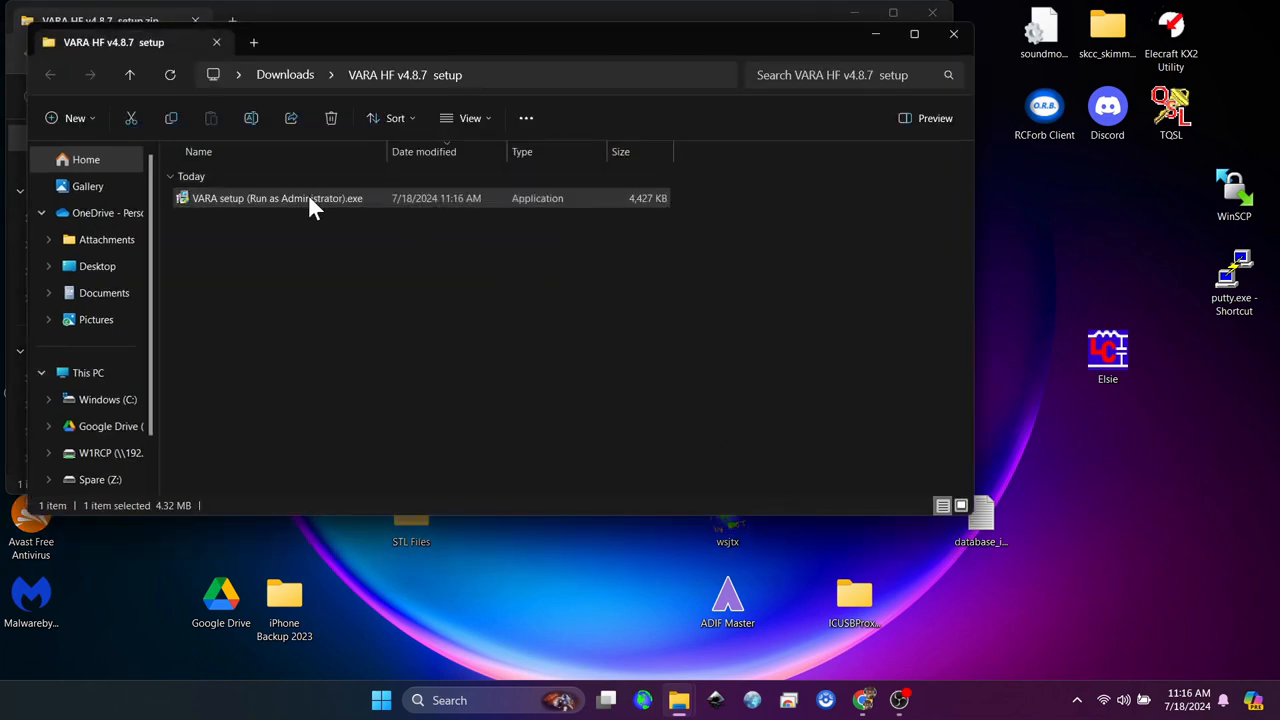
pyautogui.rightClick(276, 198)
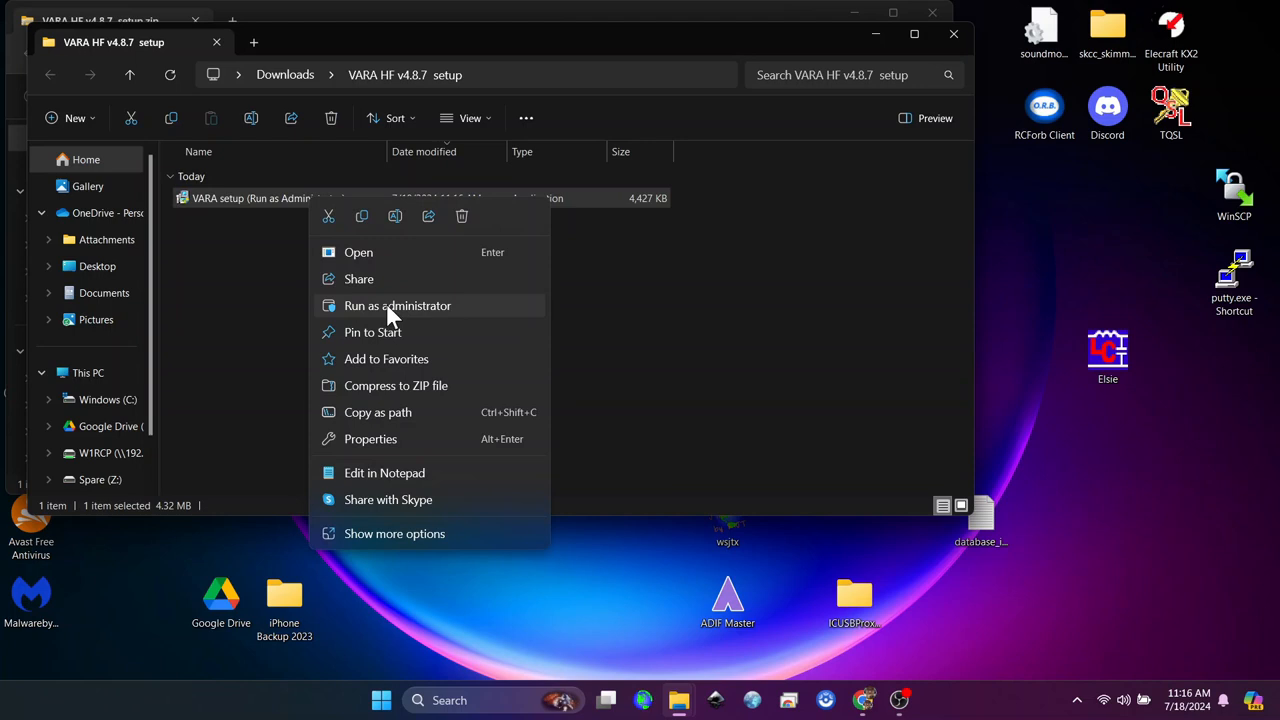
pyautogui.click(396, 304)
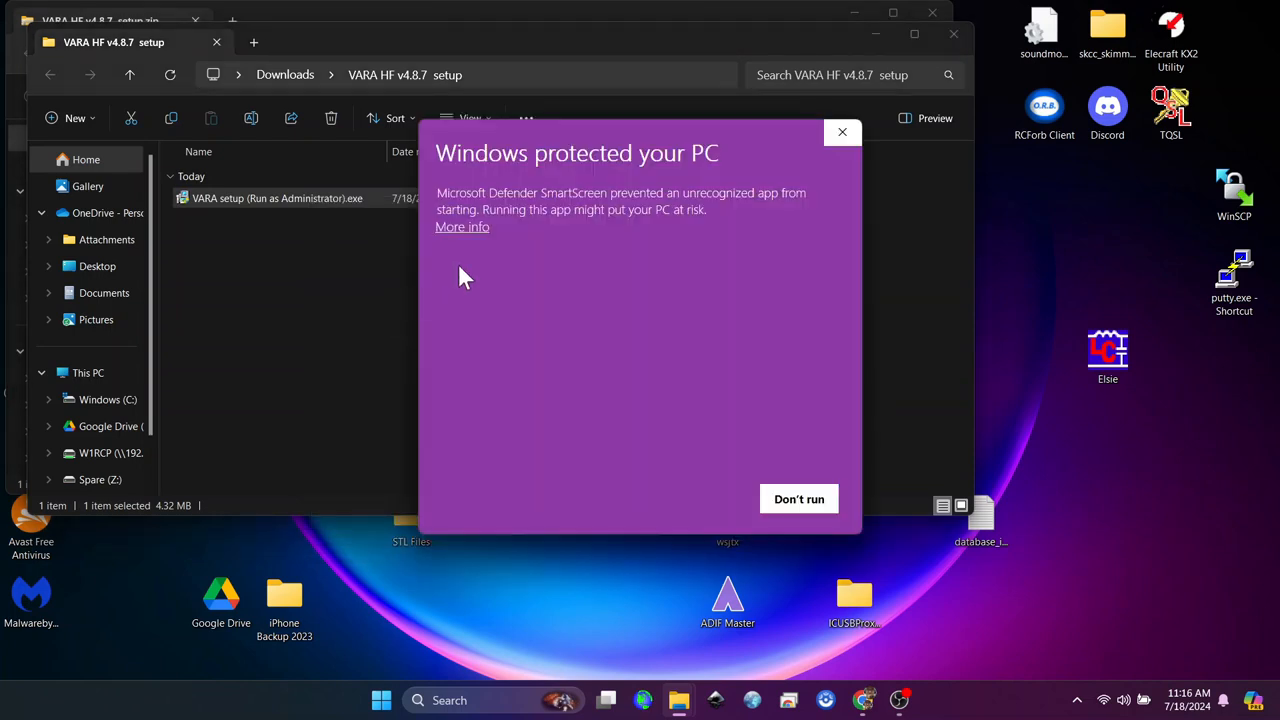
pyautogui.moveTo(556, 236)
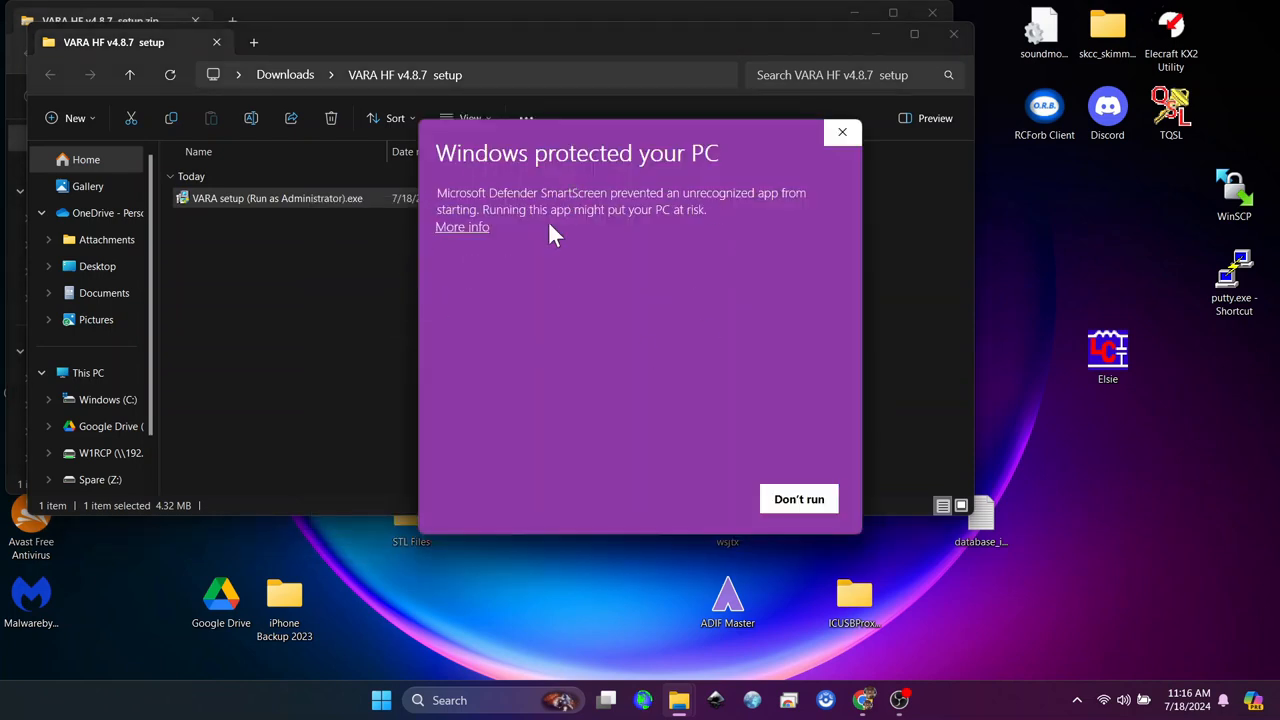
pyautogui.click(462, 228)
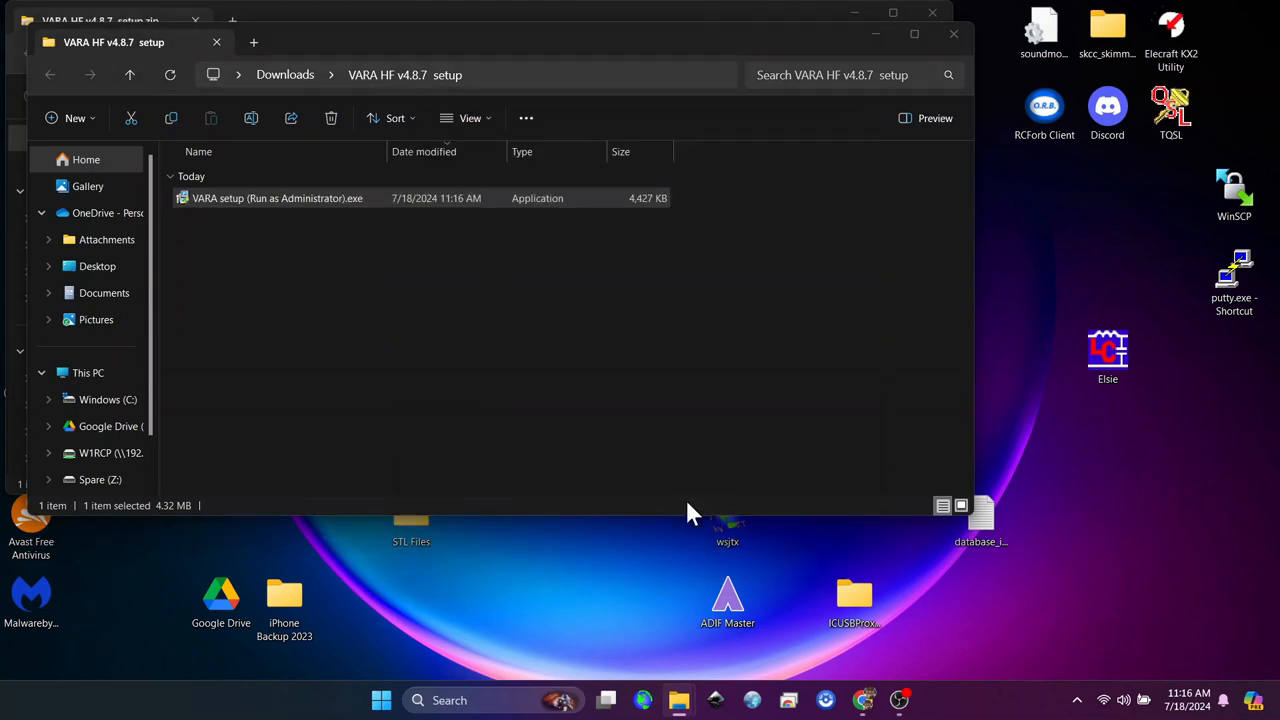
pyautogui.moveTo(584, 504)
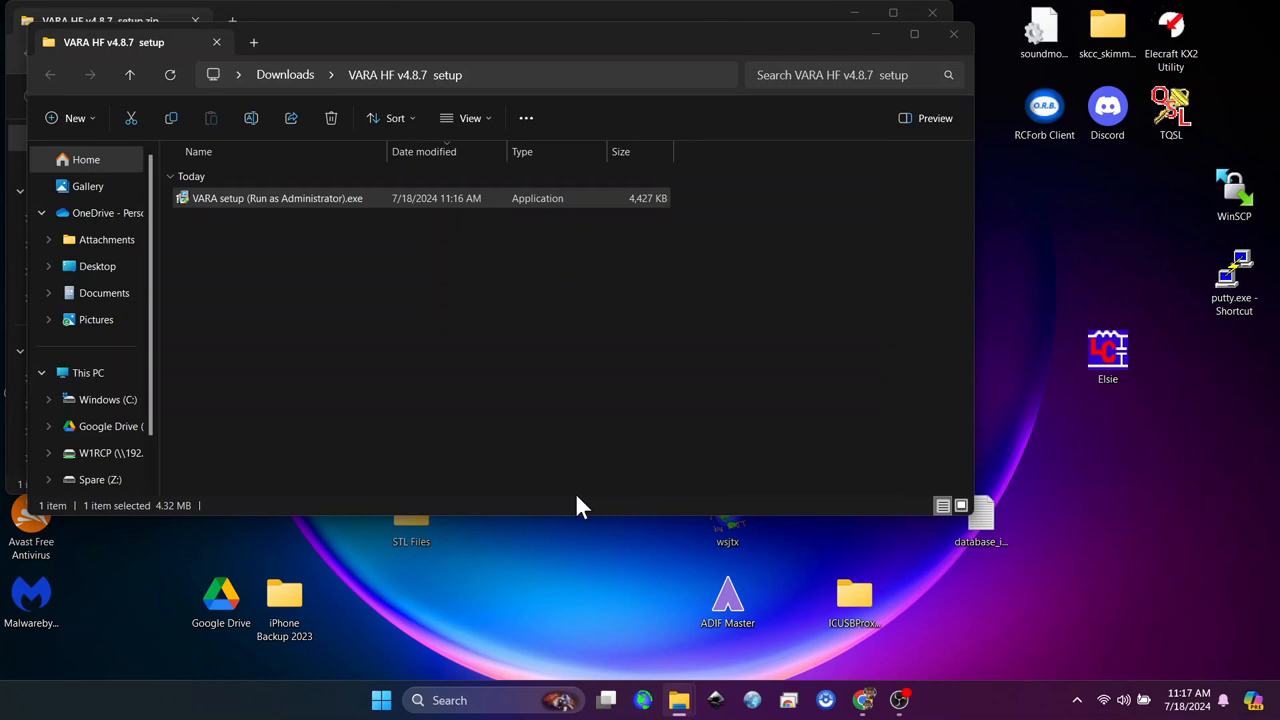
# Run VARA Setup, accept the license agreement and keep the default install folder
pyautogui.doubleClick(276, 198)
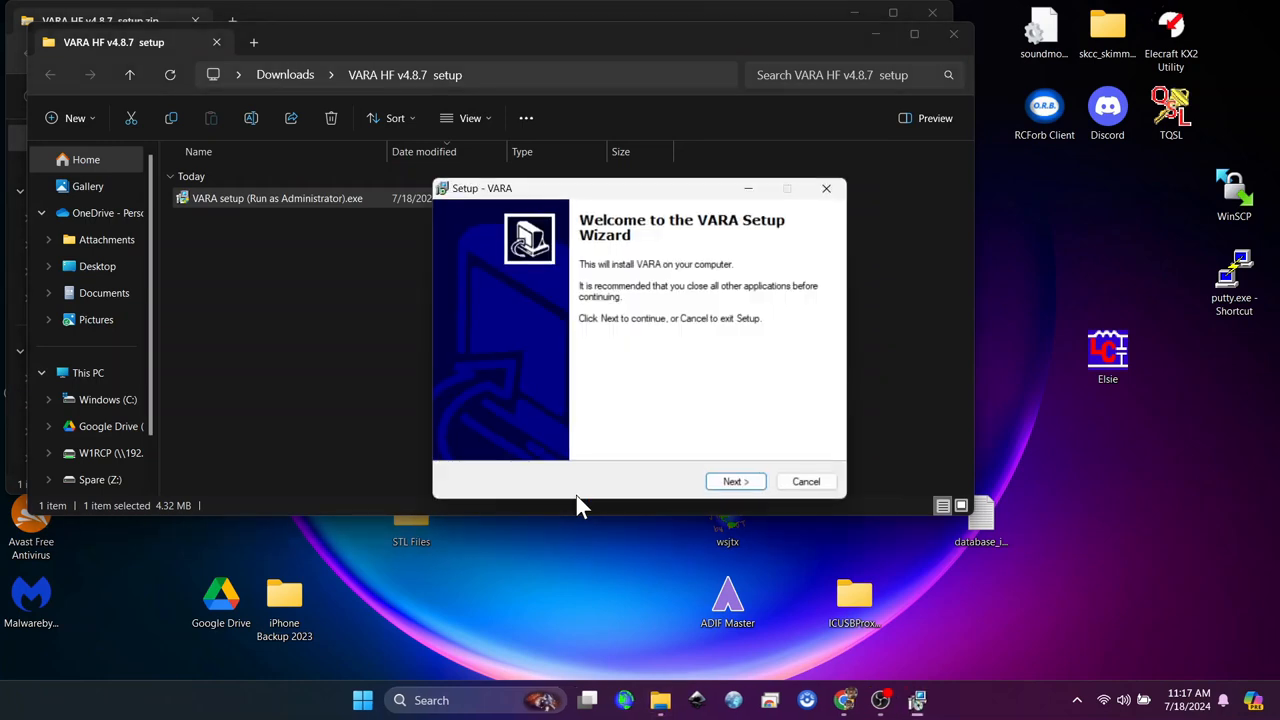
pyautogui.click(736, 480)
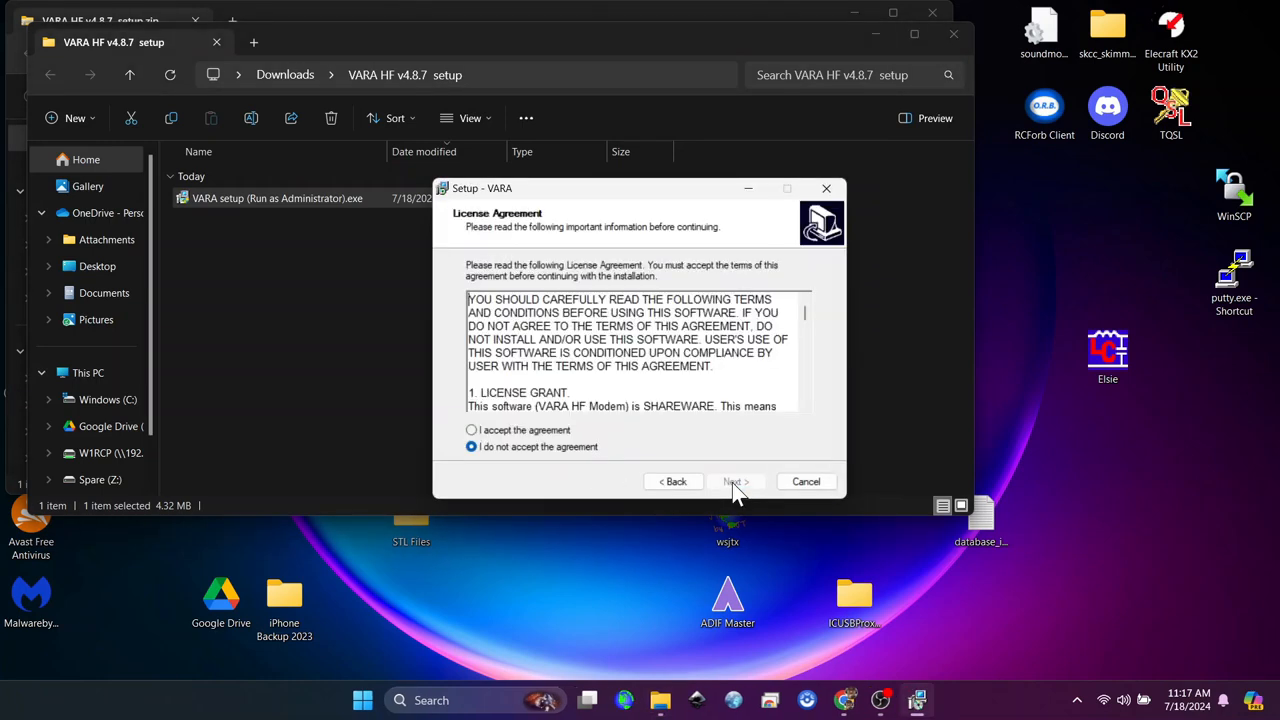
pyautogui.click(472, 430)
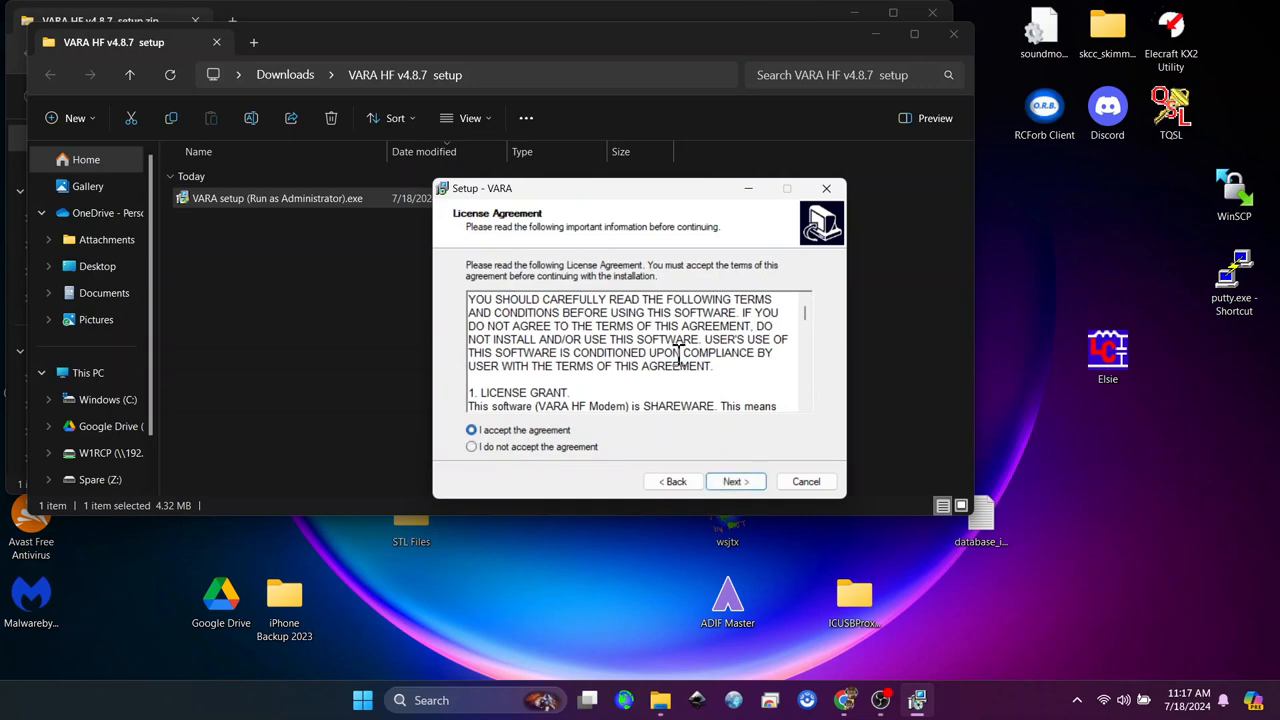
pyautogui.scroll(-3)
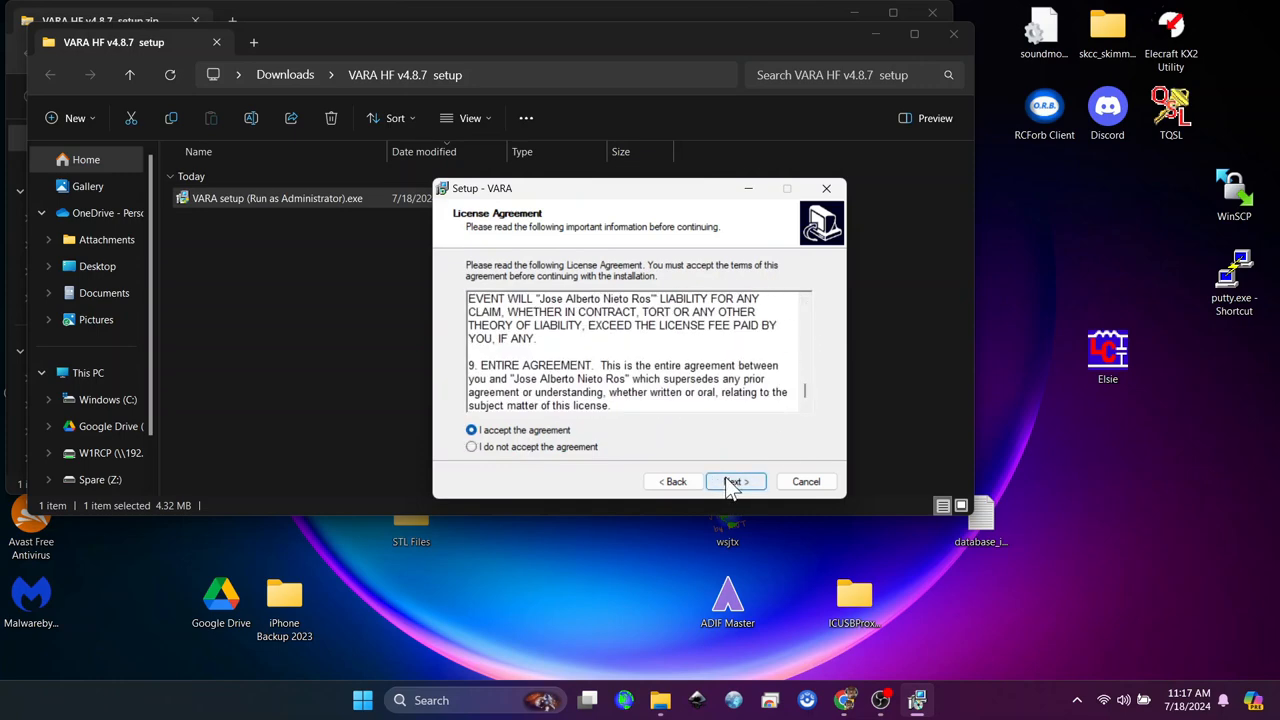
pyautogui.click(736, 480)
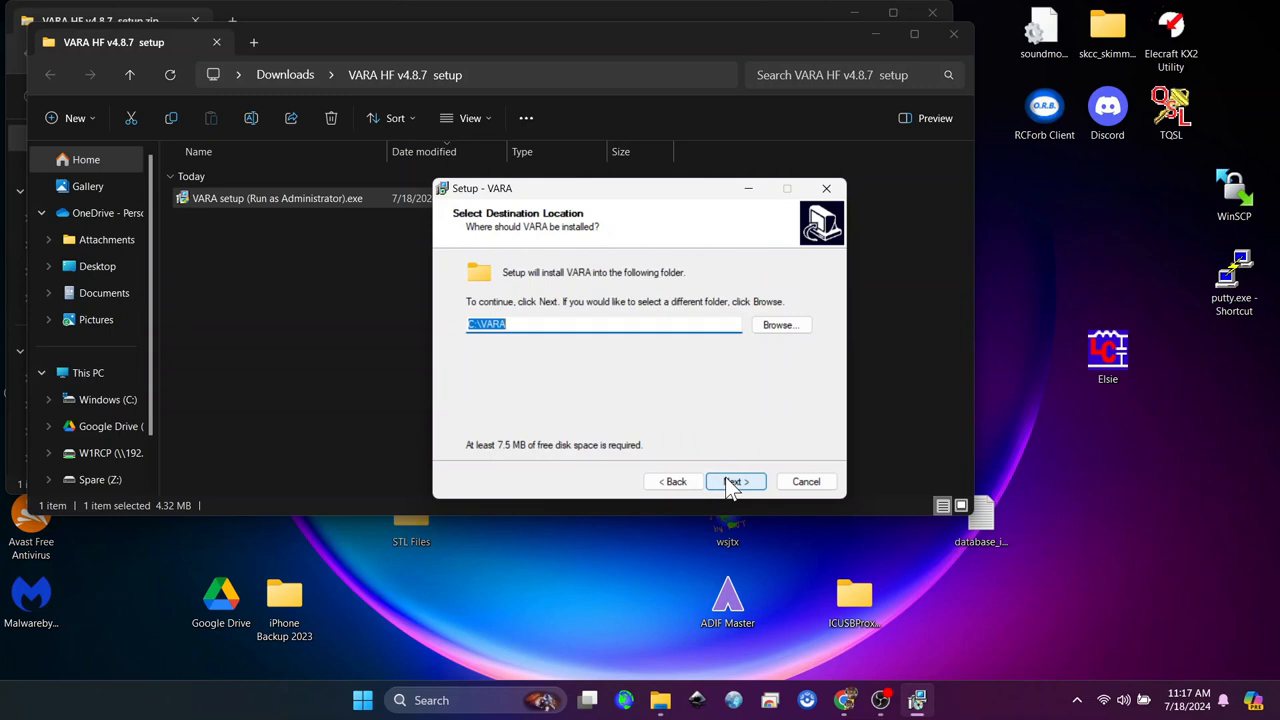
pyautogui.click(736, 480)
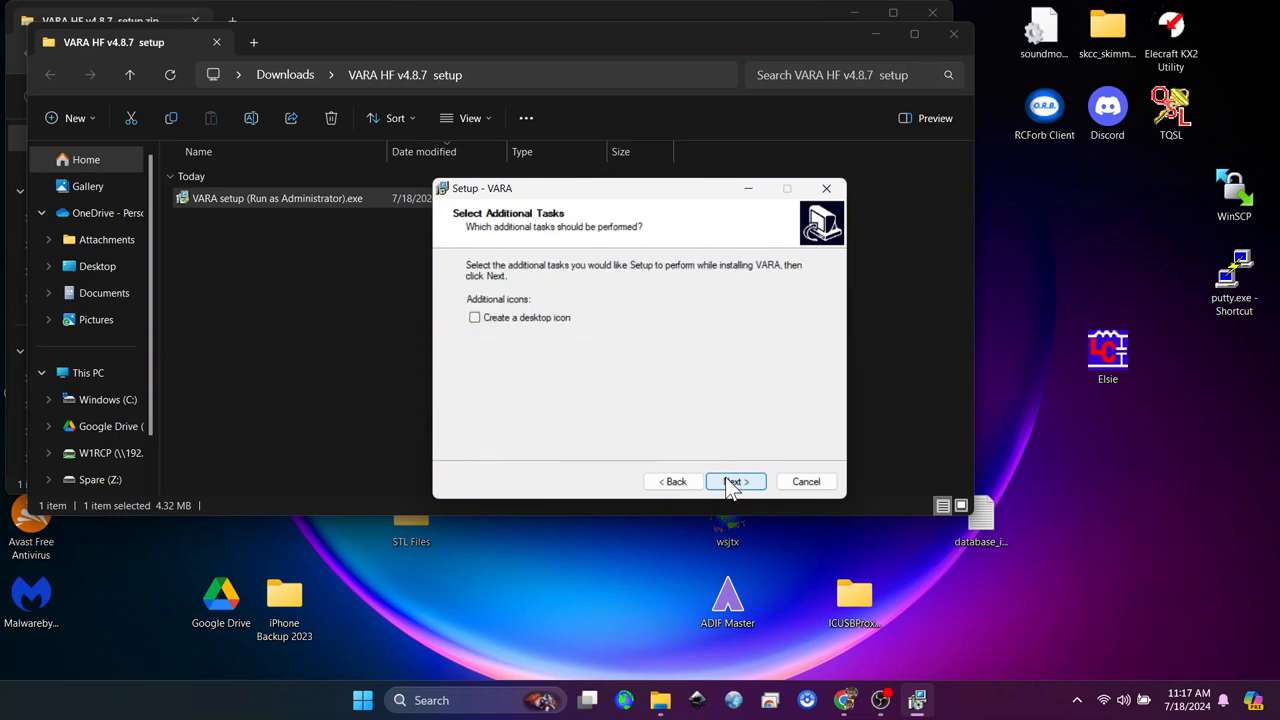
# Install VARA with a desktop icon and finish setup with VARA launching
pyautogui.click(476, 316)
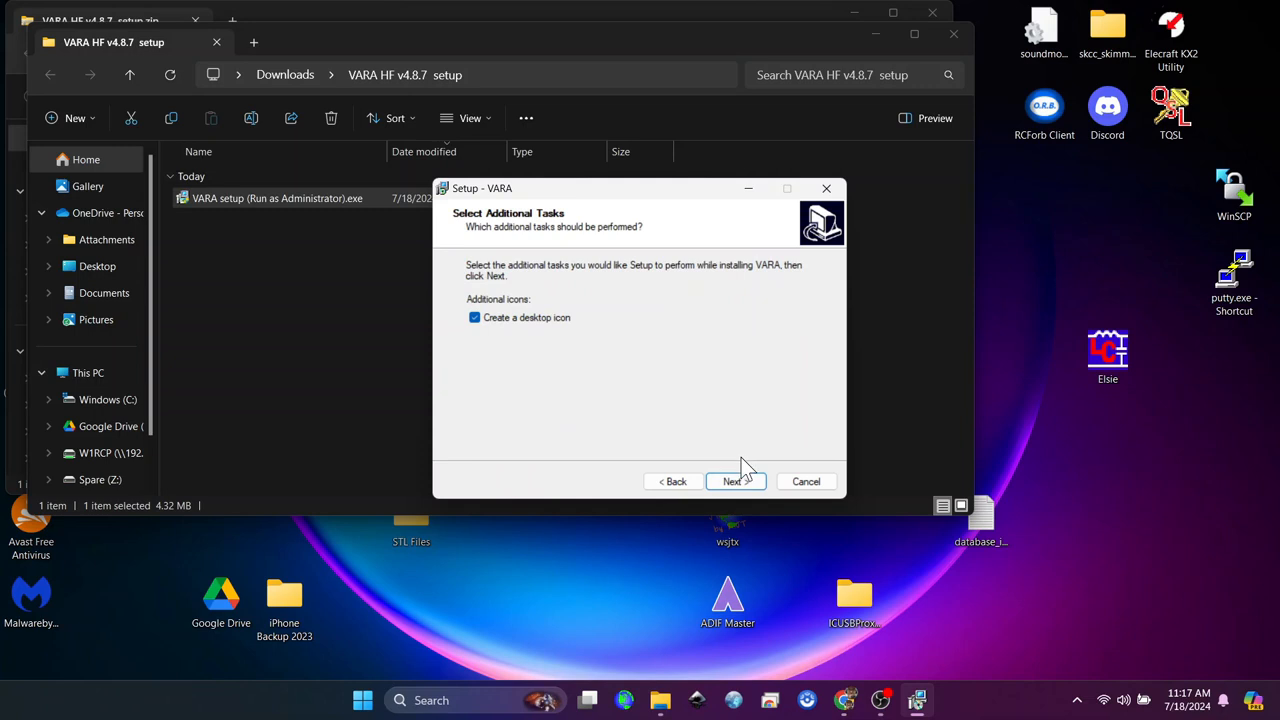
pyautogui.click(732, 480)
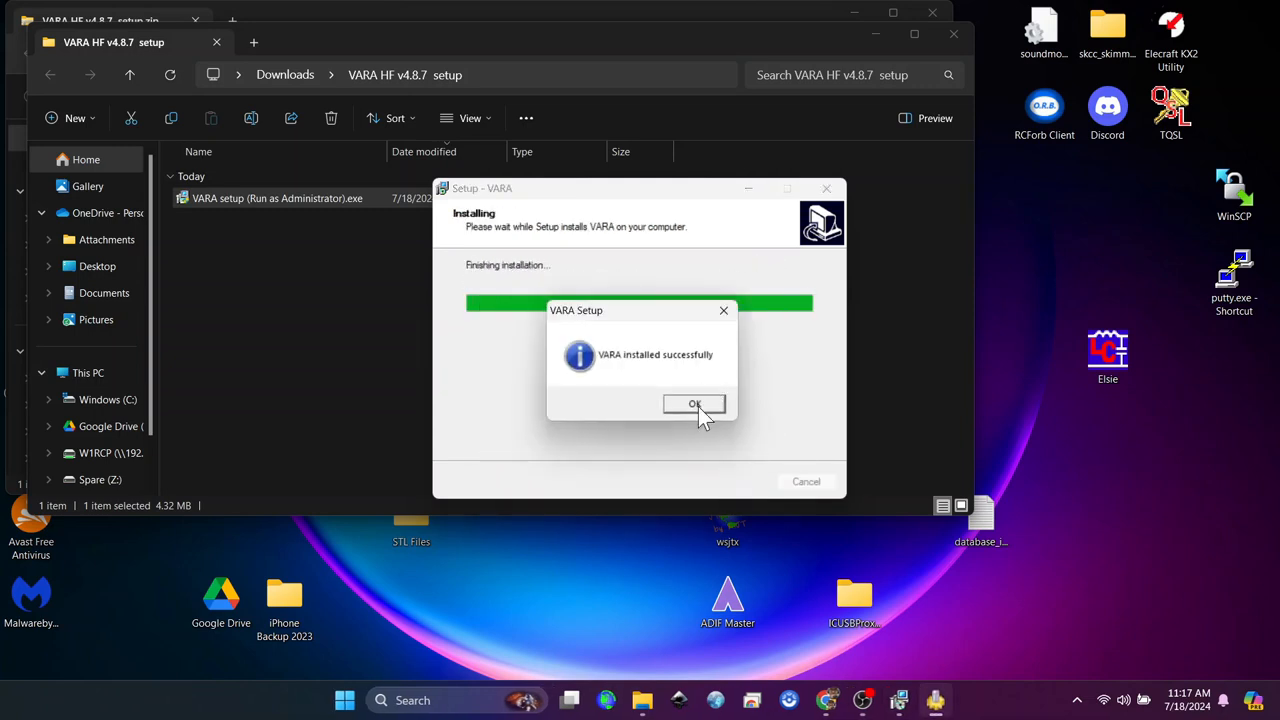
pyautogui.click(694, 404)
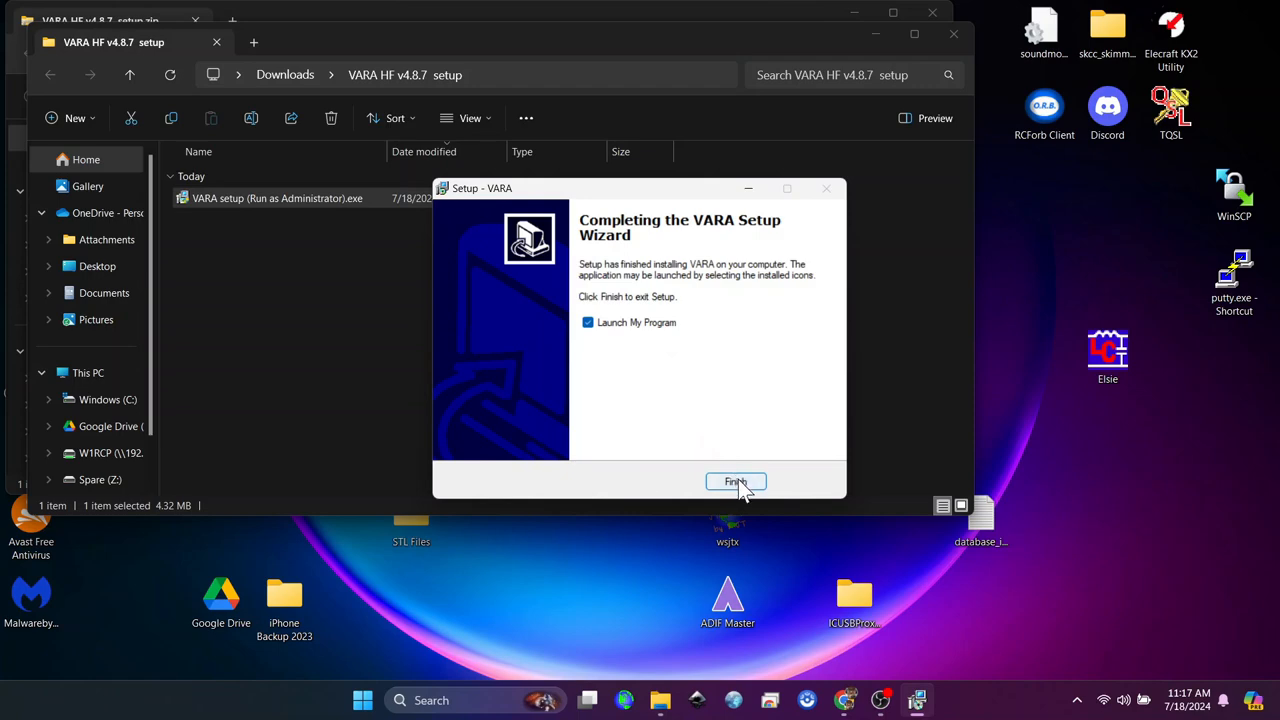
pyautogui.click(736, 482)
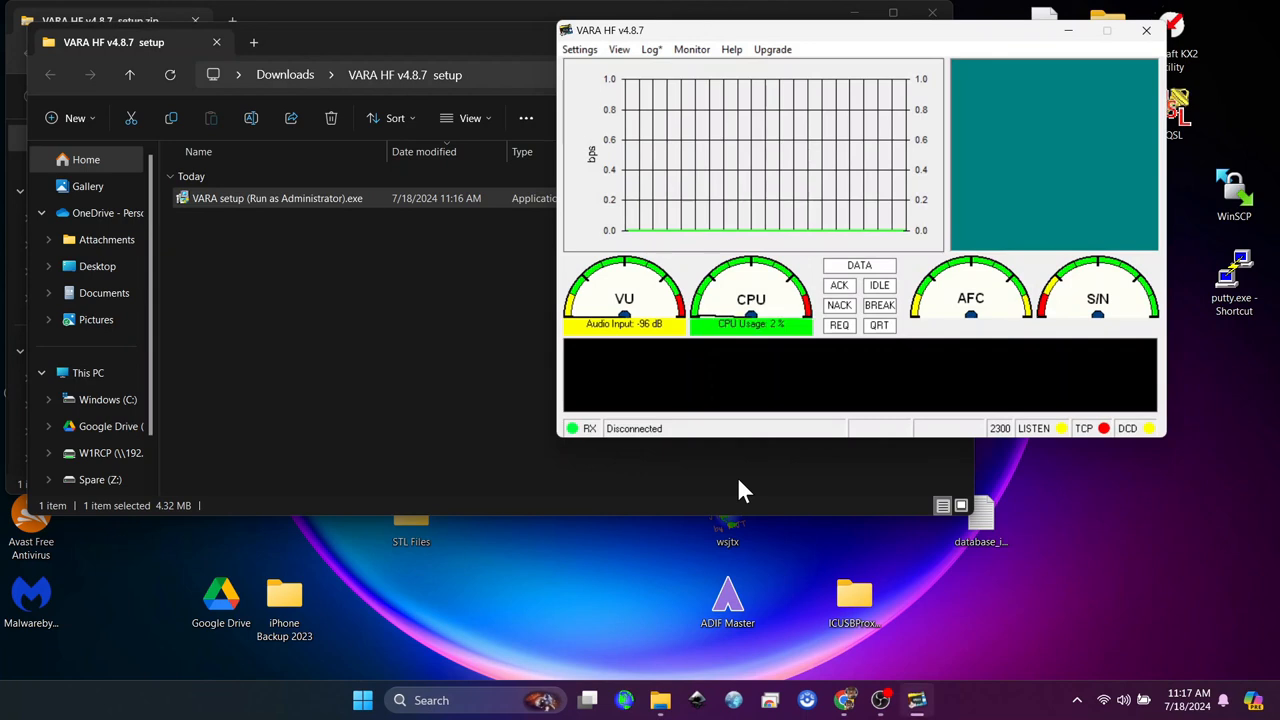
pyautogui.moveTo(930, 218)
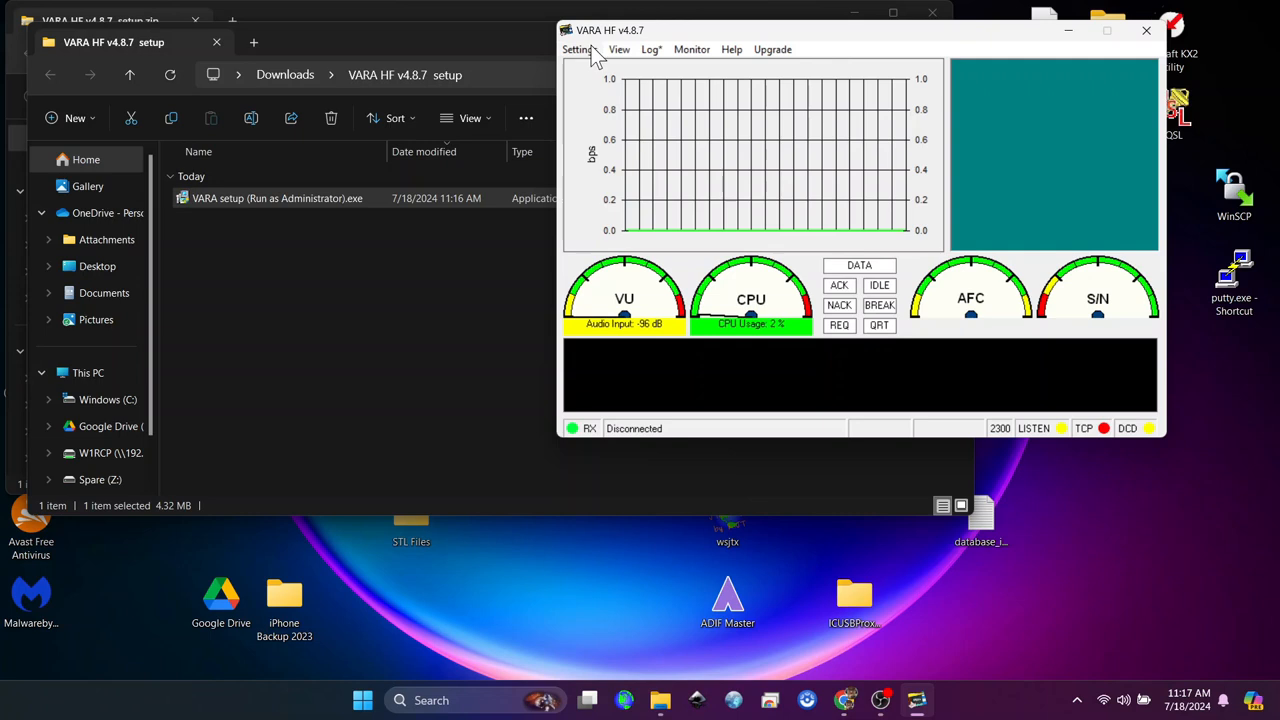
pyautogui.click(580, 48)
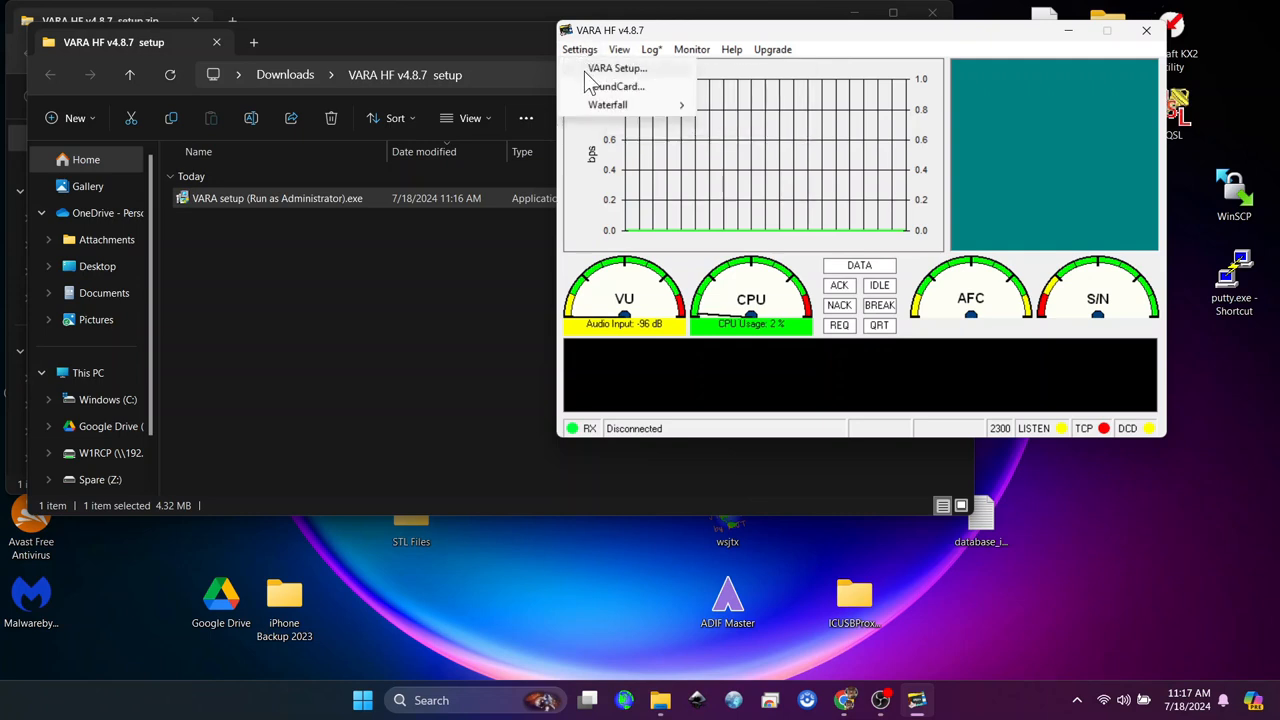
pyautogui.moveTo(614, 86)
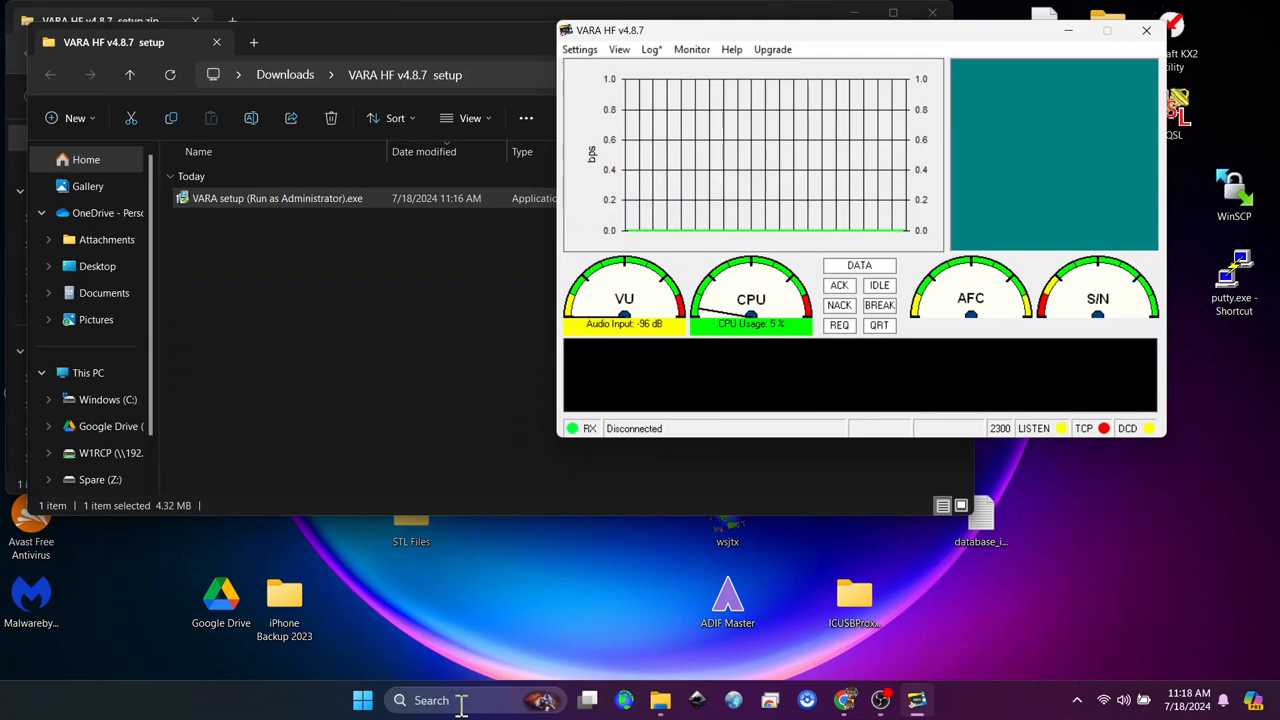
# In Device Manager, expand Ports and identify the CH342 USB serial ports COM6 and COM8
pyautogui.write('Device Manager')
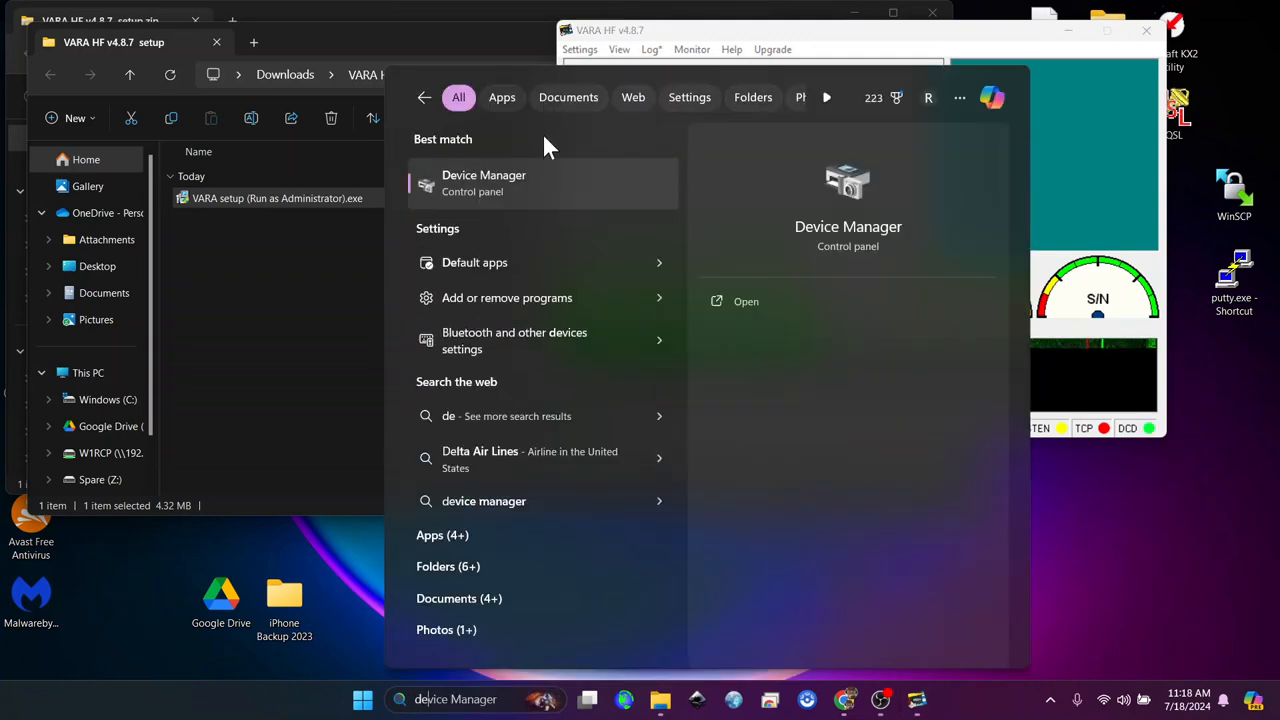
pyautogui.click(484, 184)
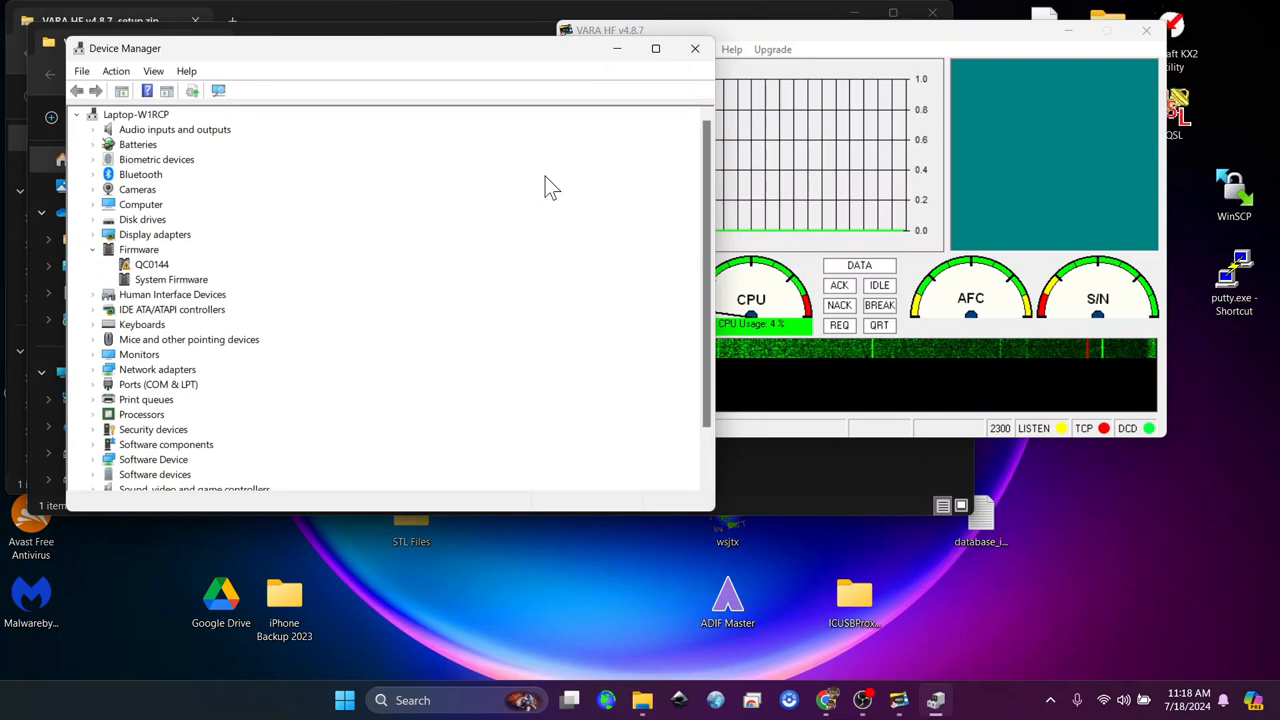
pyautogui.click(94, 384)
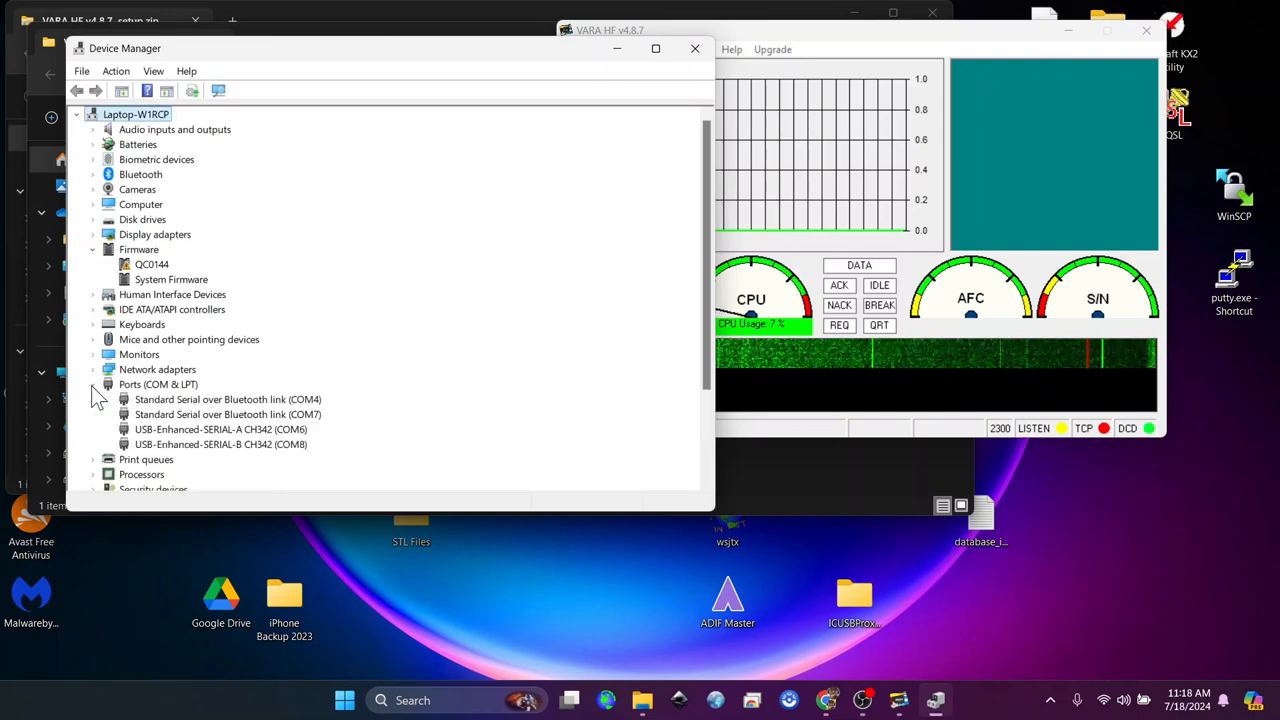
pyautogui.click(220, 428)
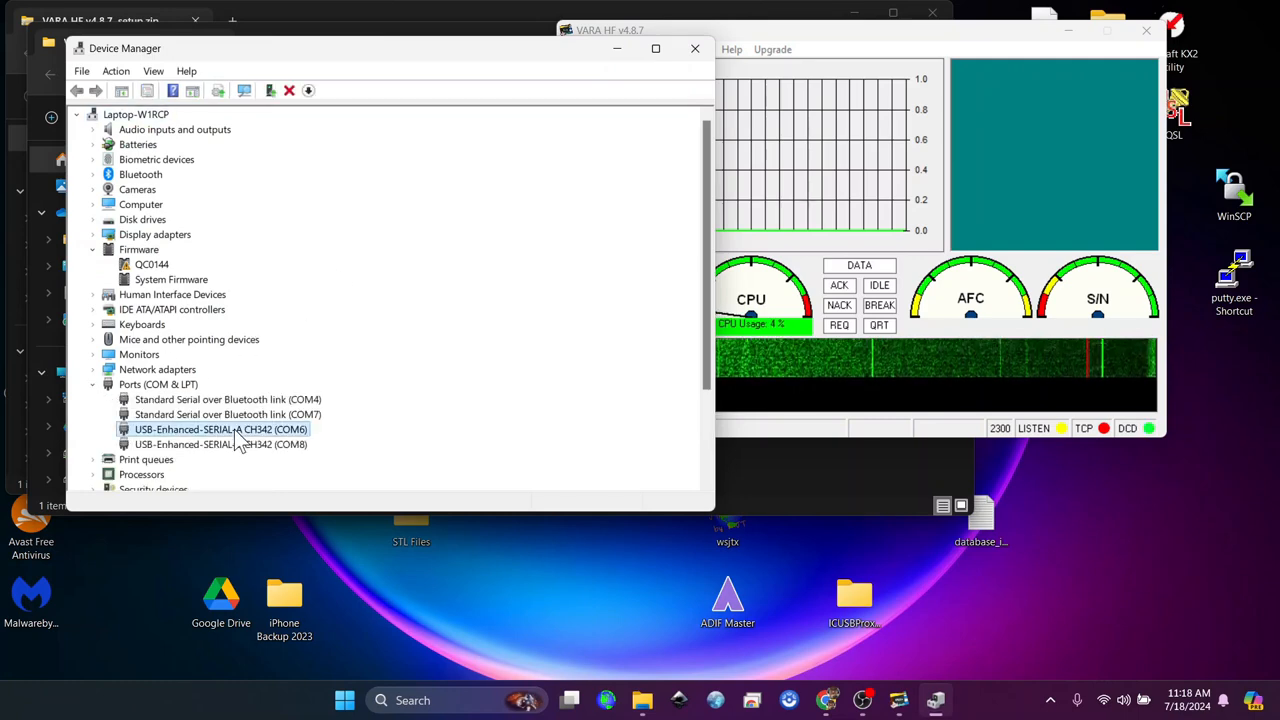
pyautogui.click(220, 444)
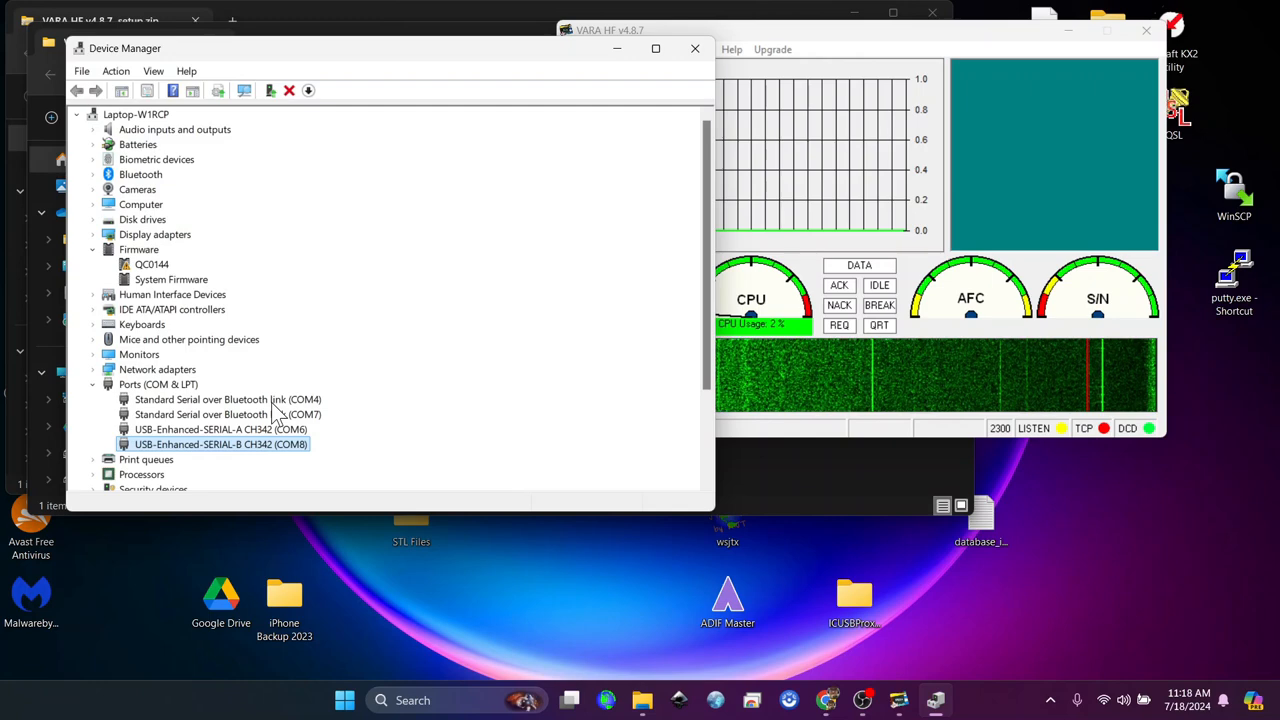
pyautogui.click(228, 400)
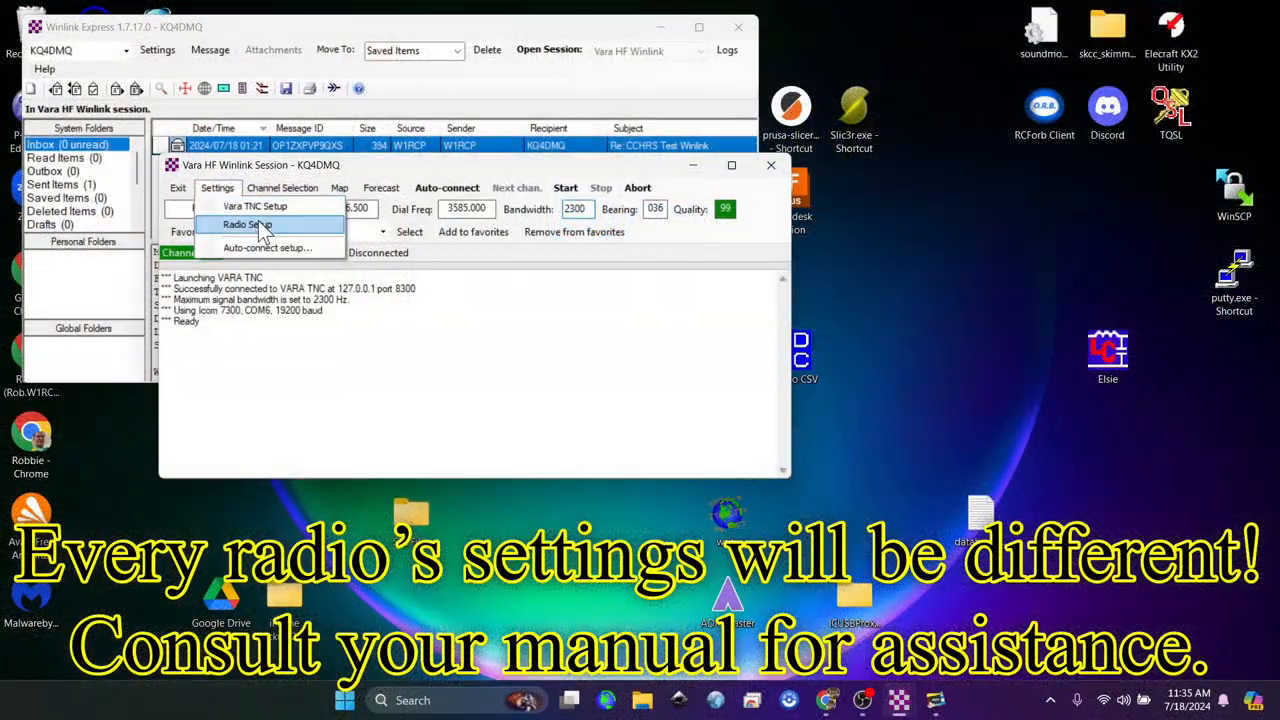
# In Radio Setup, set the radio control serial port to COM8 with RTS enabled
pyautogui.click(248, 224)
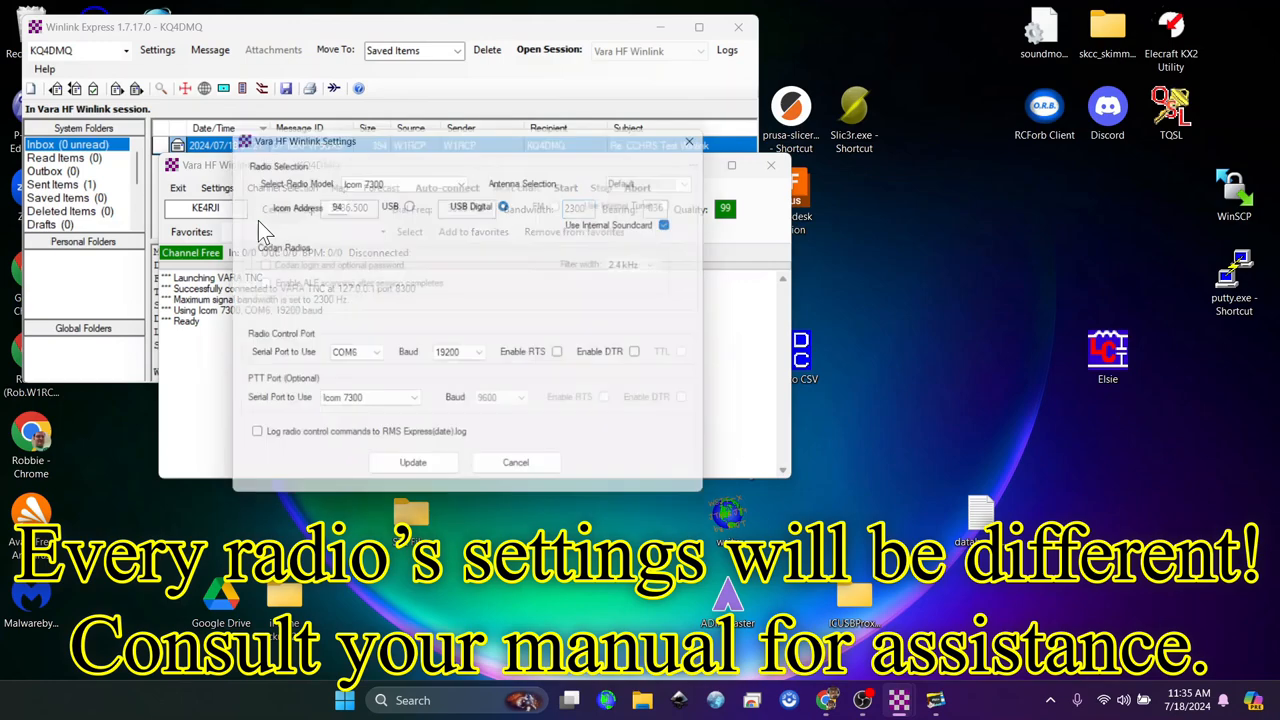
pyautogui.click(464, 424)
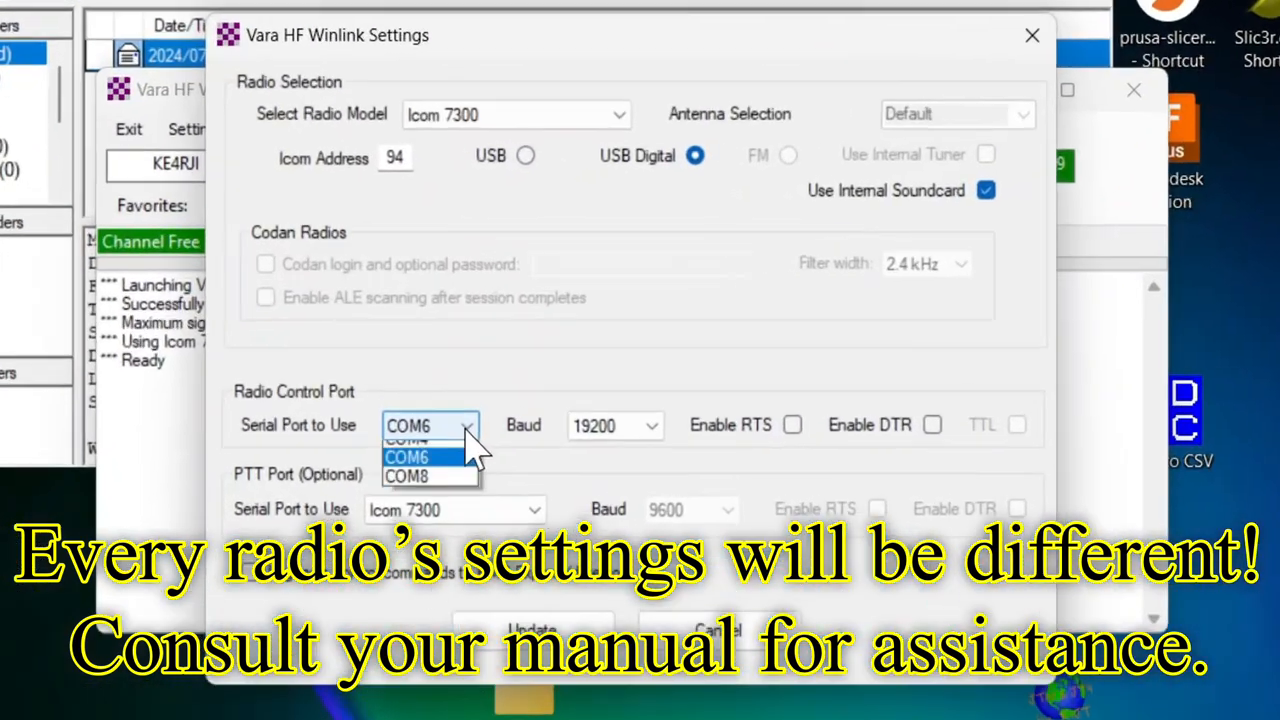
pyautogui.click(408, 476)
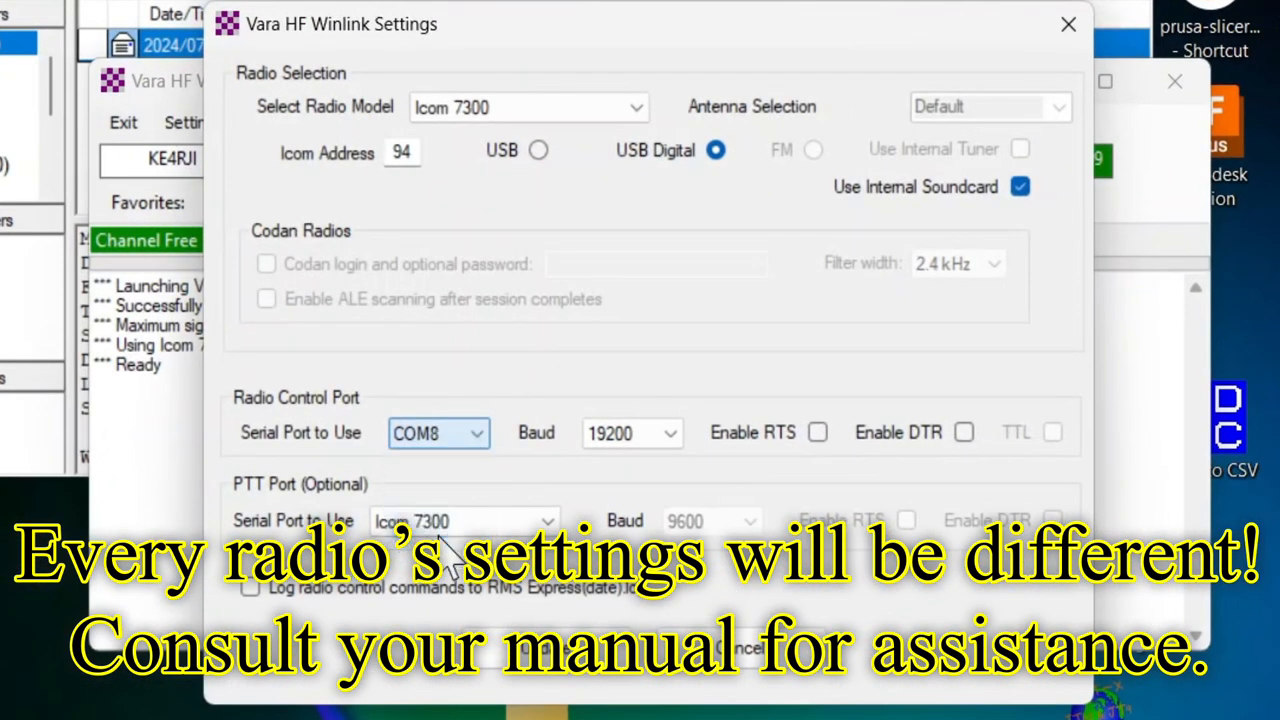
pyautogui.click(816, 432)
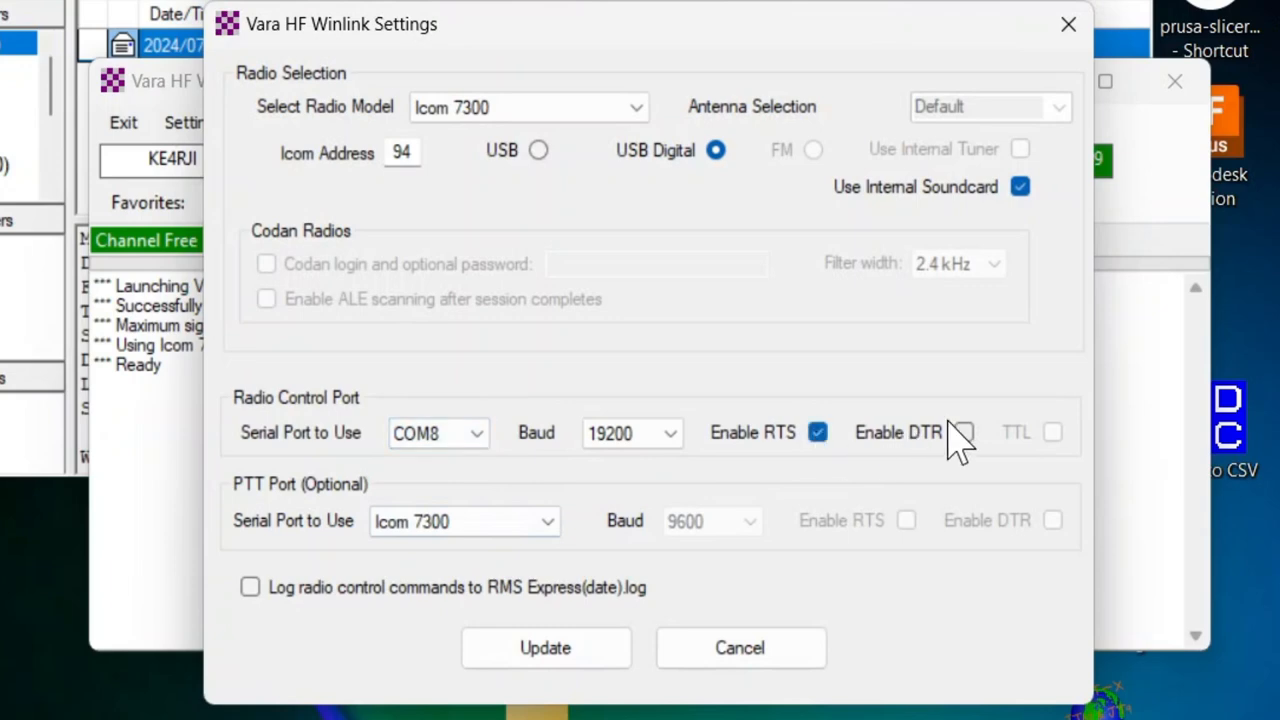
pyautogui.click(964, 432)
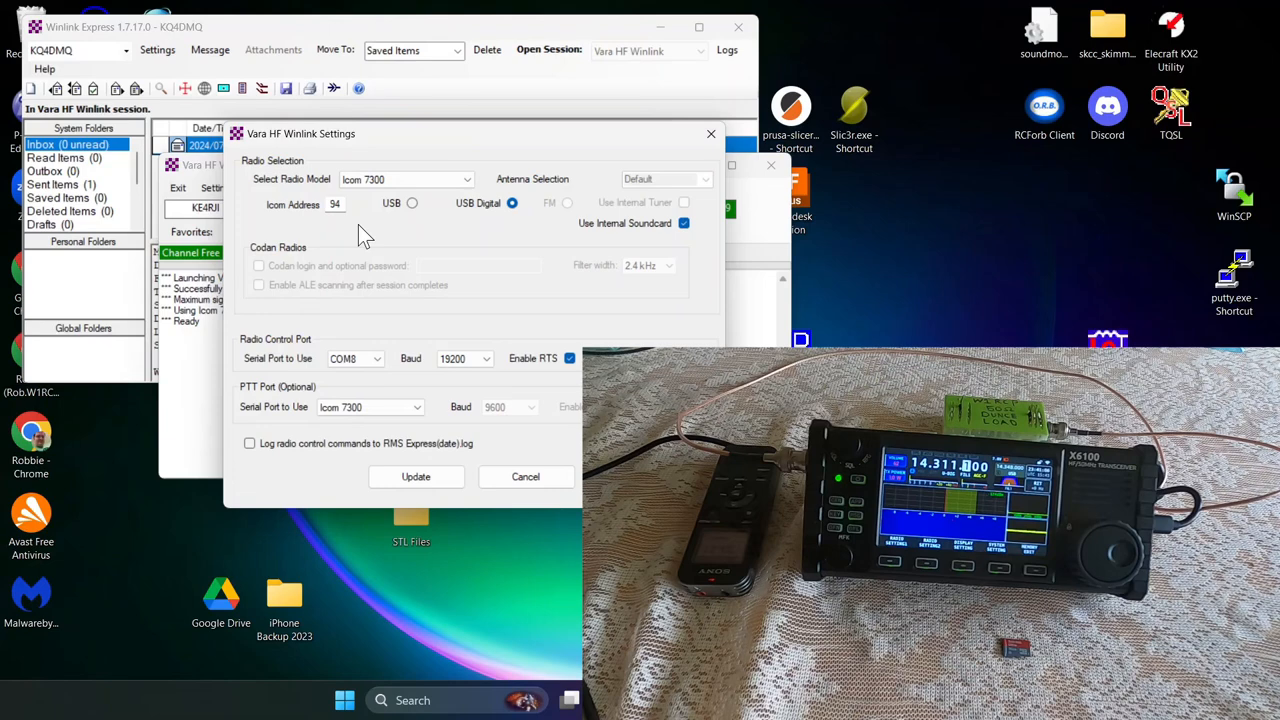
pyautogui.moveTo(398, 304)
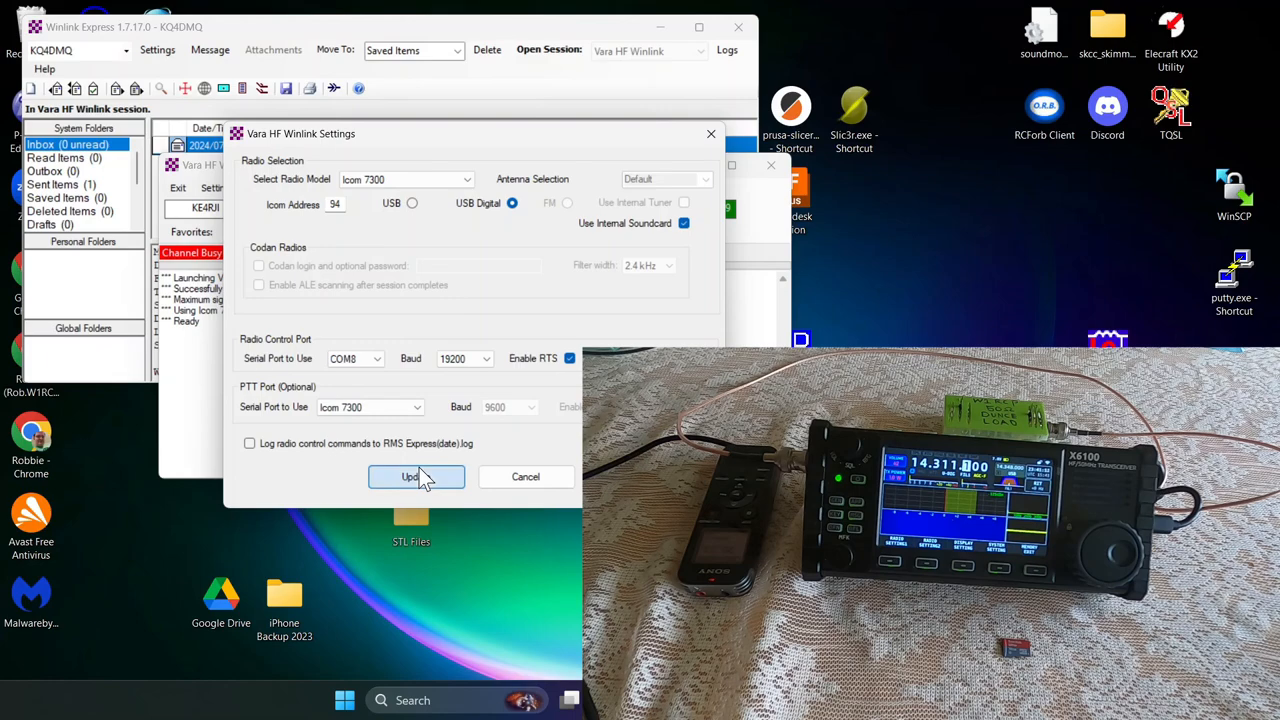
# Update the radio settings and start an HF session with KE4RJI
pyautogui.click(410, 476)
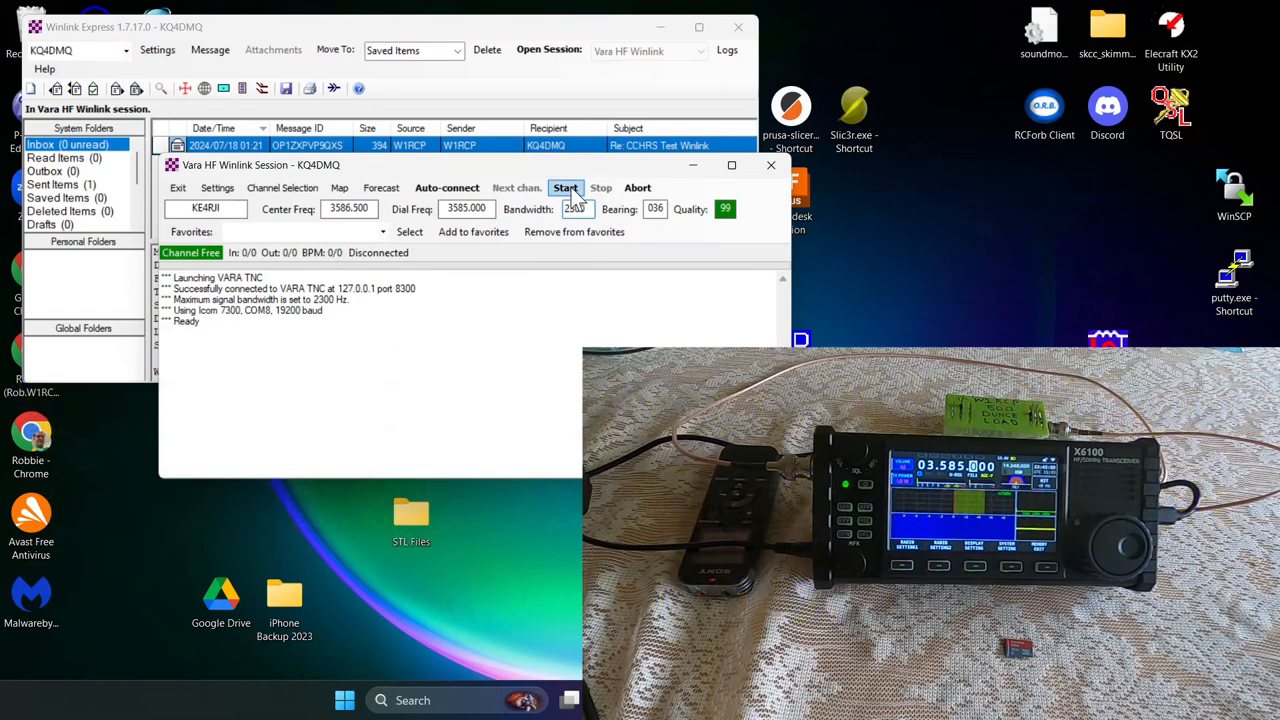
pyautogui.click(564, 188)
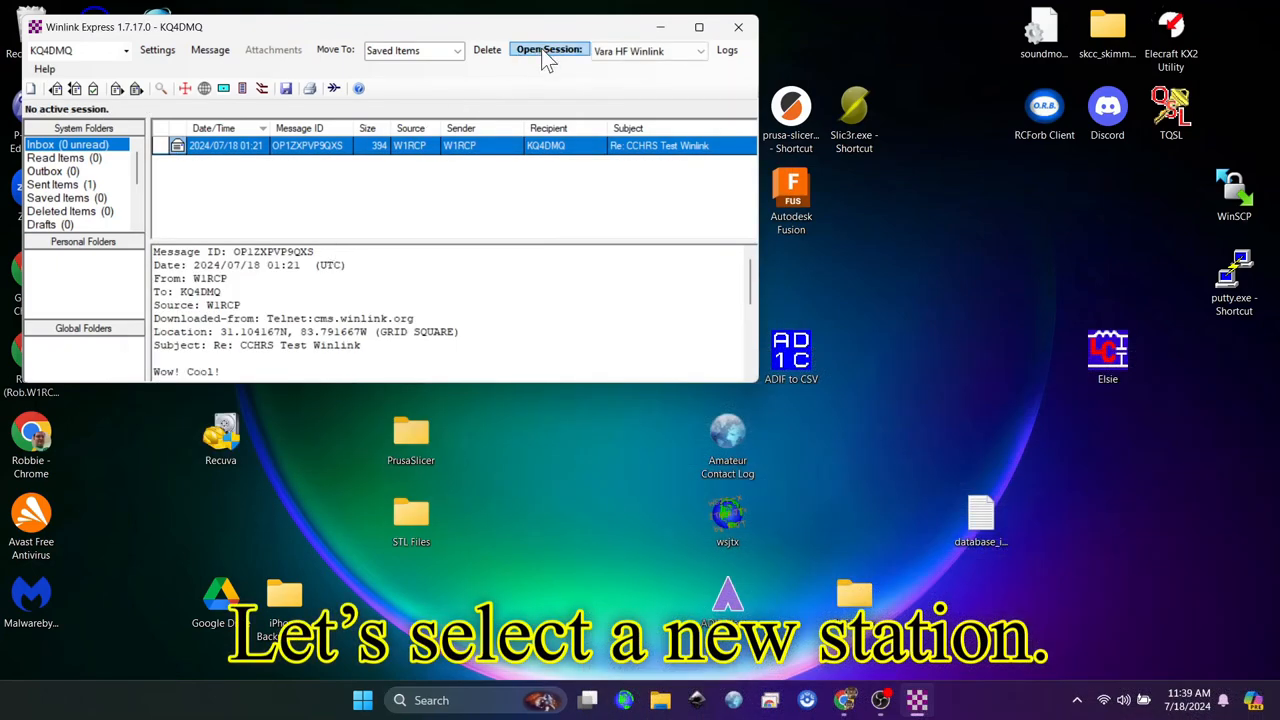
# Add KE4RJI on 3586.500 kHz to Favorites and select it as the session target
pyautogui.click(548, 50)
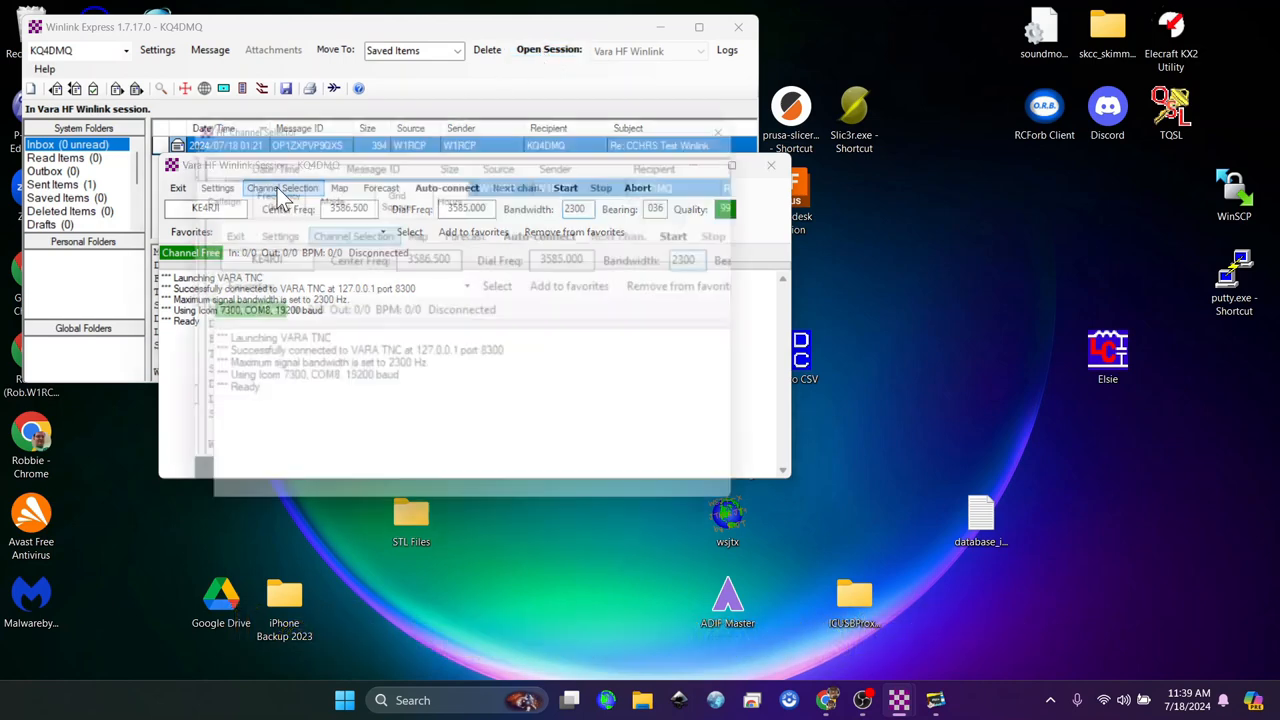
pyautogui.click(282, 188)
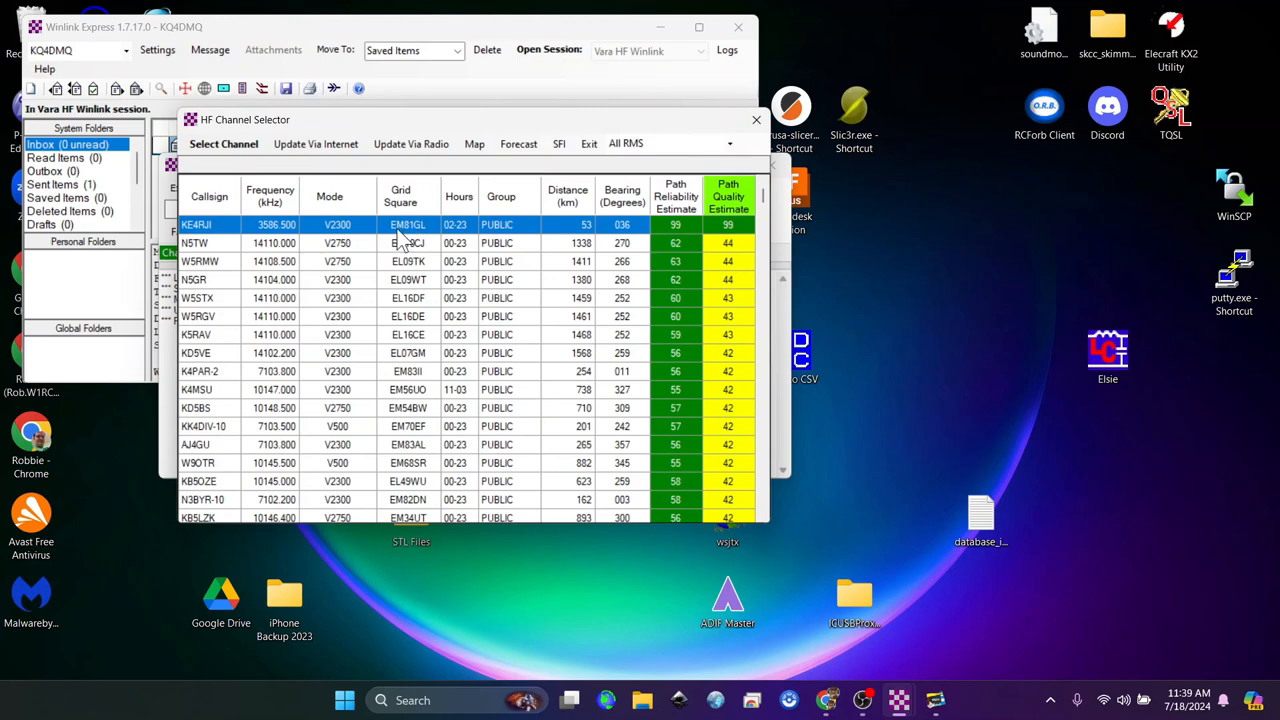
pyautogui.moveTo(310, 256)
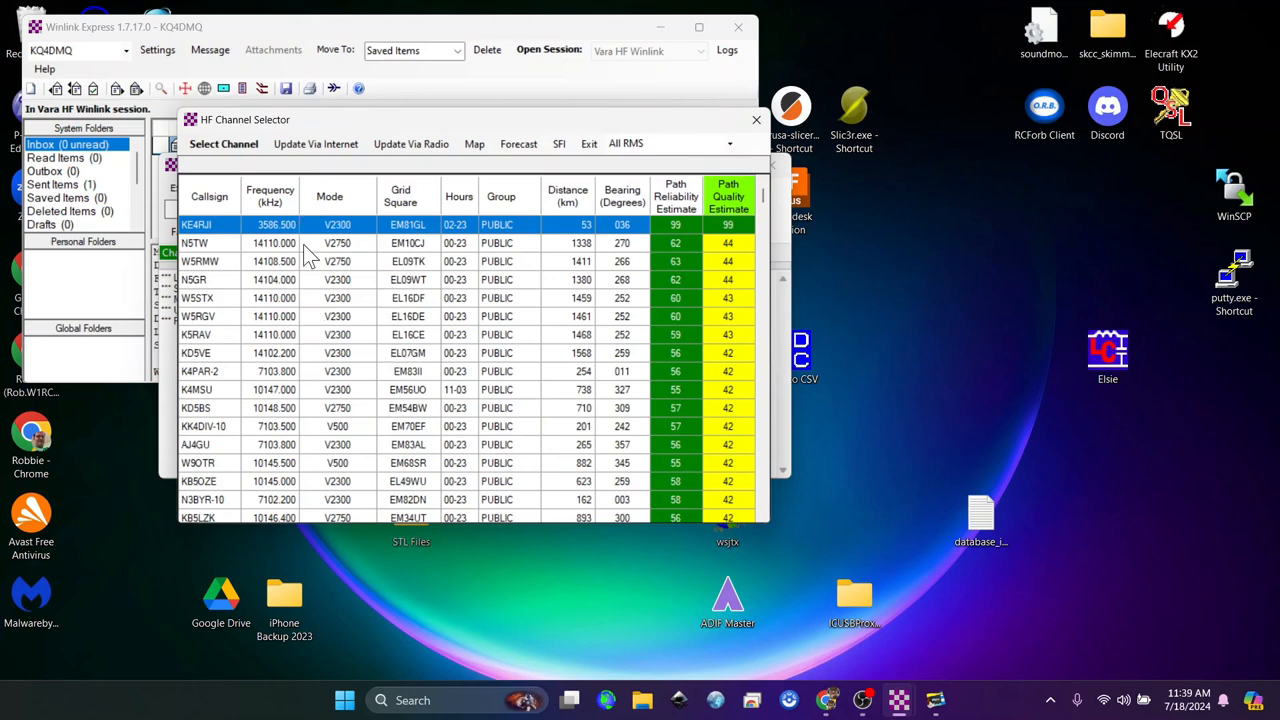
pyautogui.moveTo(376, 384)
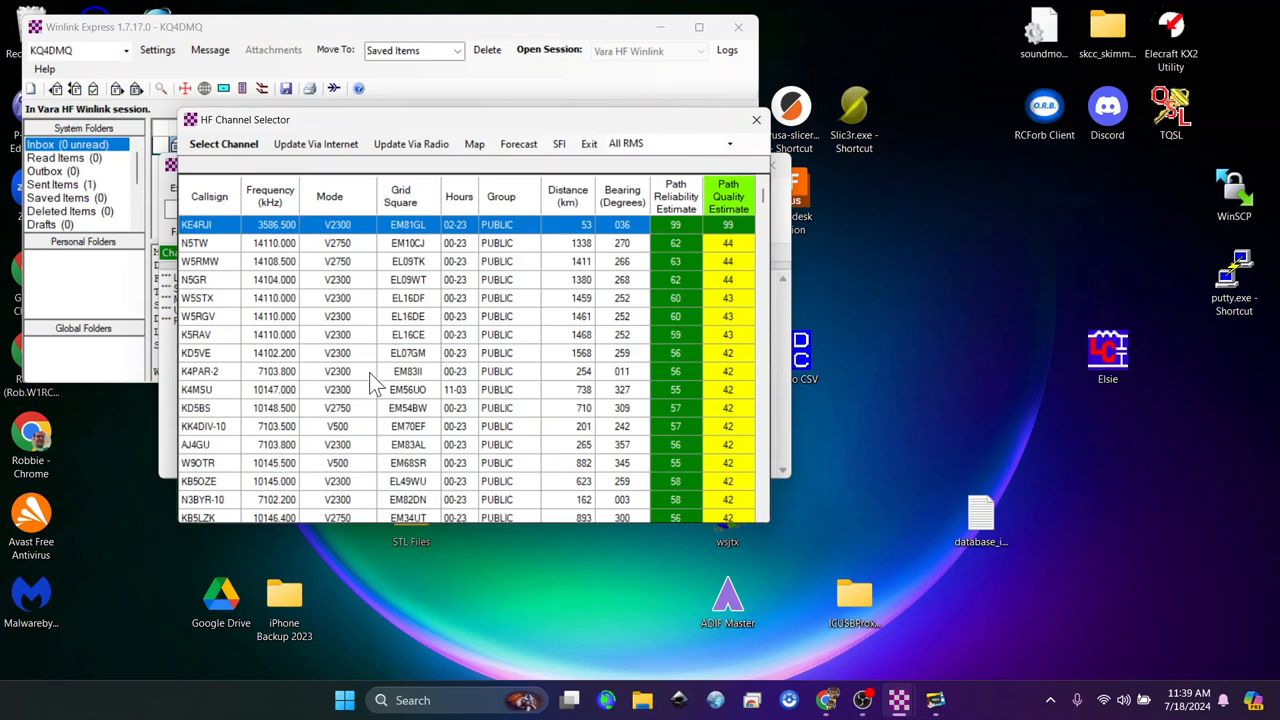
pyautogui.moveTo(756, 120)
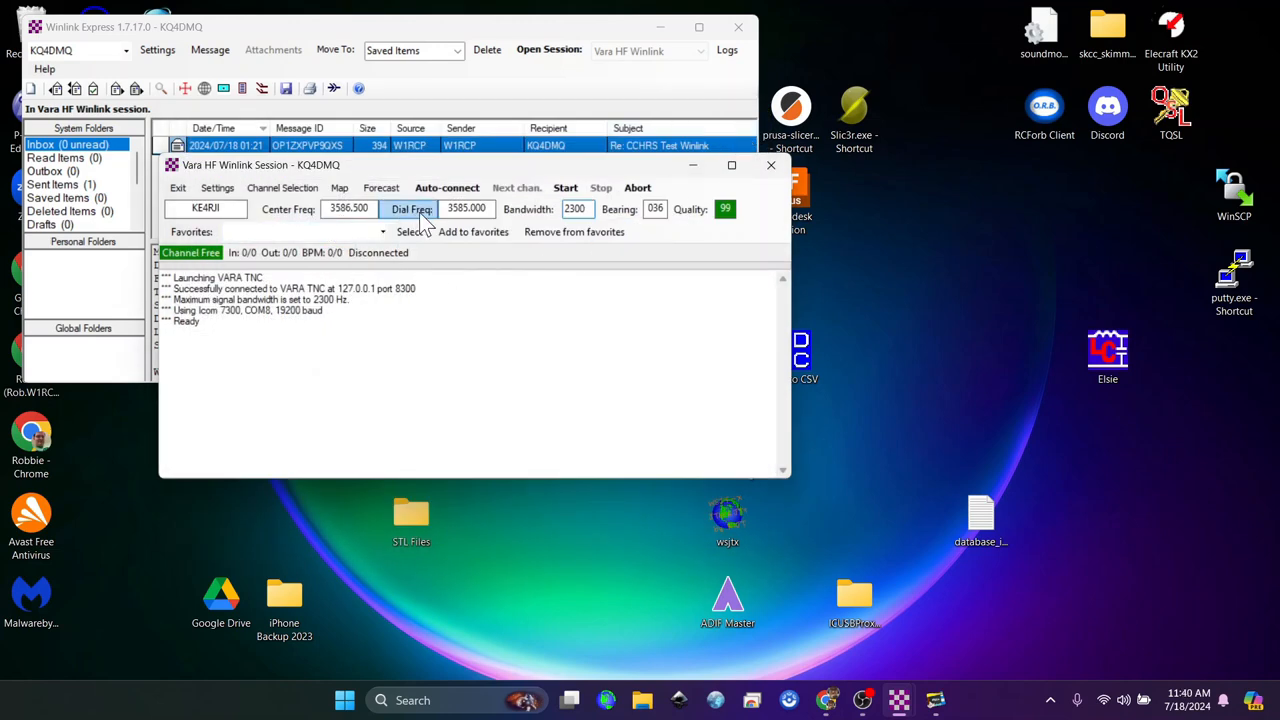
pyautogui.click(472, 232)
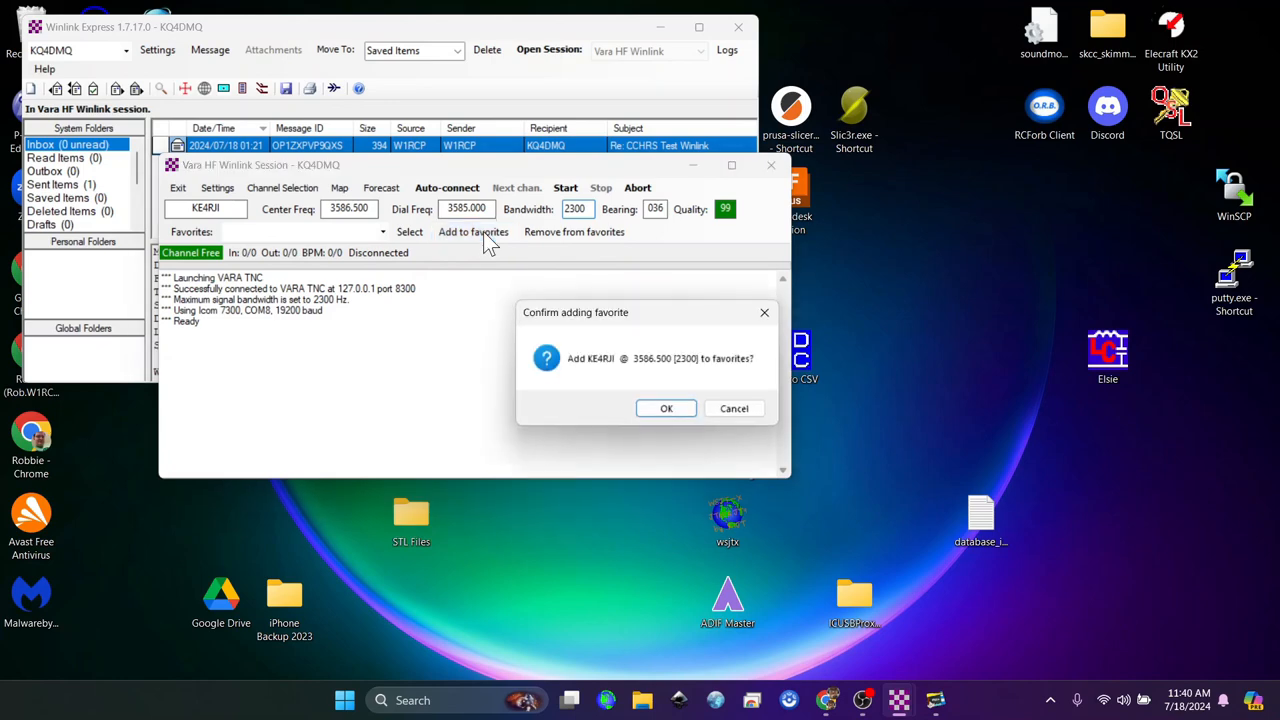
pyautogui.click(666, 408)
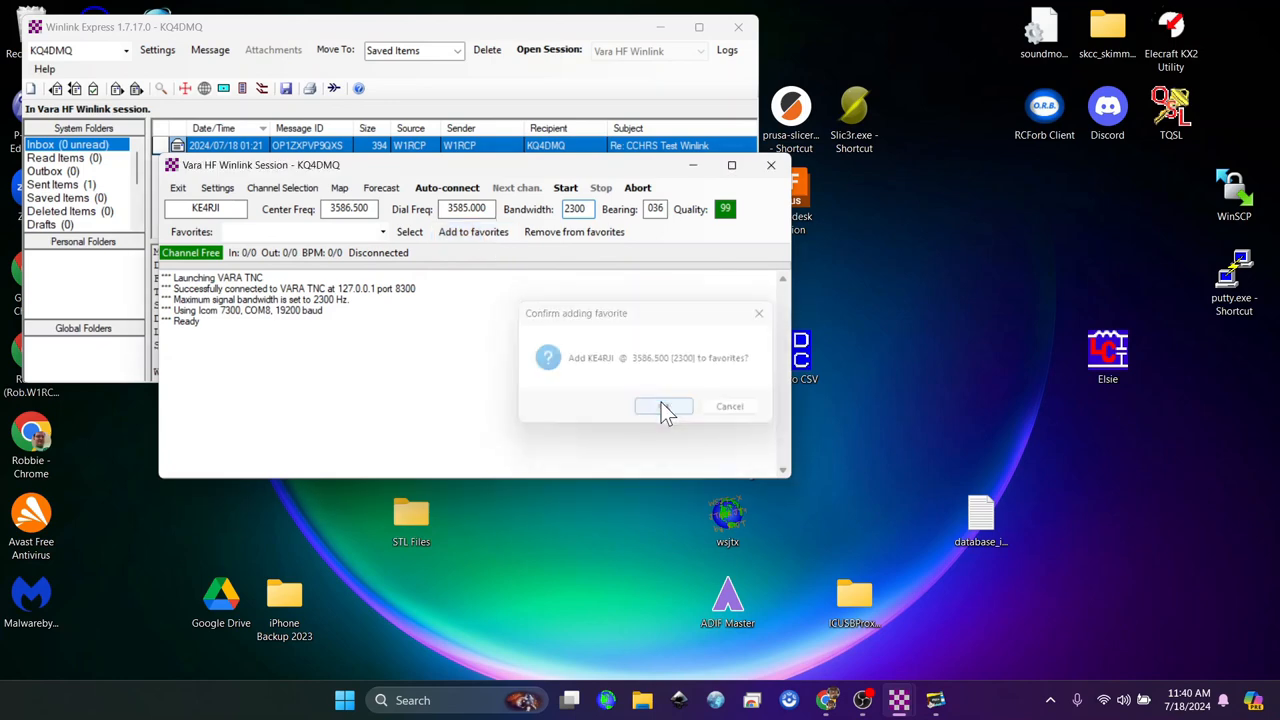
pyautogui.click(664, 406)
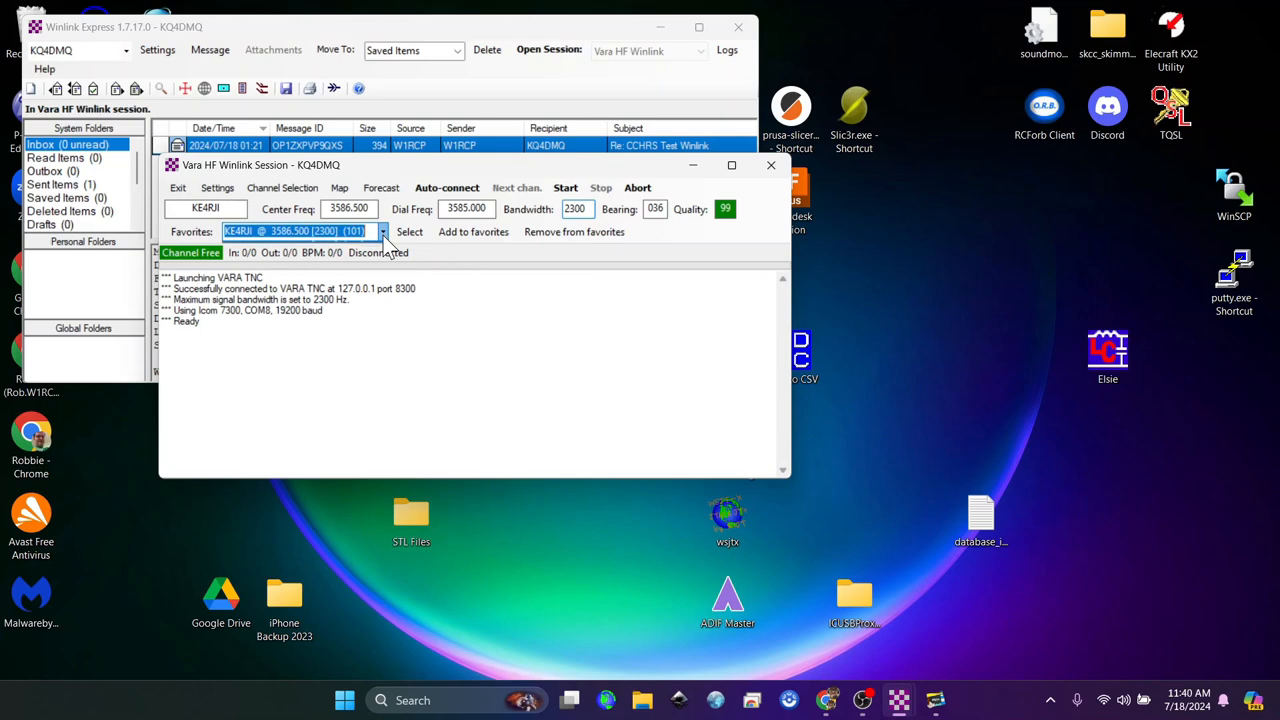
pyautogui.click(384, 232)
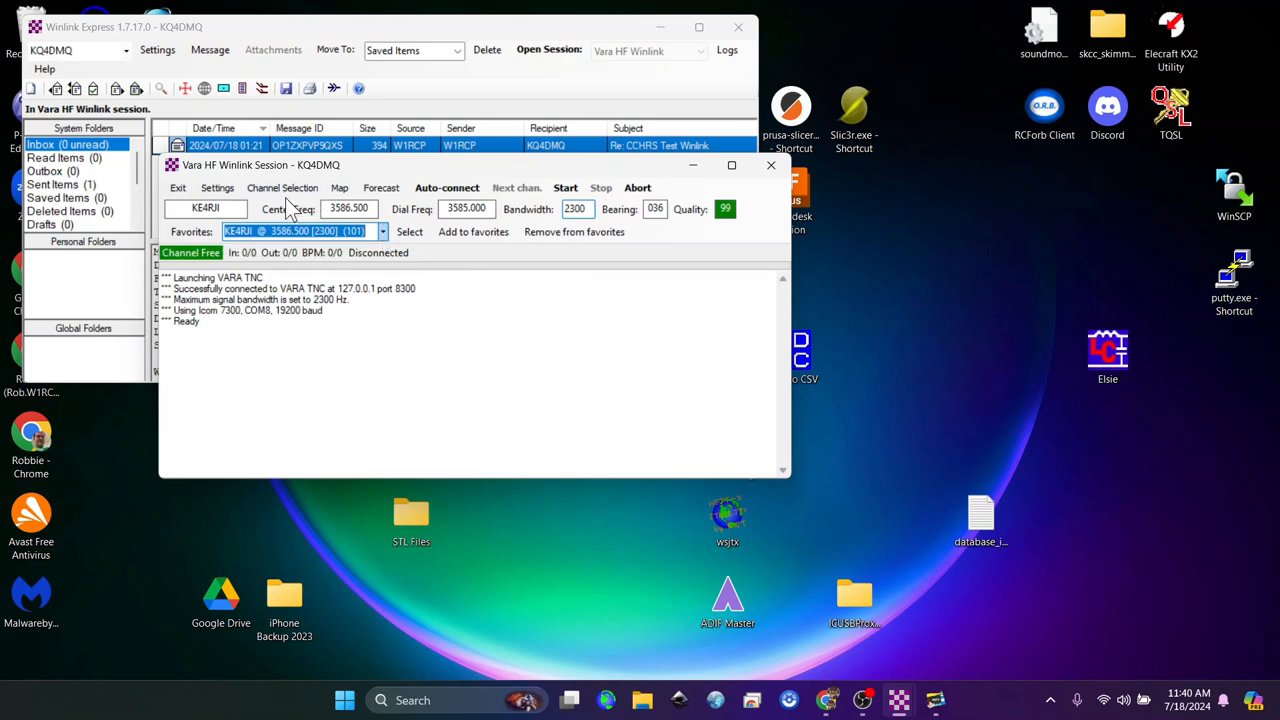
pyautogui.click(282, 188)
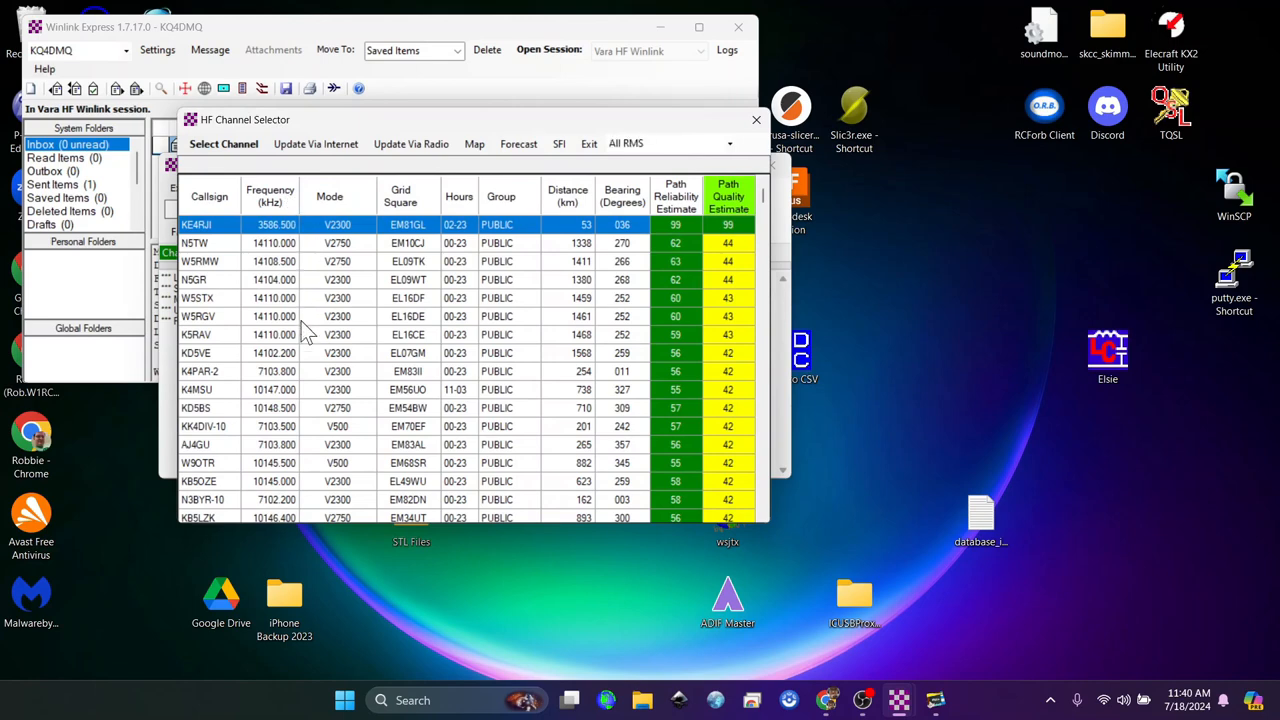
pyautogui.moveTo(352, 400)
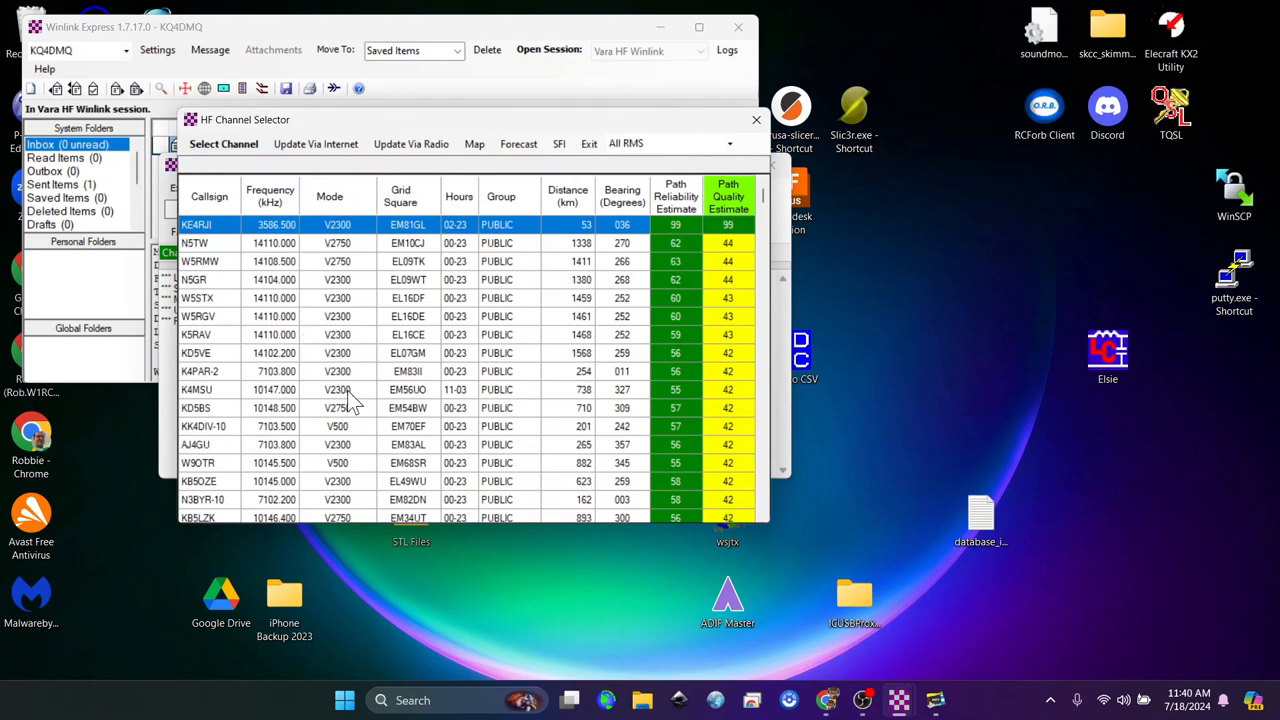
pyautogui.click(208, 196)
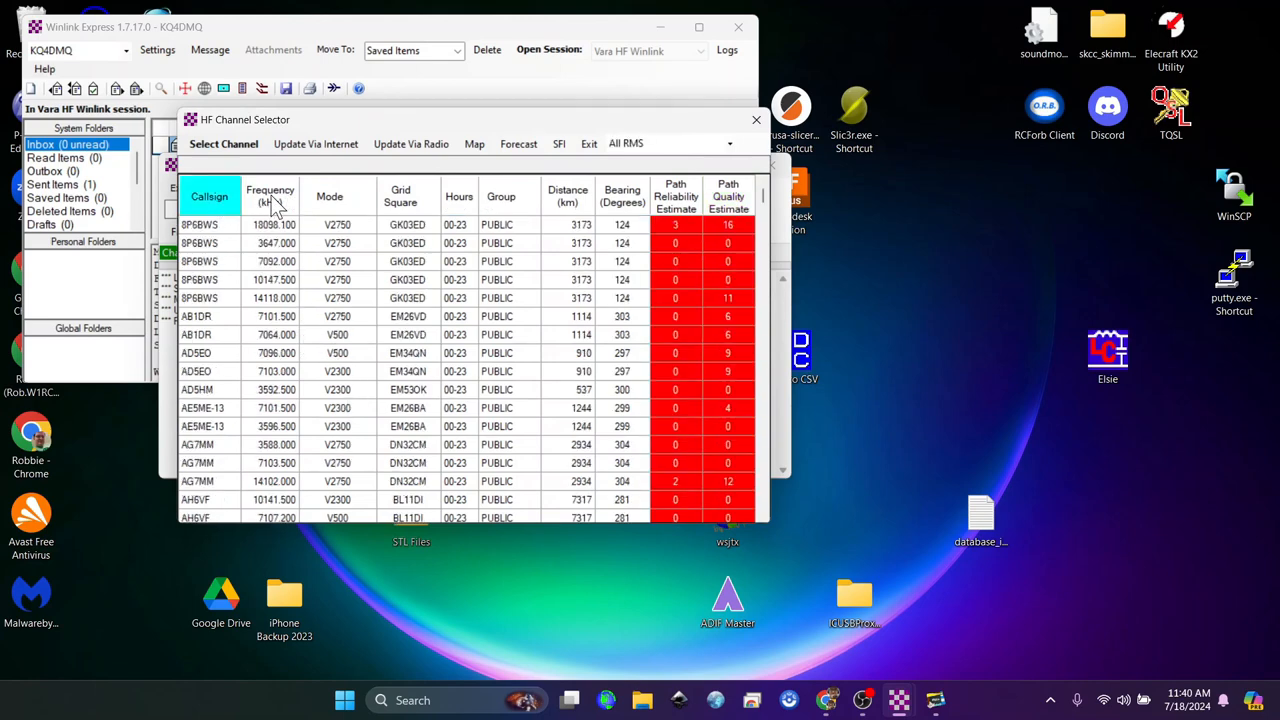
pyautogui.click(270, 196)
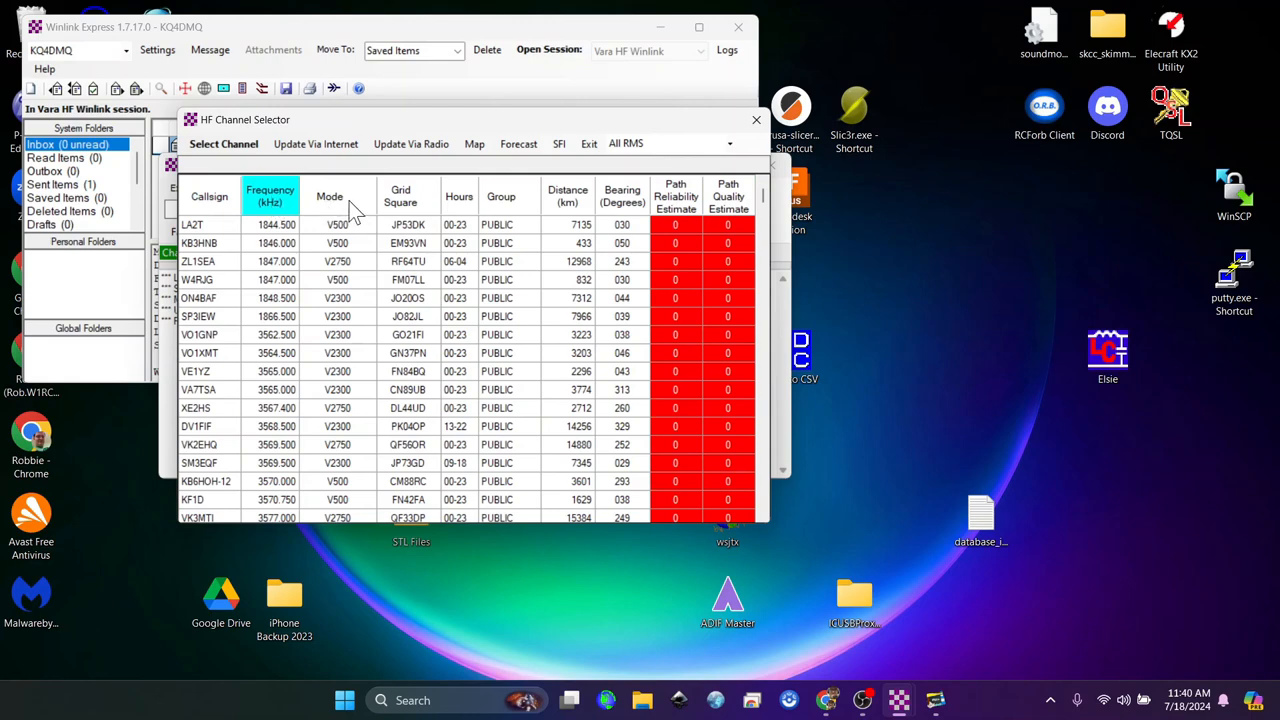
pyautogui.click(328, 196)
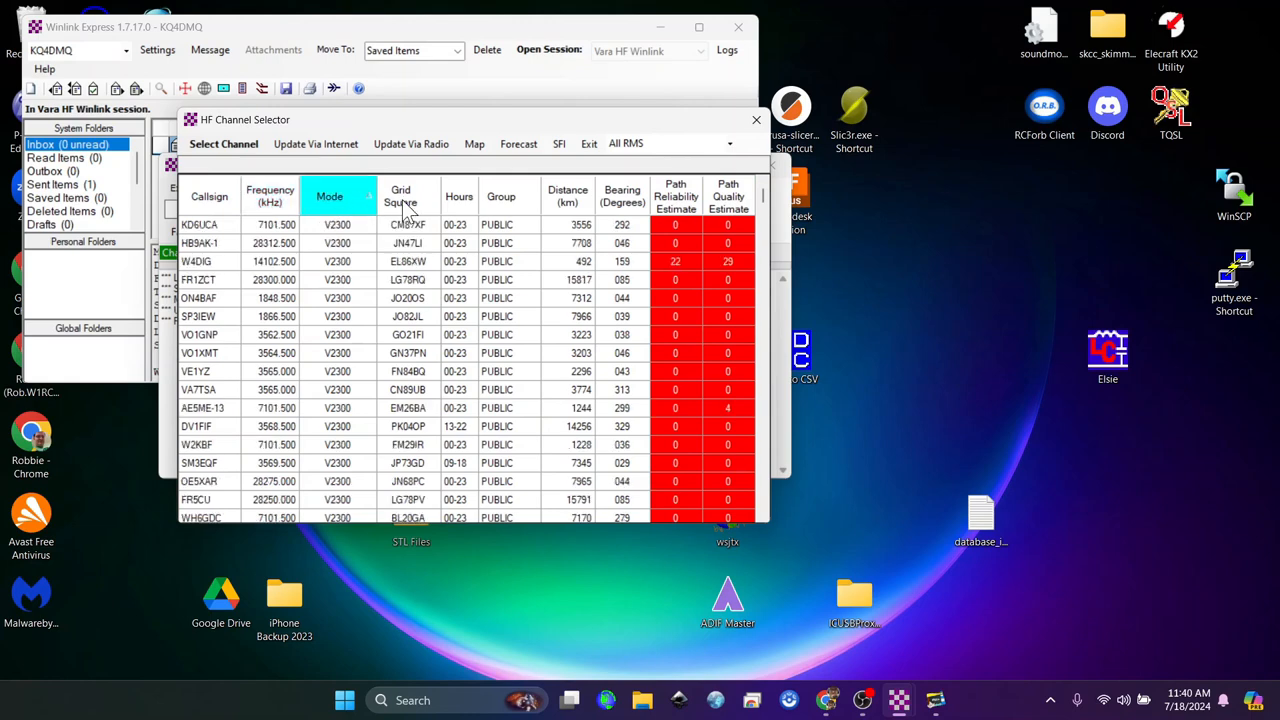
pyautogui.click(400, 196)
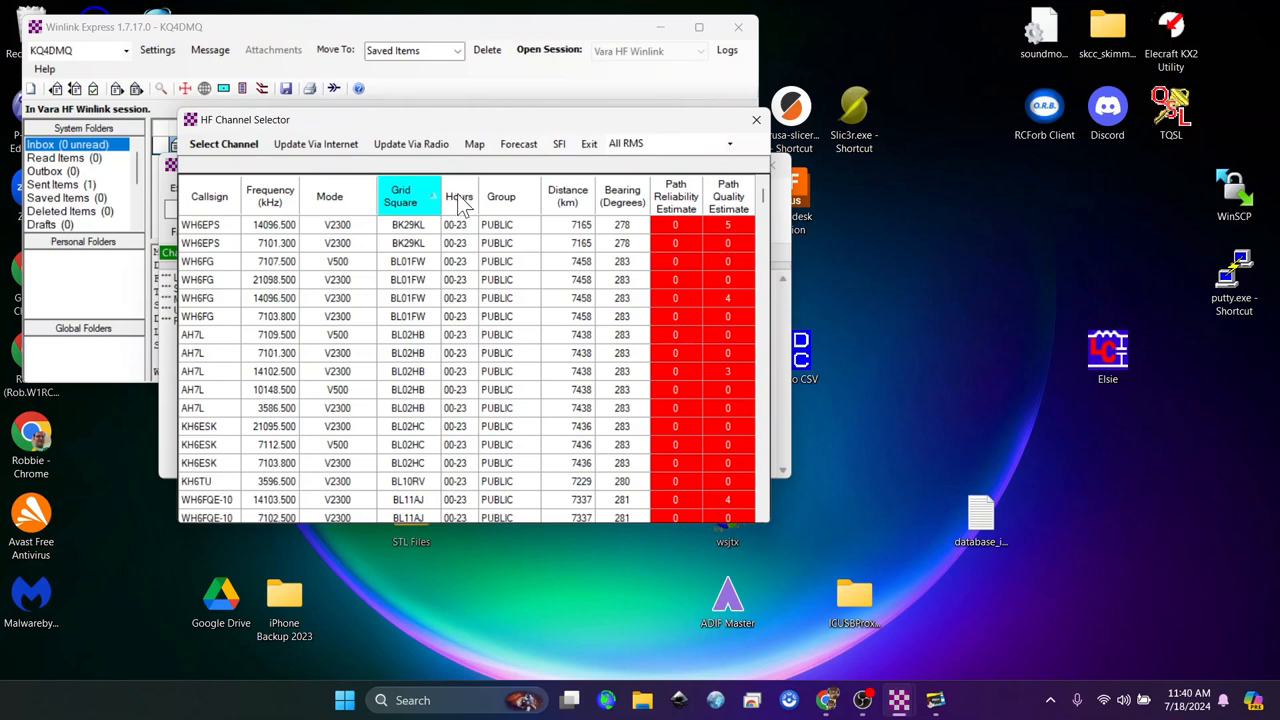
pyautogui.moveTo(464, 206)
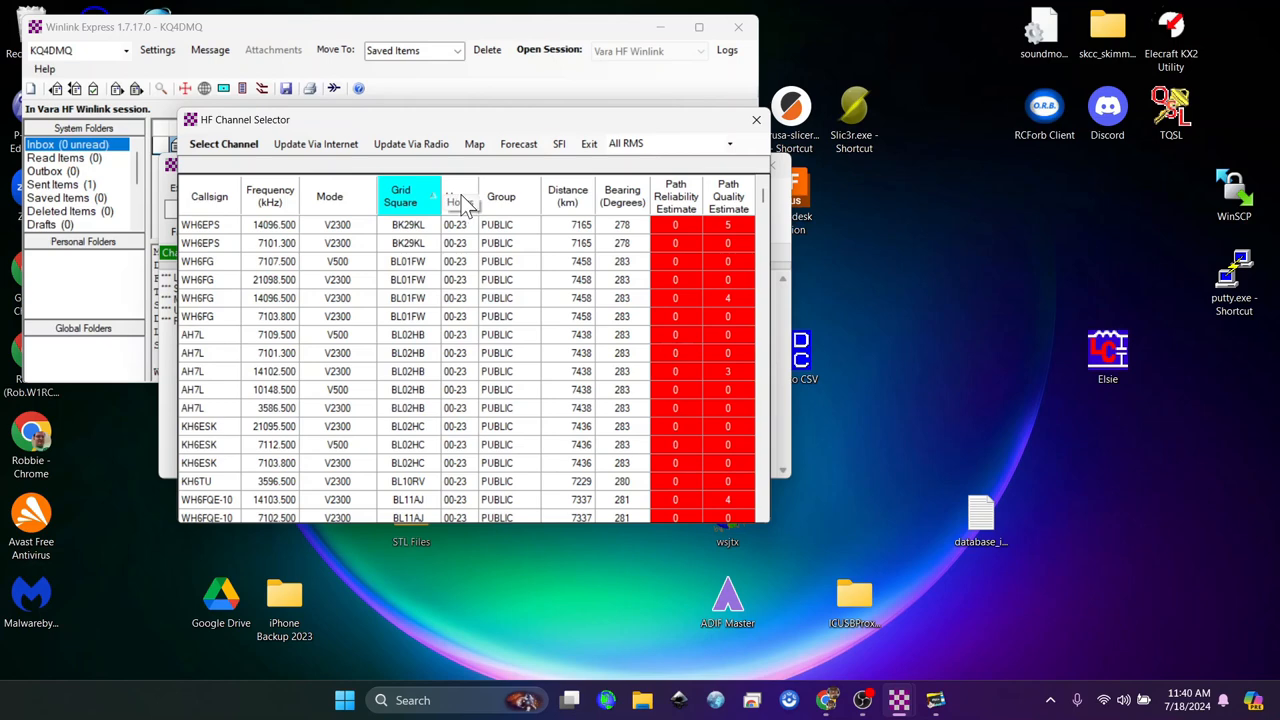
pyautogui.click(568, 196)
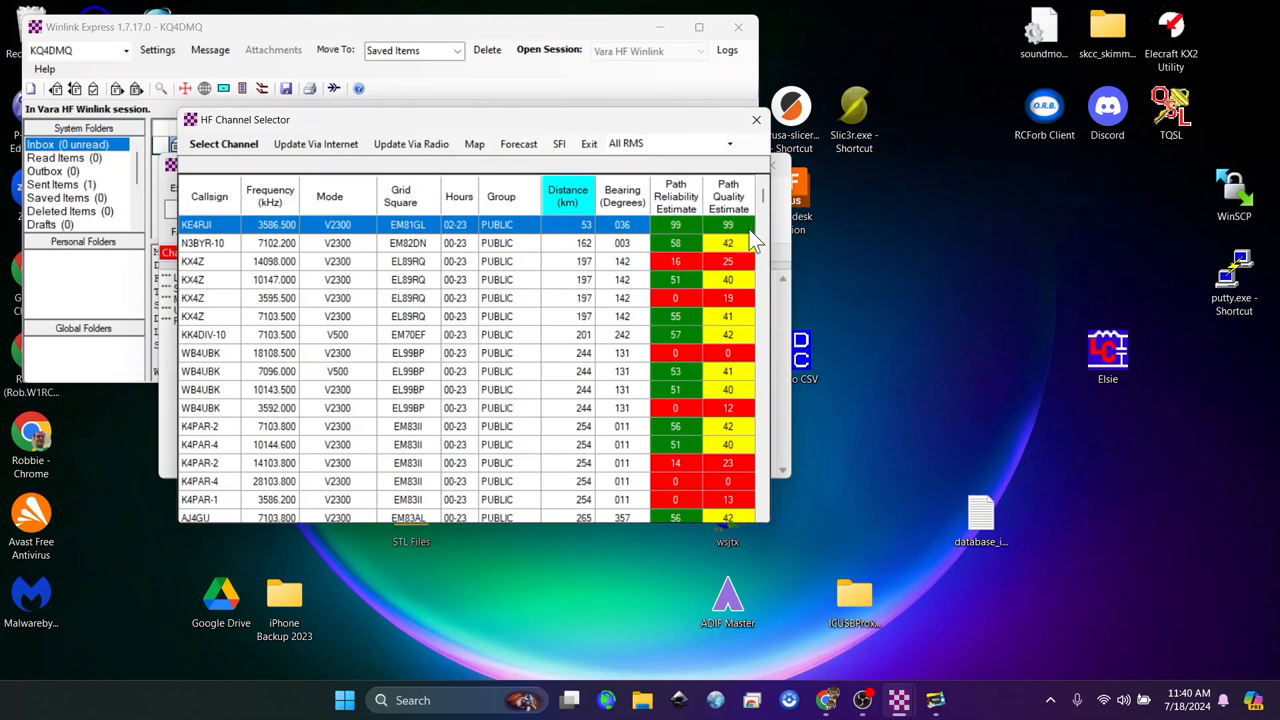
pyautogui.moveTo(712, 304)
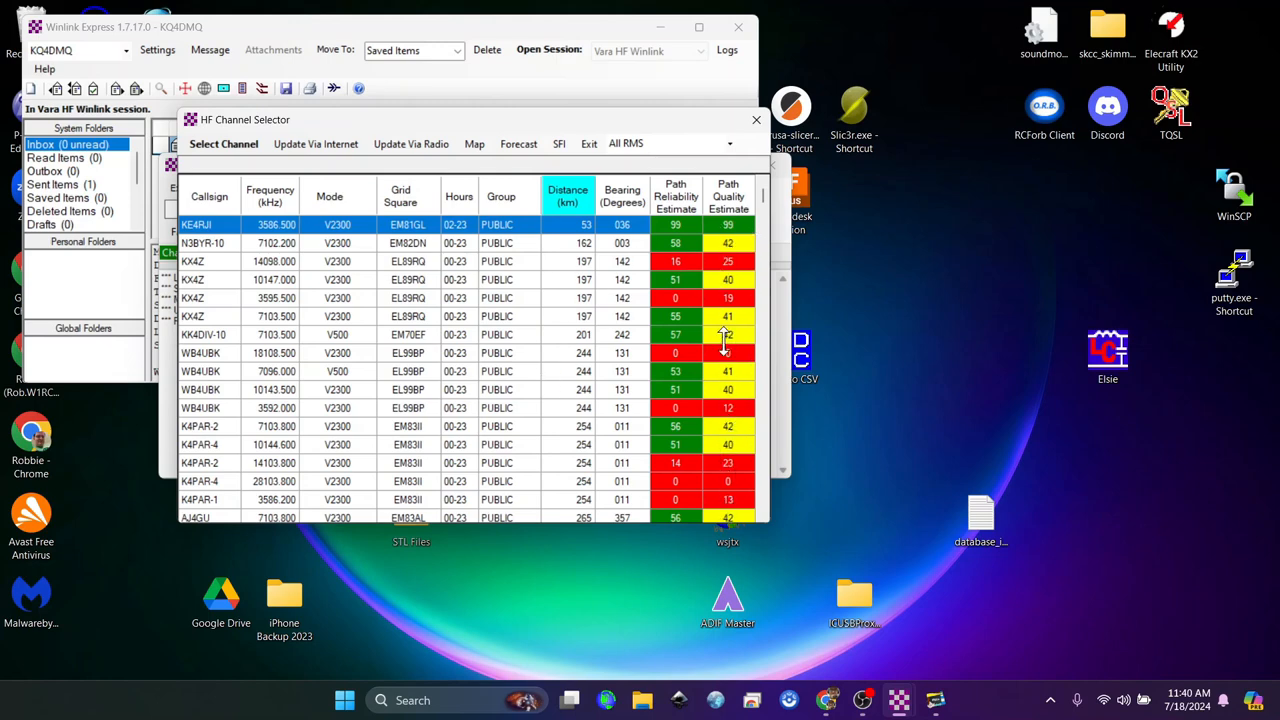
pyautogui.moveTo(480, 344)
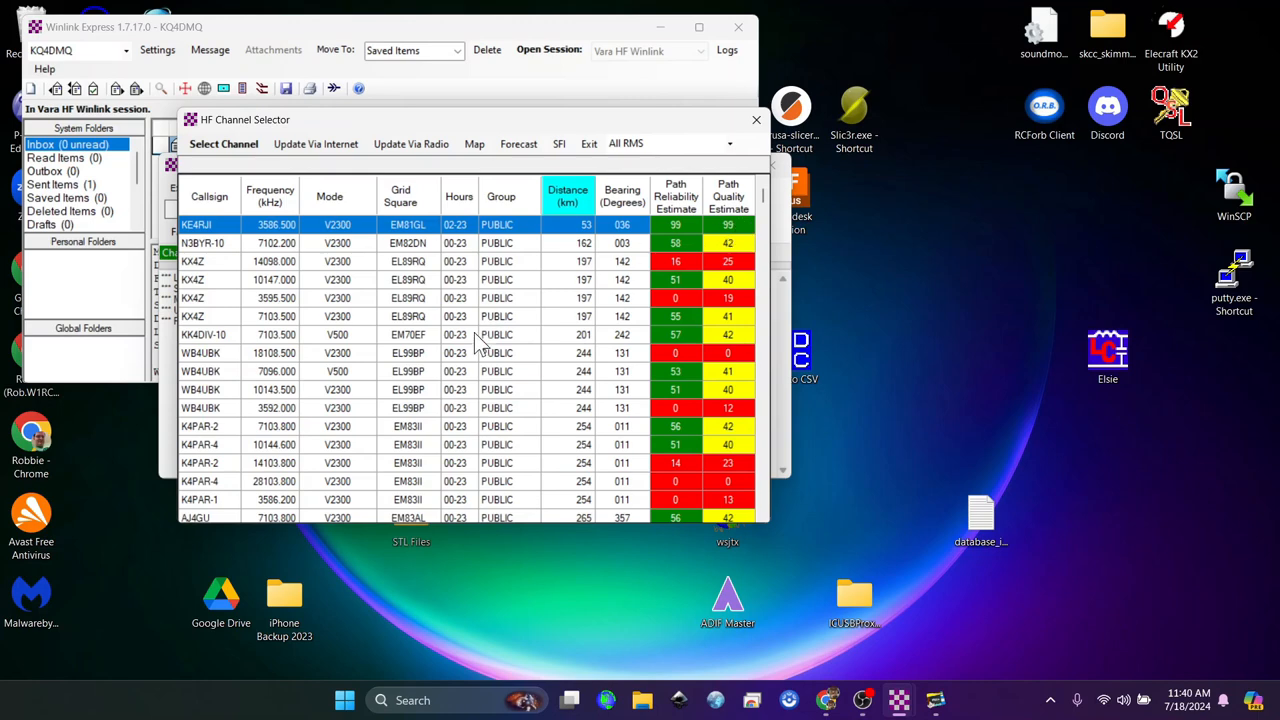
pyautogui.moveTo(292, 364)
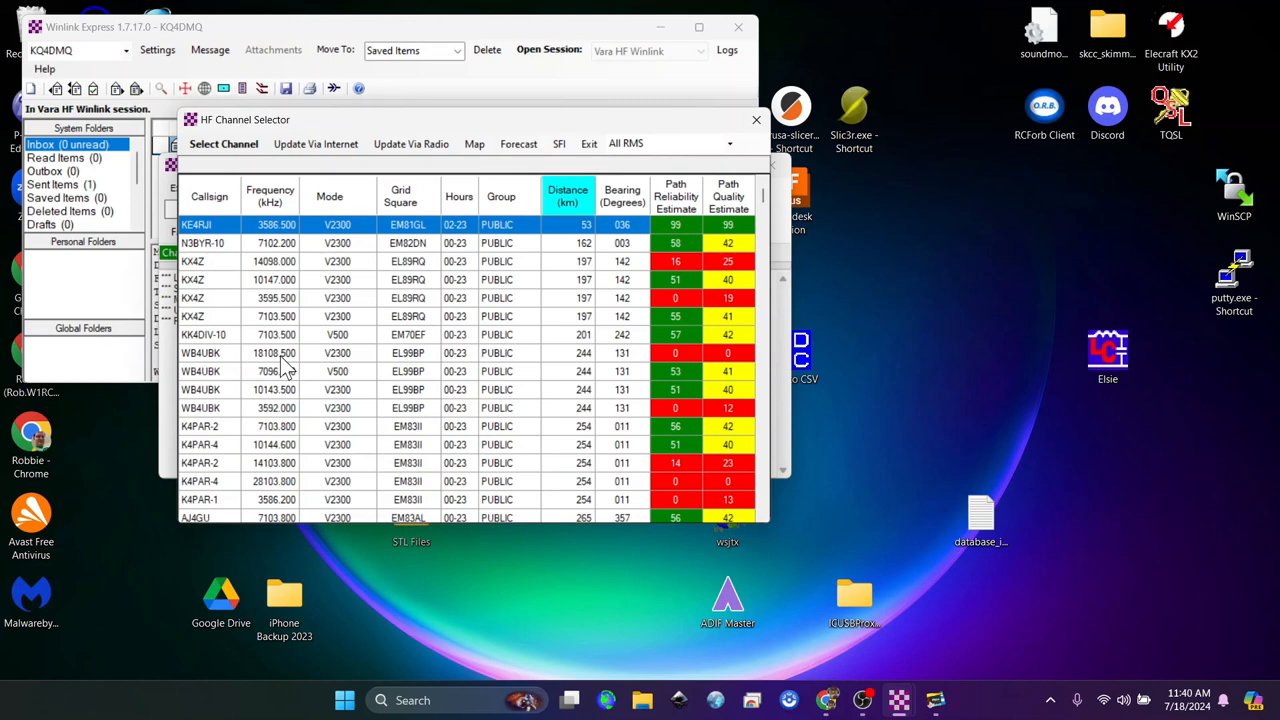
pyautogui.moveTo(288, 400)
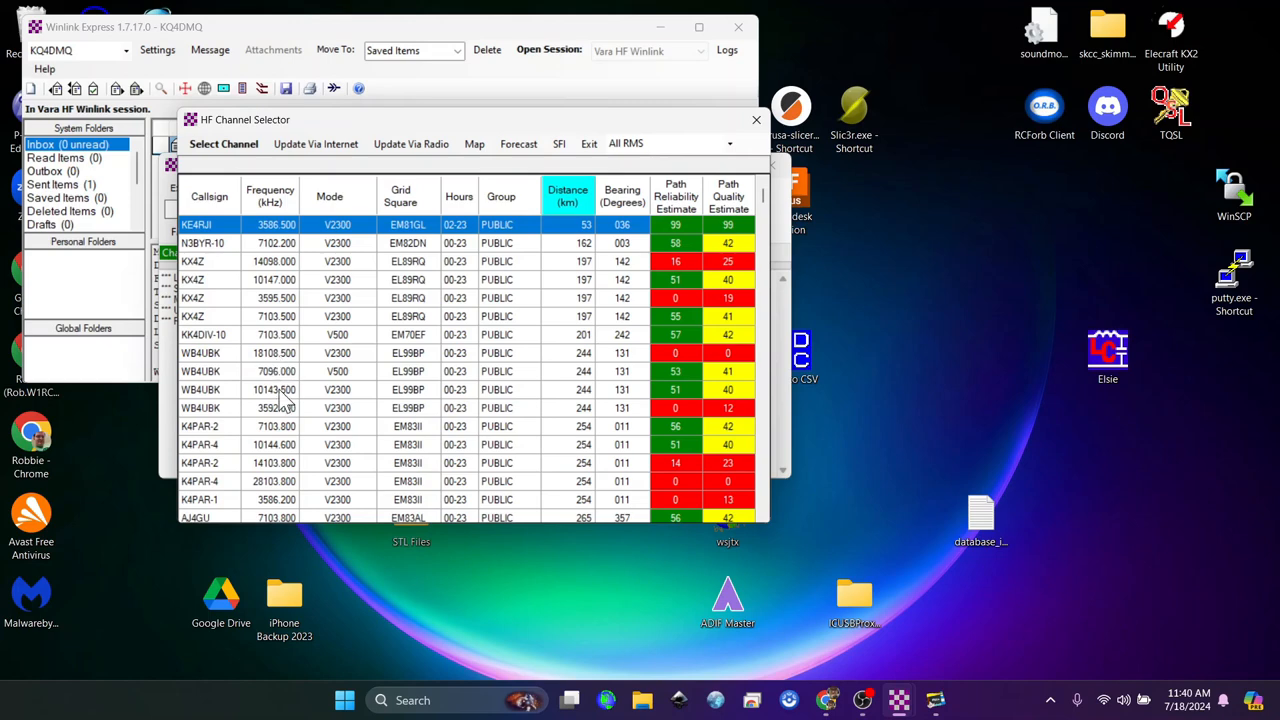
pyautogui.moveTo(280, 400)
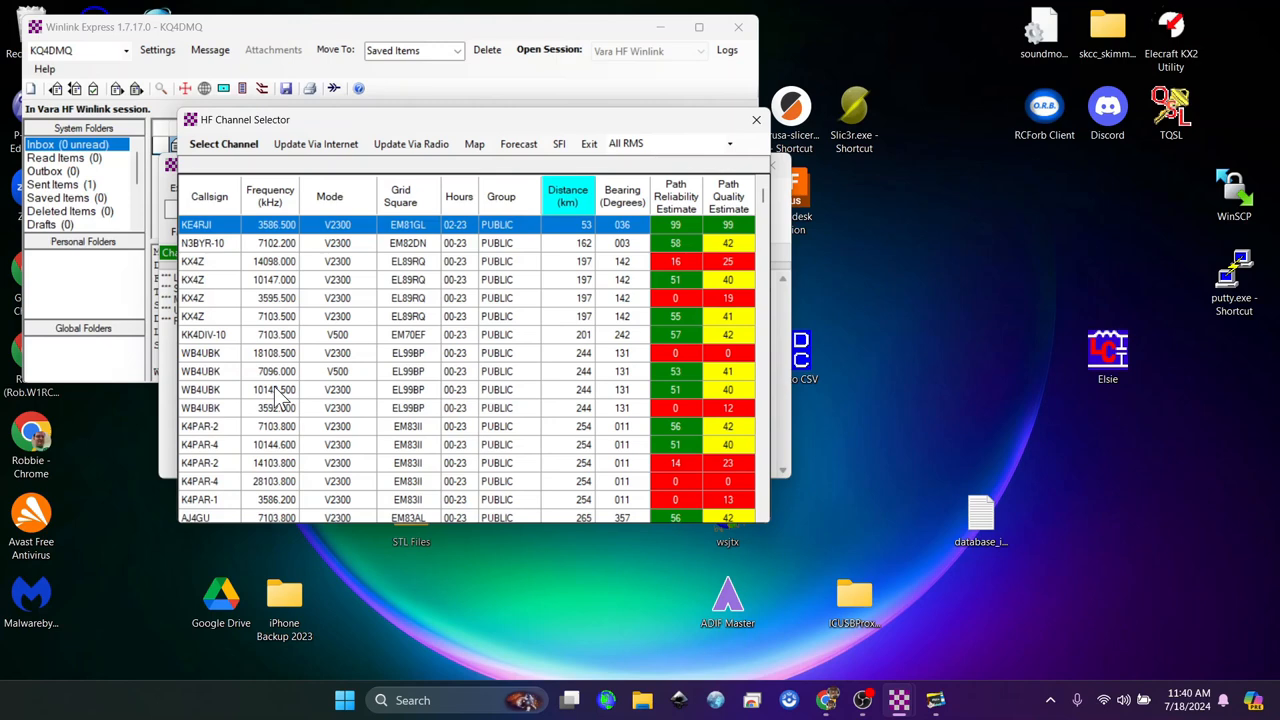
pyautogui.click(300, 388)
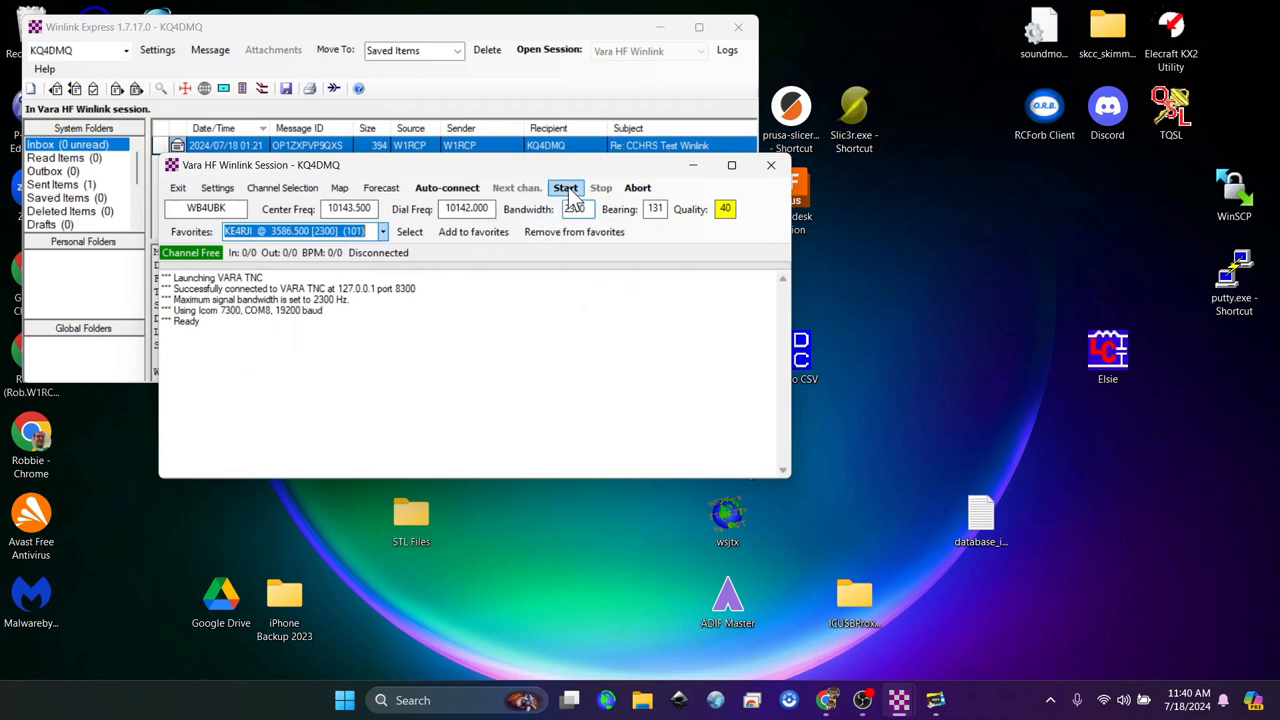
# In Vara TNC Setup, enable 'Show the Vara TNC screen when it's launched' and update
pyautogui.click(218, 188)
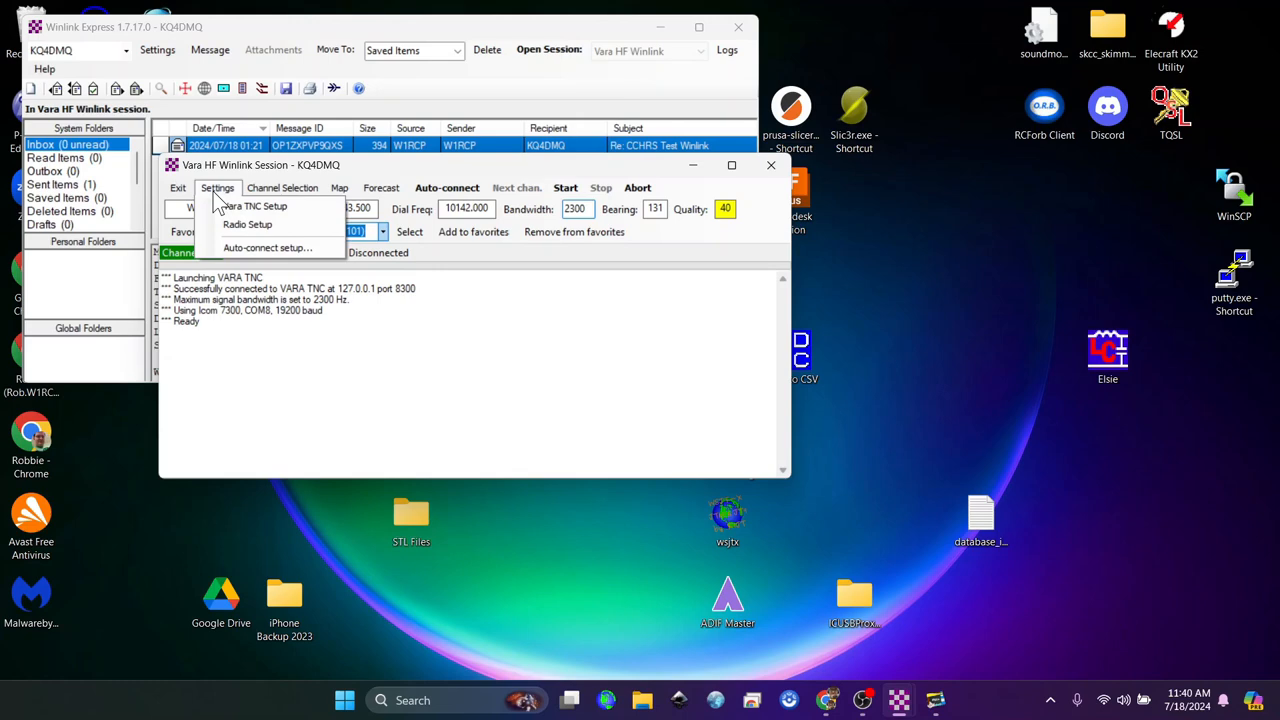
pyautogui.click(256, 206)
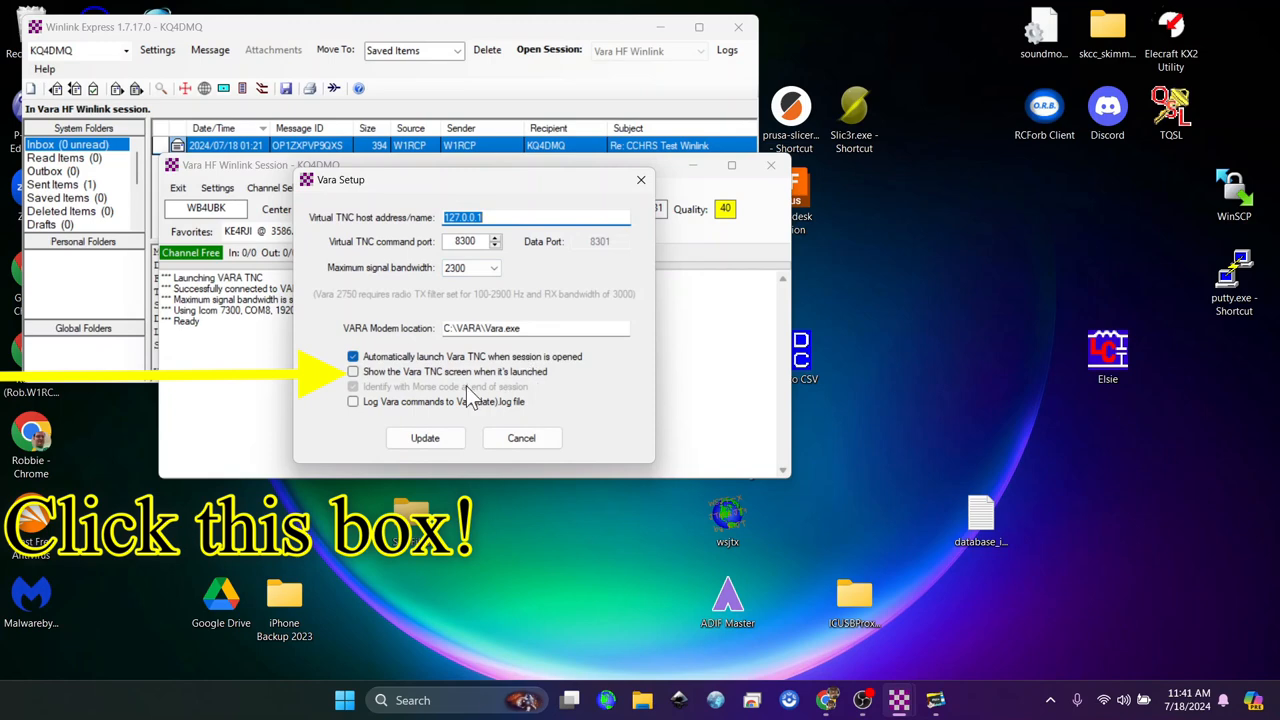
pyautogui.moveTo(520, 396)
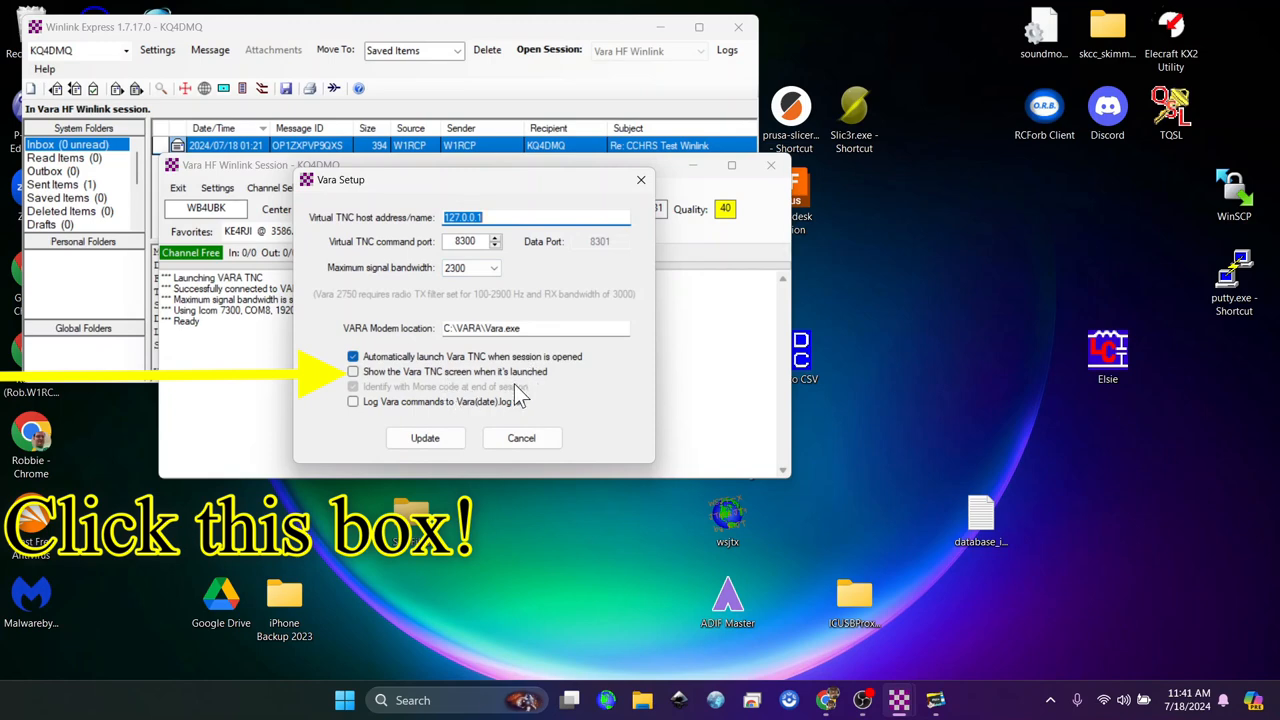
pyautogui.click(352, 370)
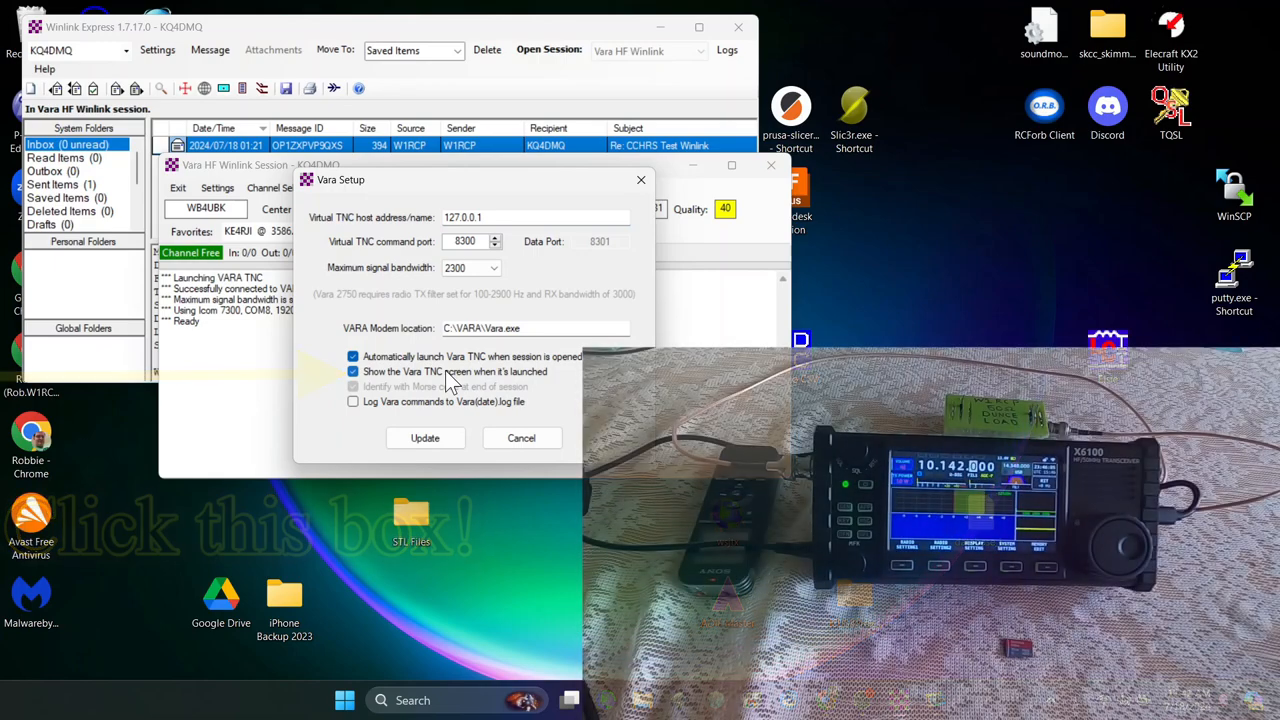
pyautogui.click(424, 438)
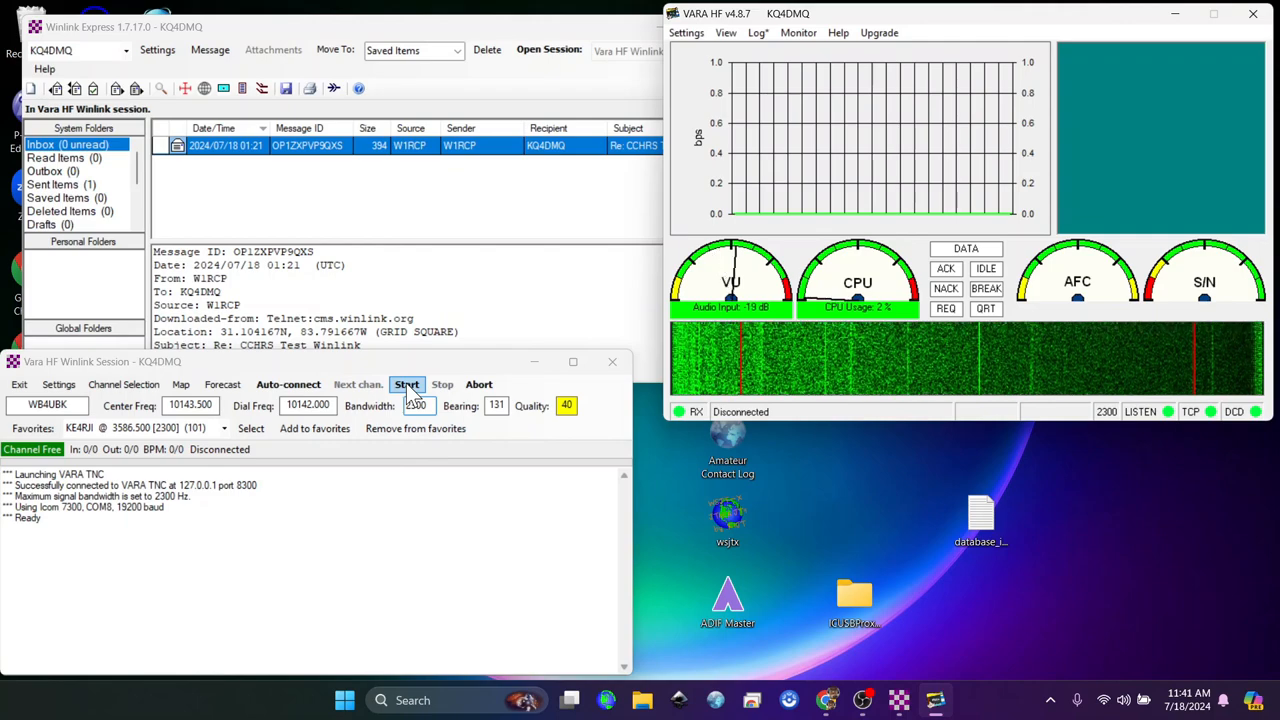
pyautogui.click(406, 384)
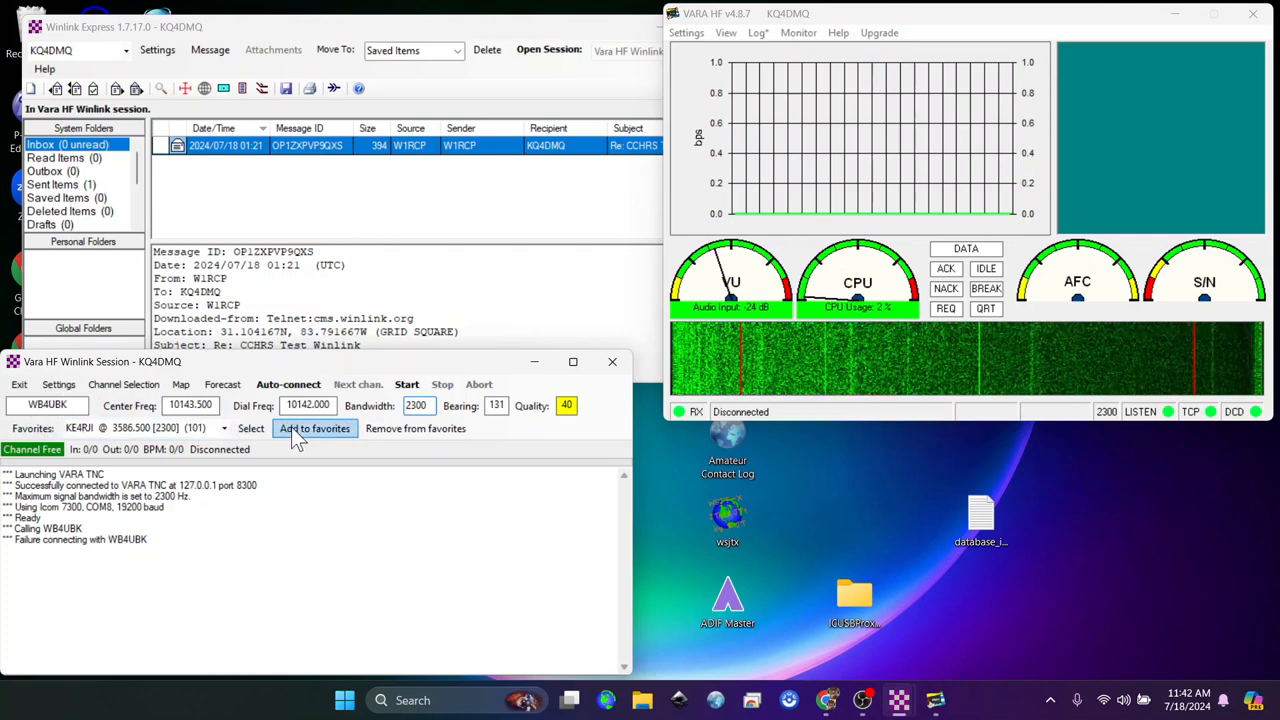
# Add WB4UBK on 10143.500 kHz to favourites and return to the HF channel list
pyautogui.click(316, 428)
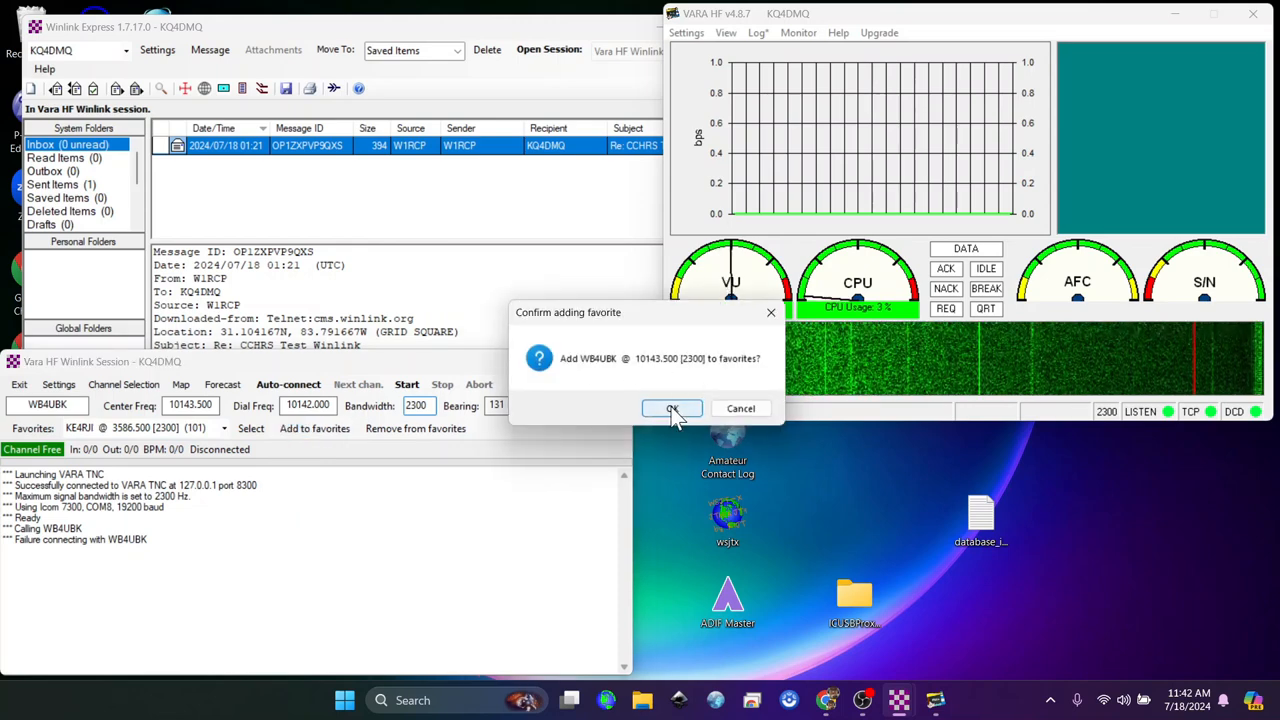
pyautogui.click(672, 408)
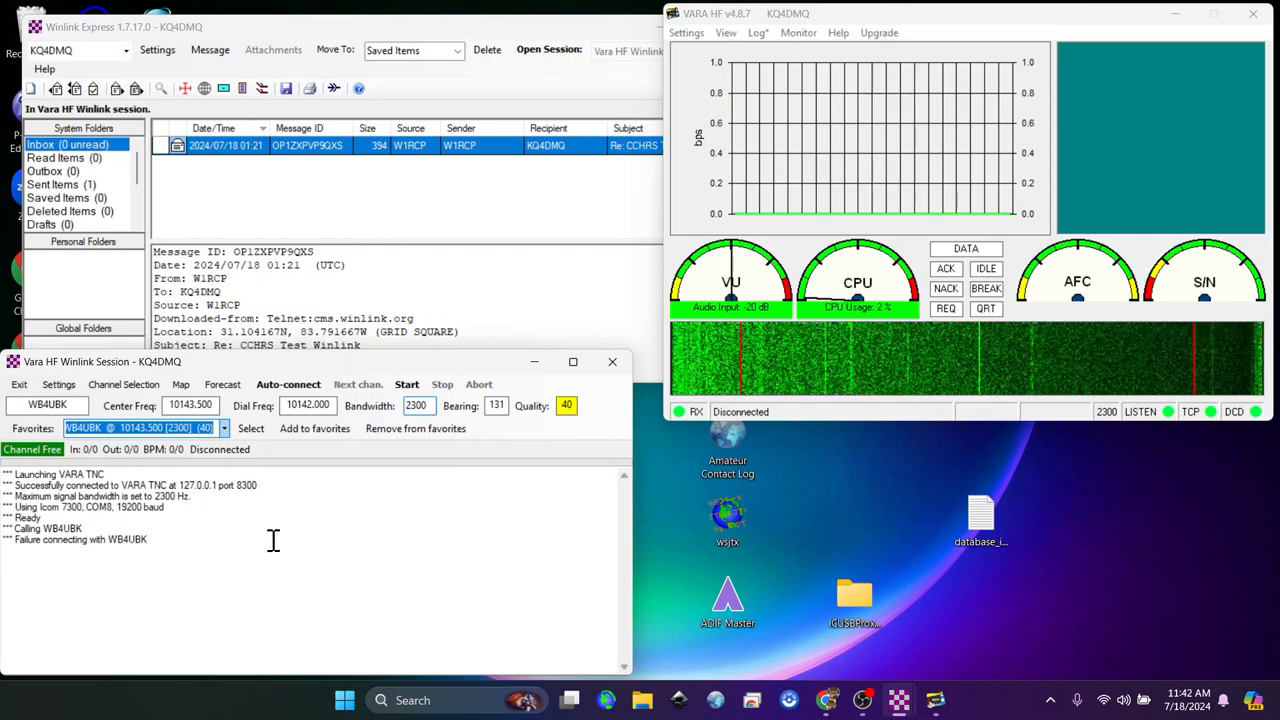
pyautogui.click(124, 384)
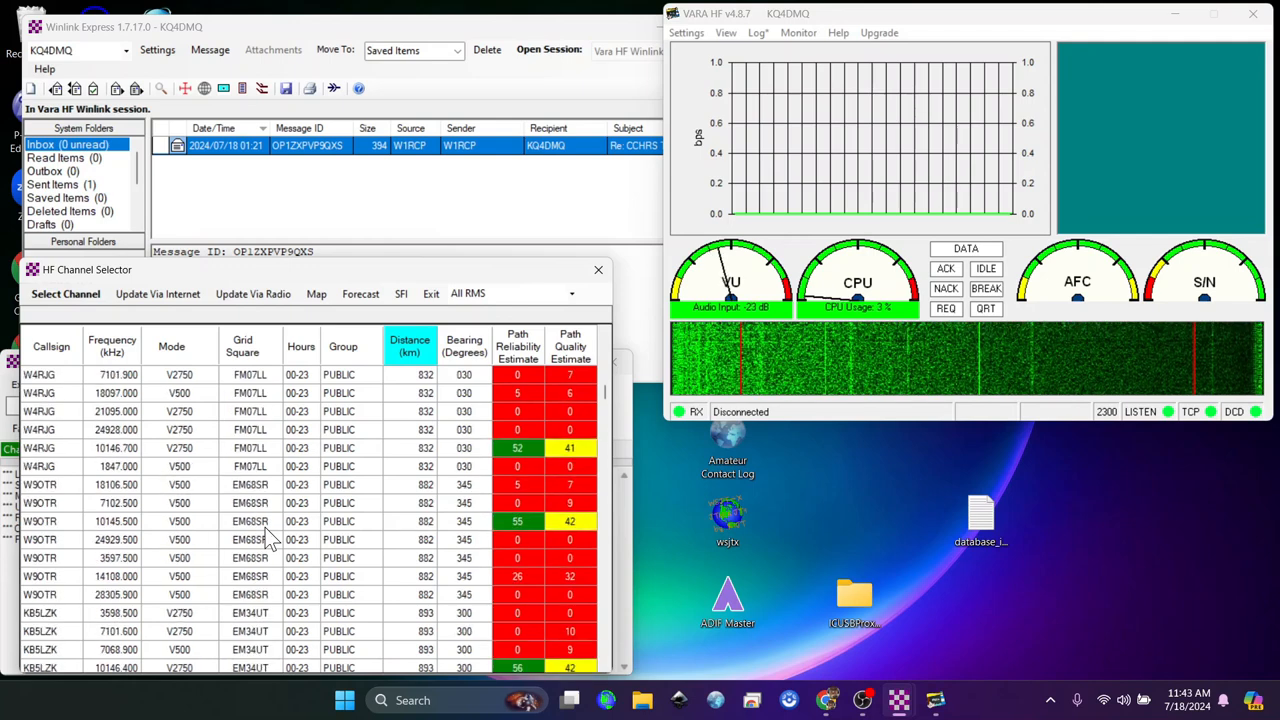
pyautogui.scroll(-3)
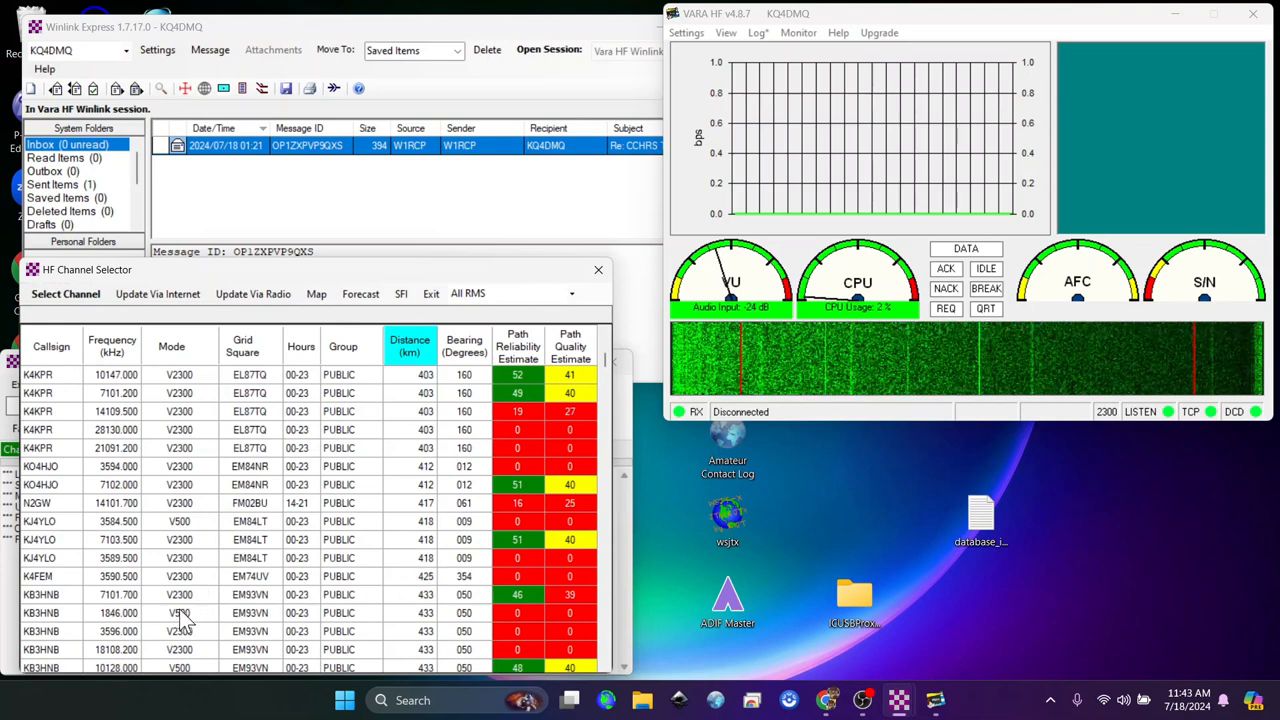
pyautogui.click(150, 594)
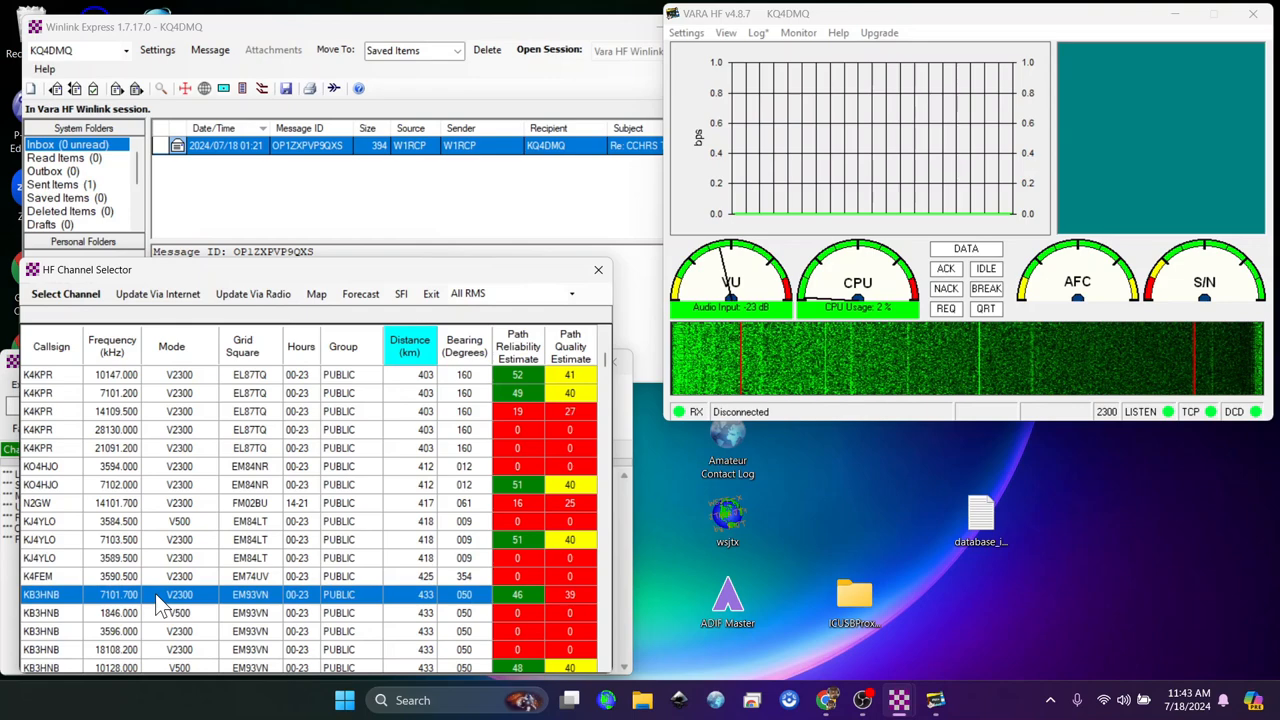
pyautogui.moveTo(560, 600)
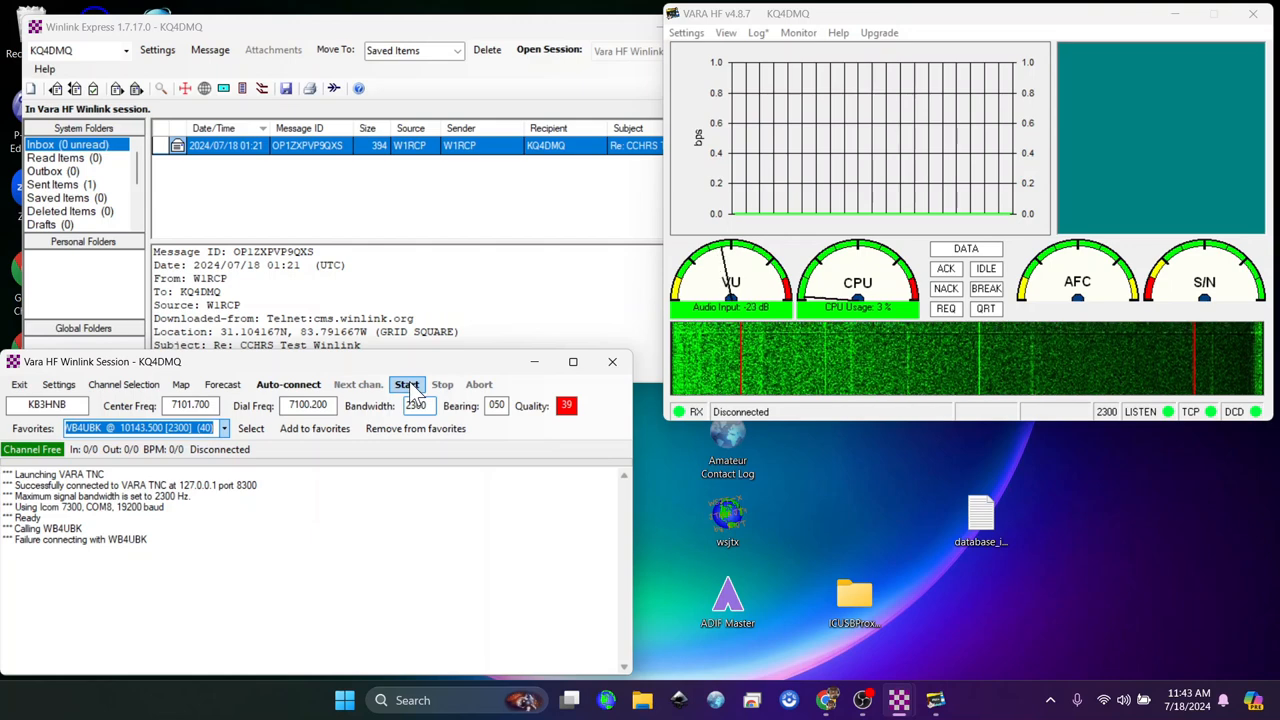
pyautogui.click(406, 384)
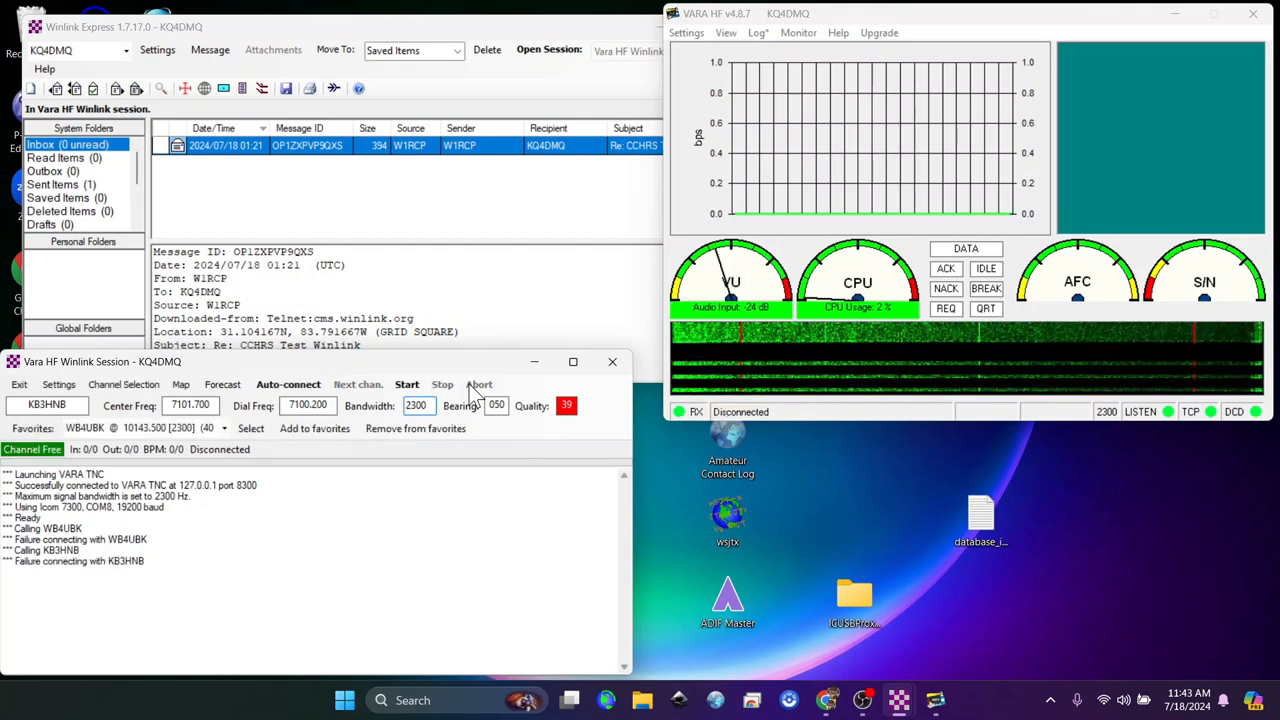
pyautogui.click(406, 384)
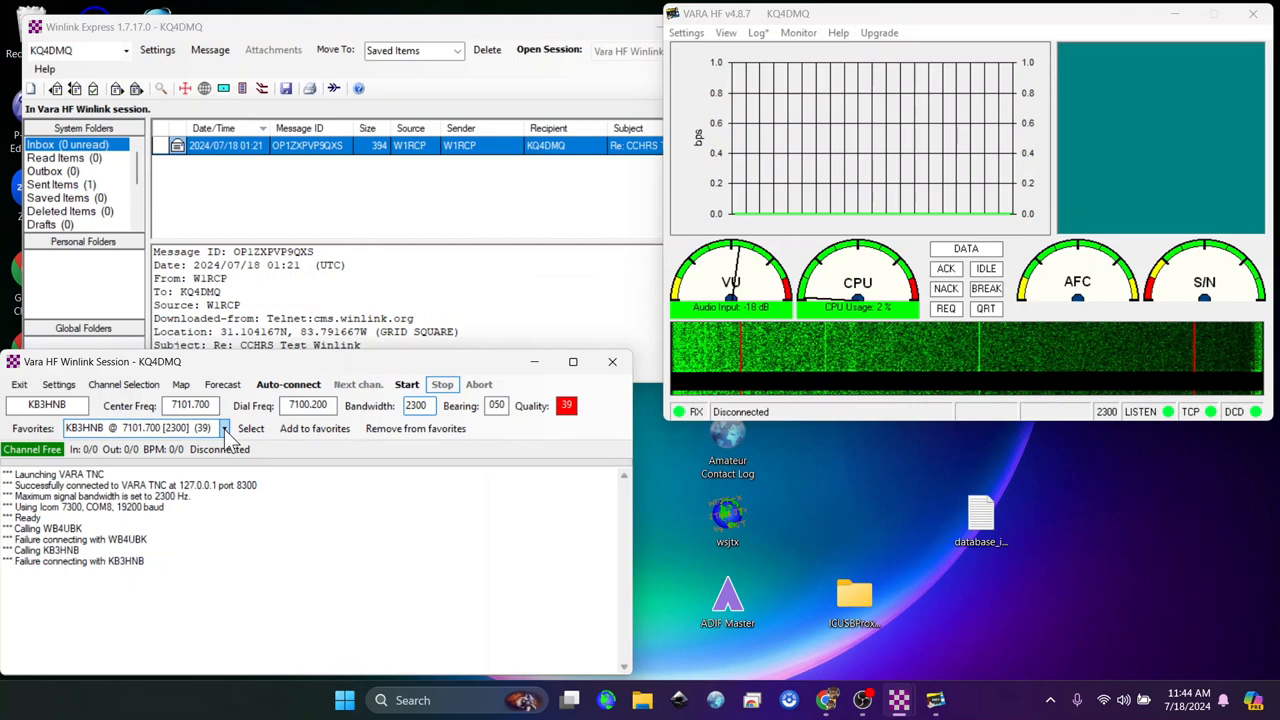
# Select the KB3HNB 7101.700 entry from the favourites list
pyautogui.click(224, 428)
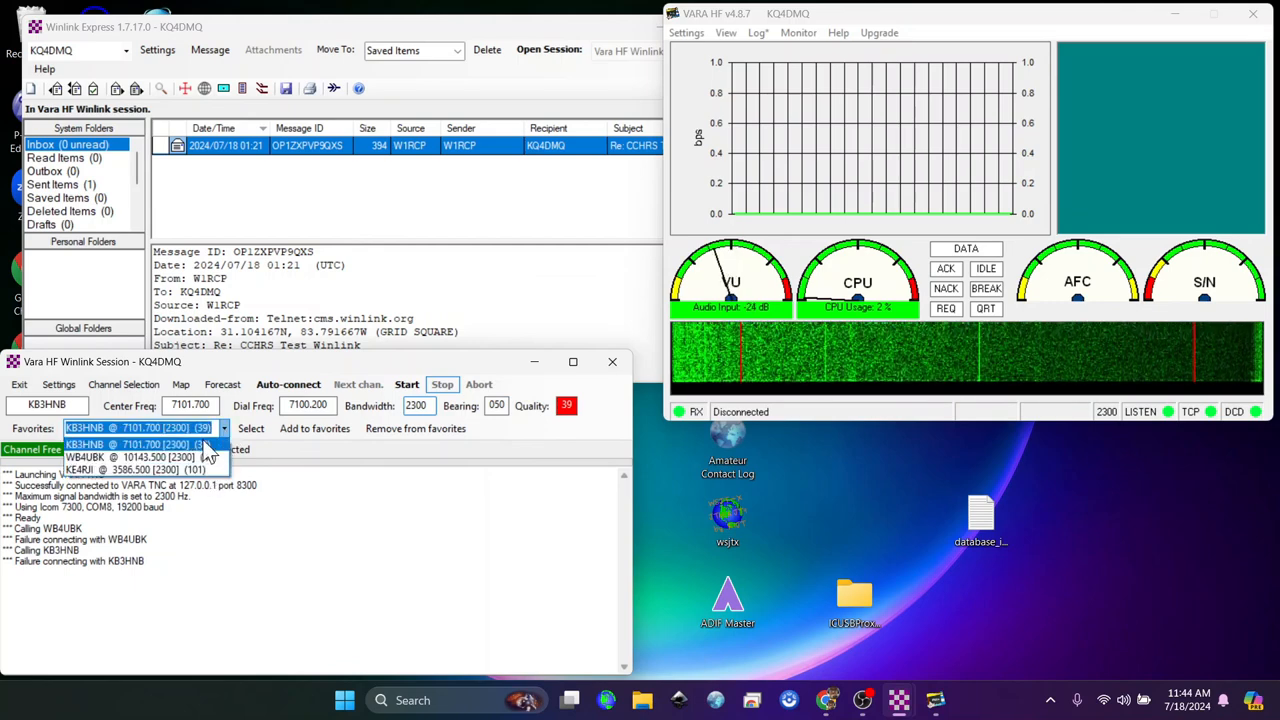
pyautogui.click(140, 444)
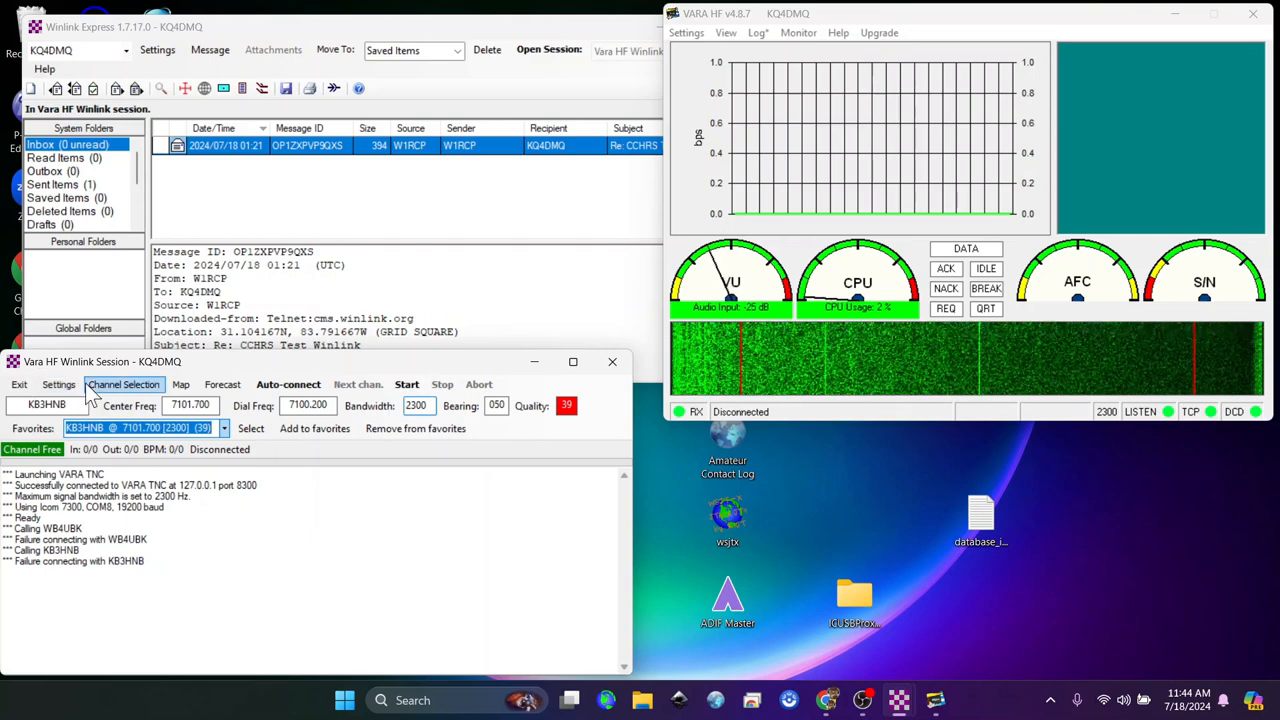
pyautogui.click(58, 384)
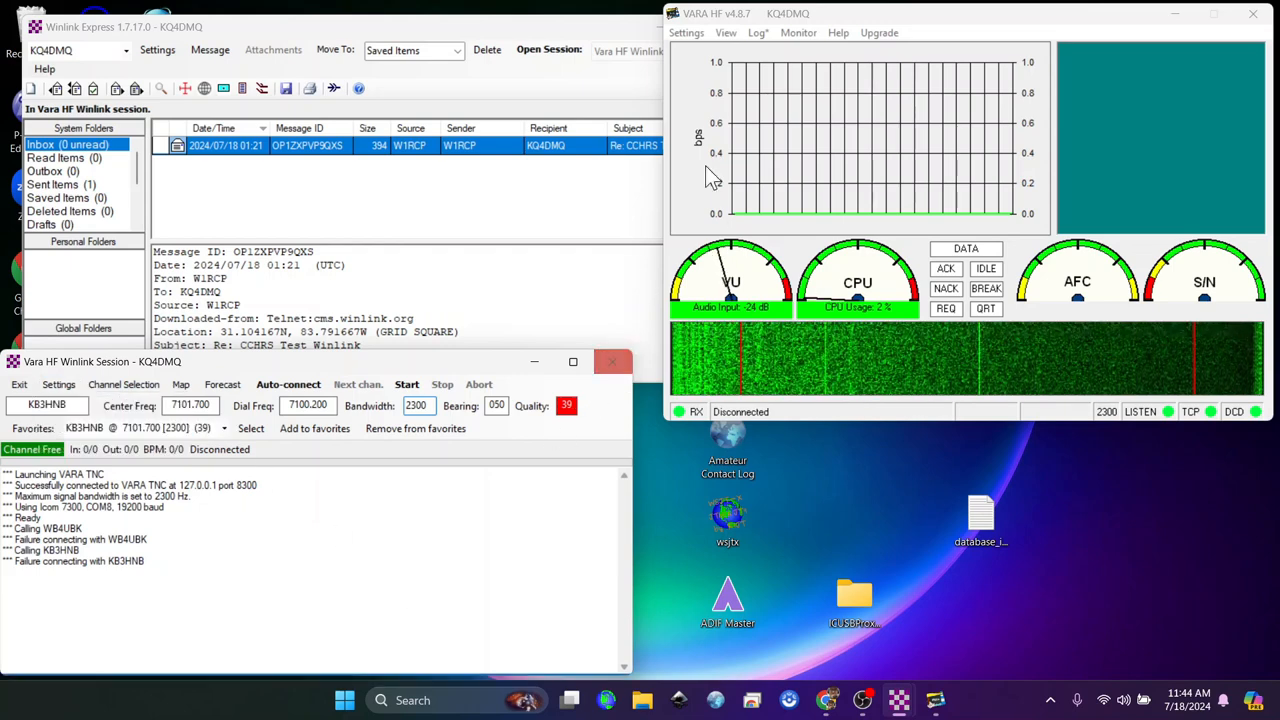
# Set the sound card input to Microphone (USB Audio Device) and send a Tune test tone
pyautogui.click(686, 32)
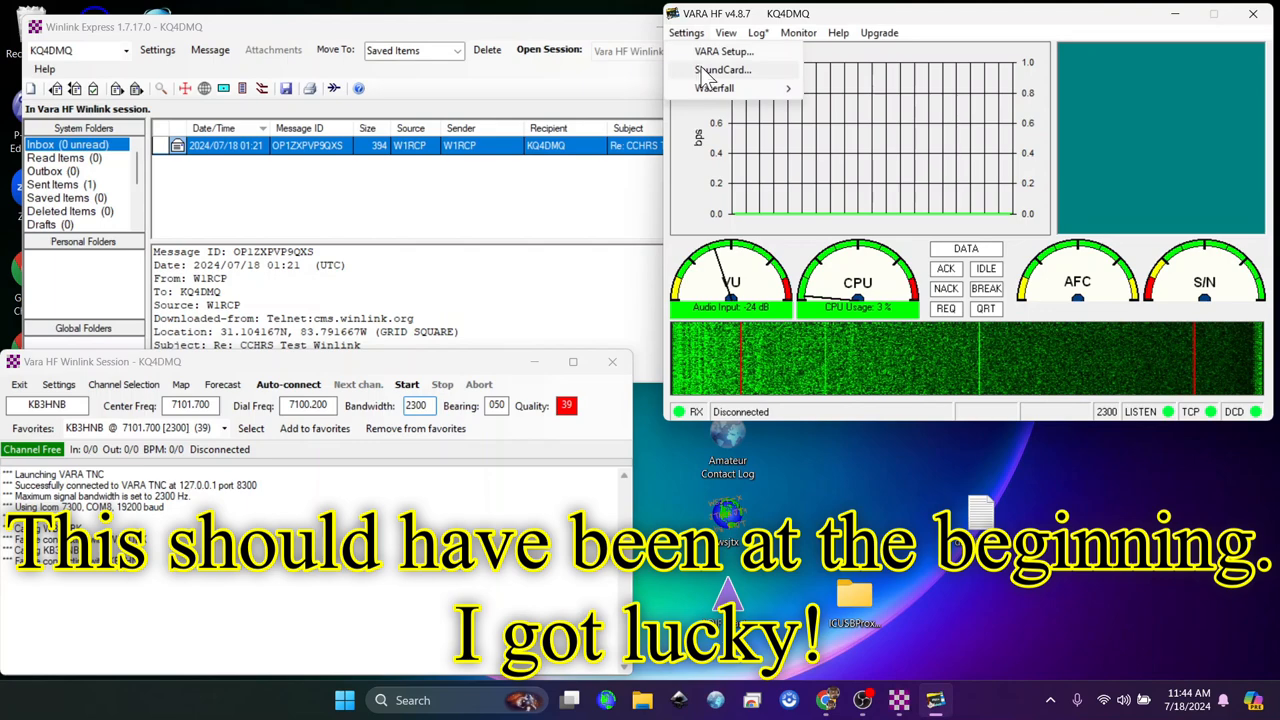
pyautogui.click(722, 68)
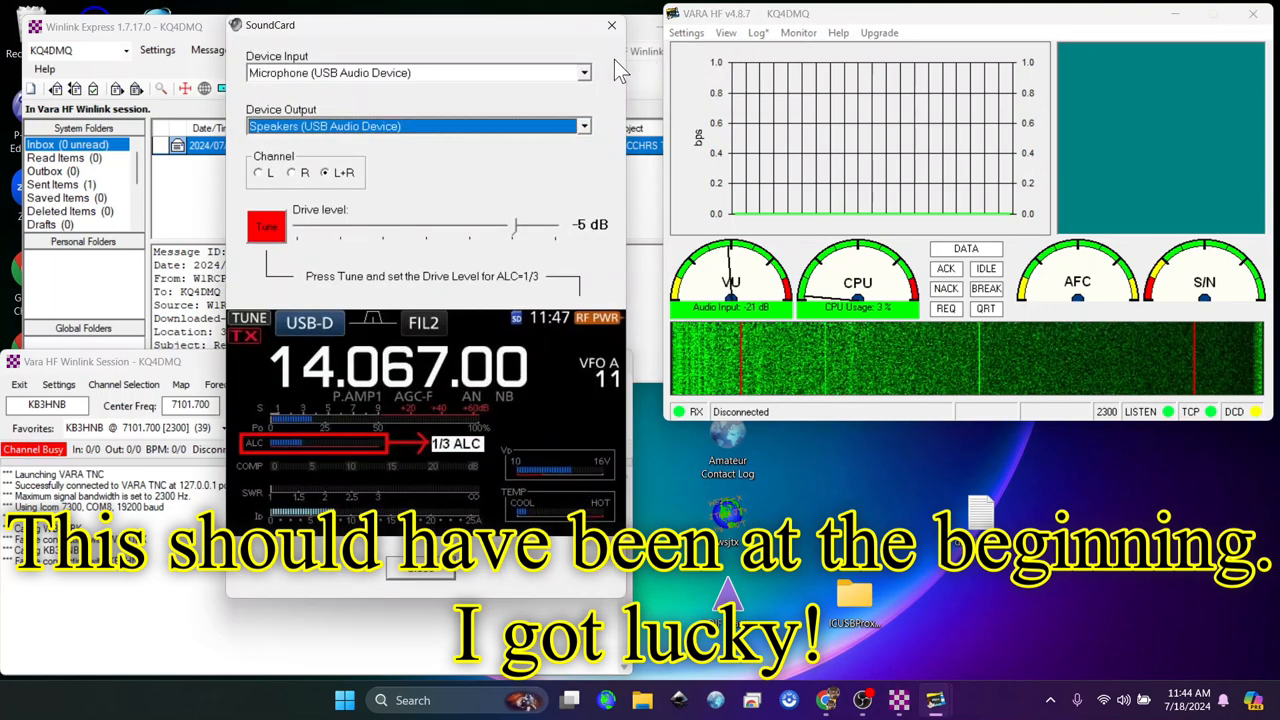
pyautogui.click(584, 72)
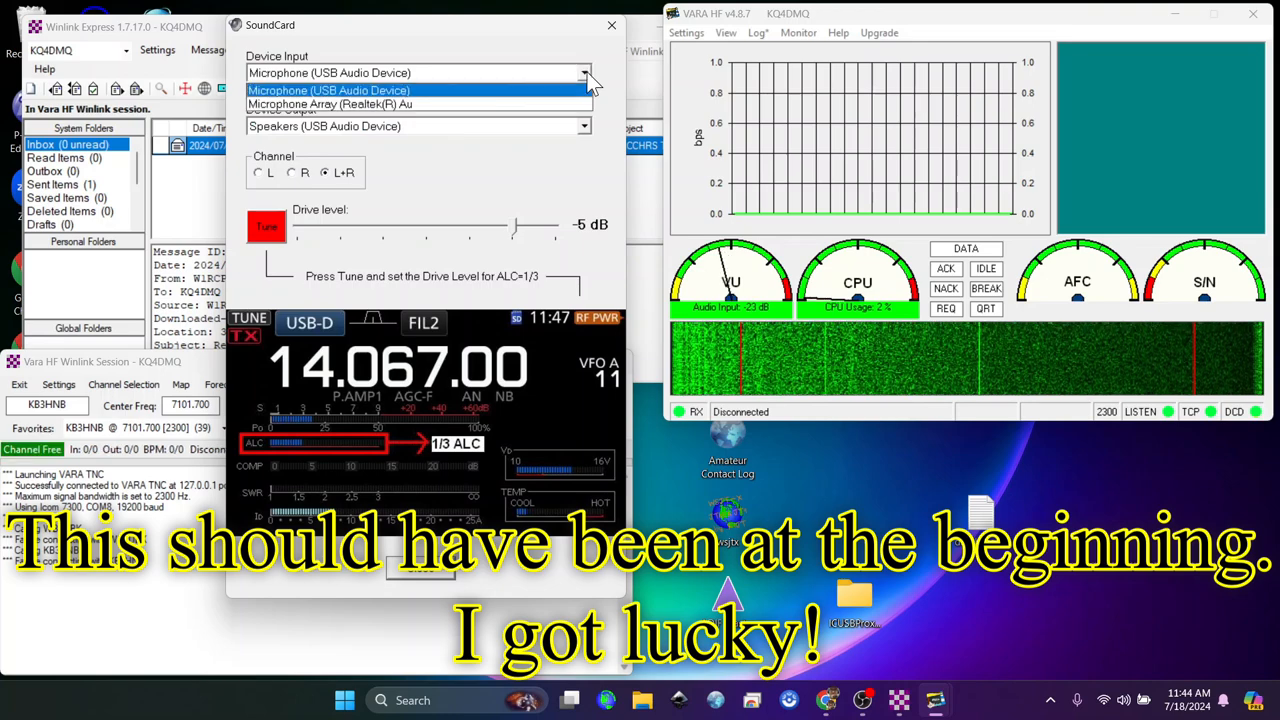
pyautogui.click(330, 90)
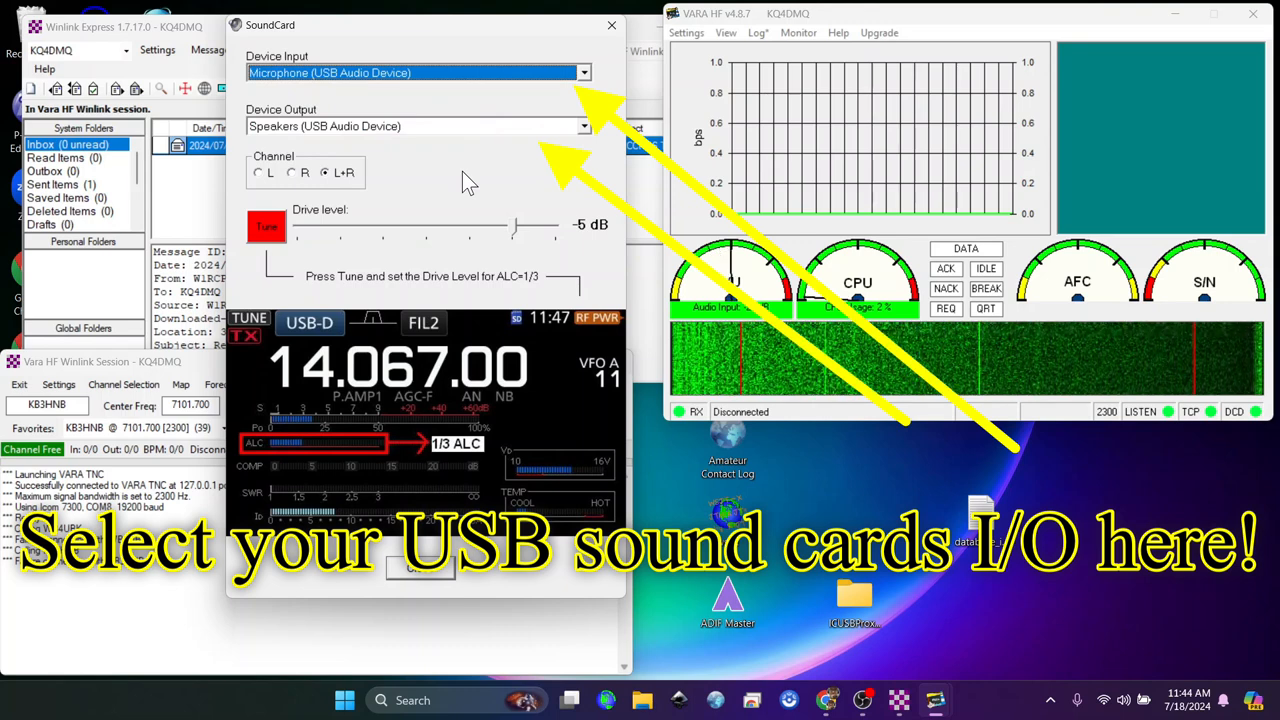
pyautogui.click(266, 226)
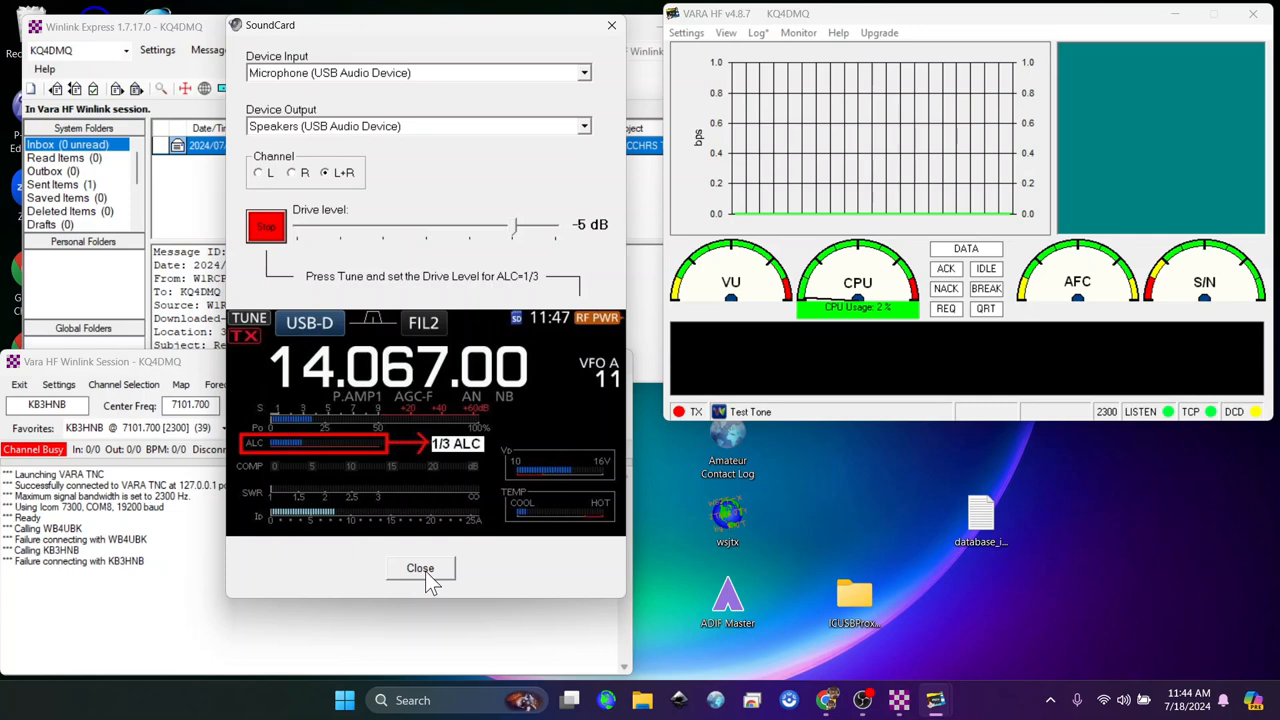
pyautogui.click(420, 568)
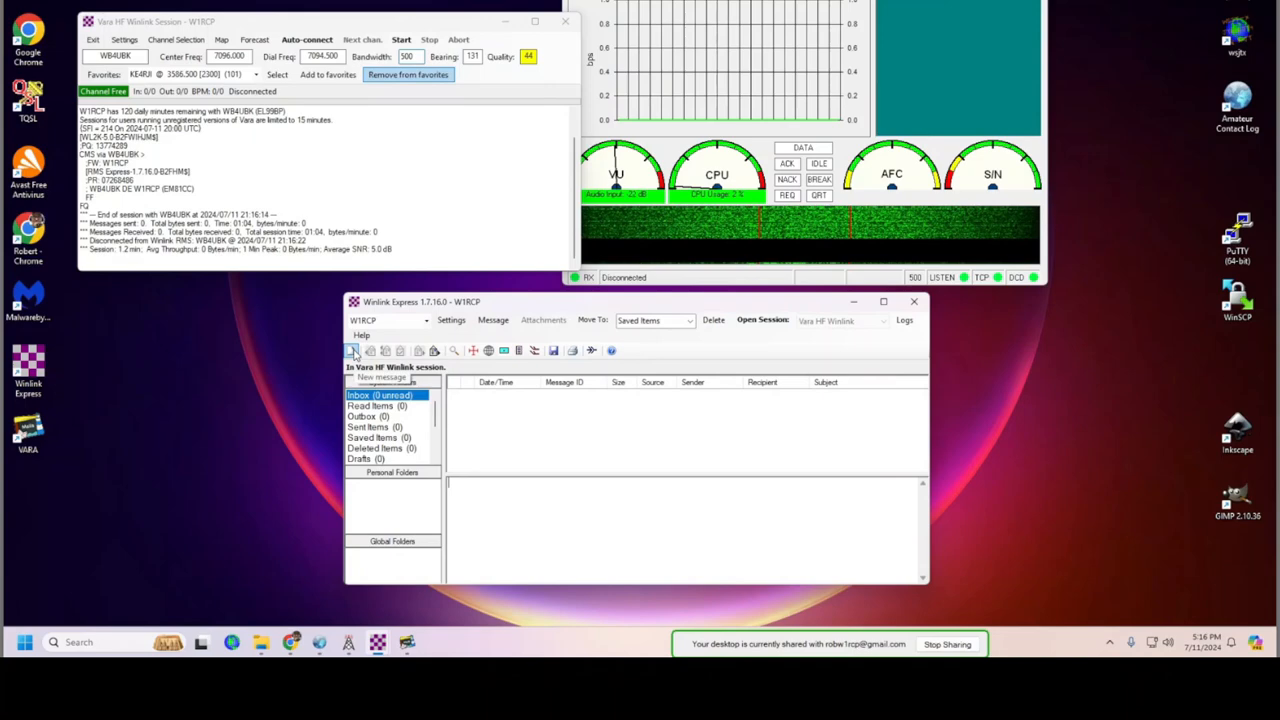
pyautogui.click(352, 350)
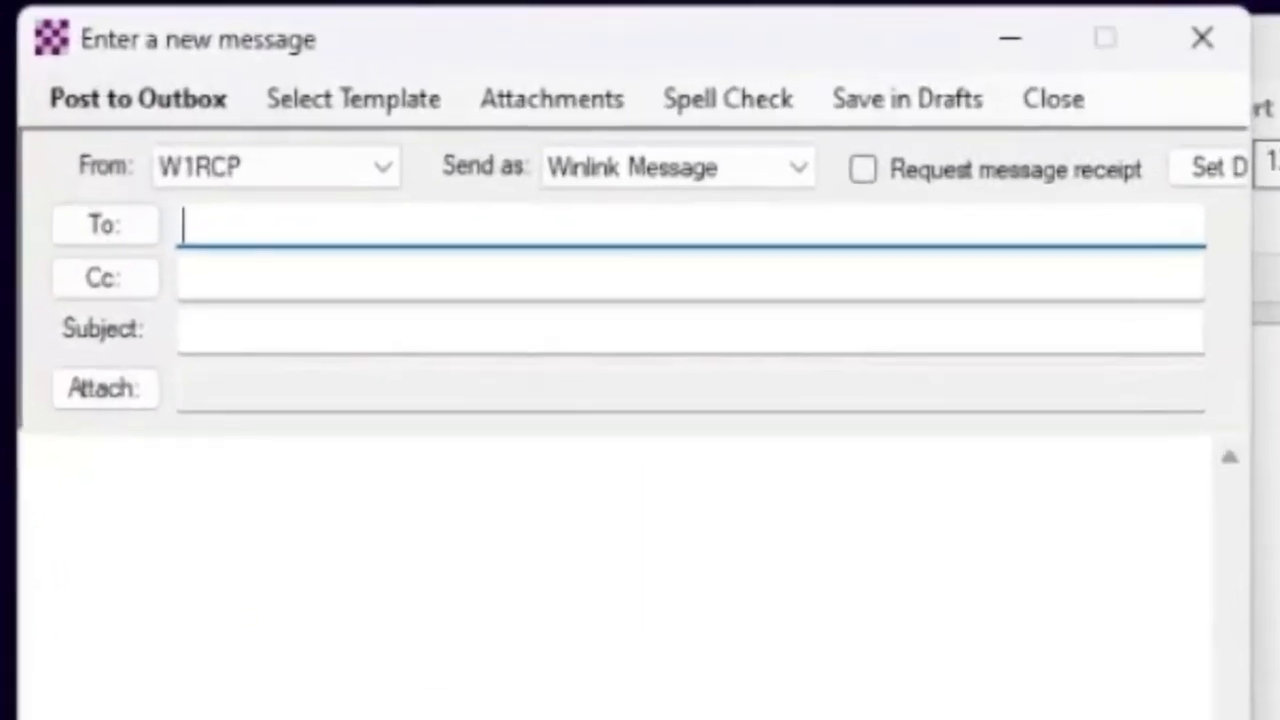
pyautogui.write('ko4n')
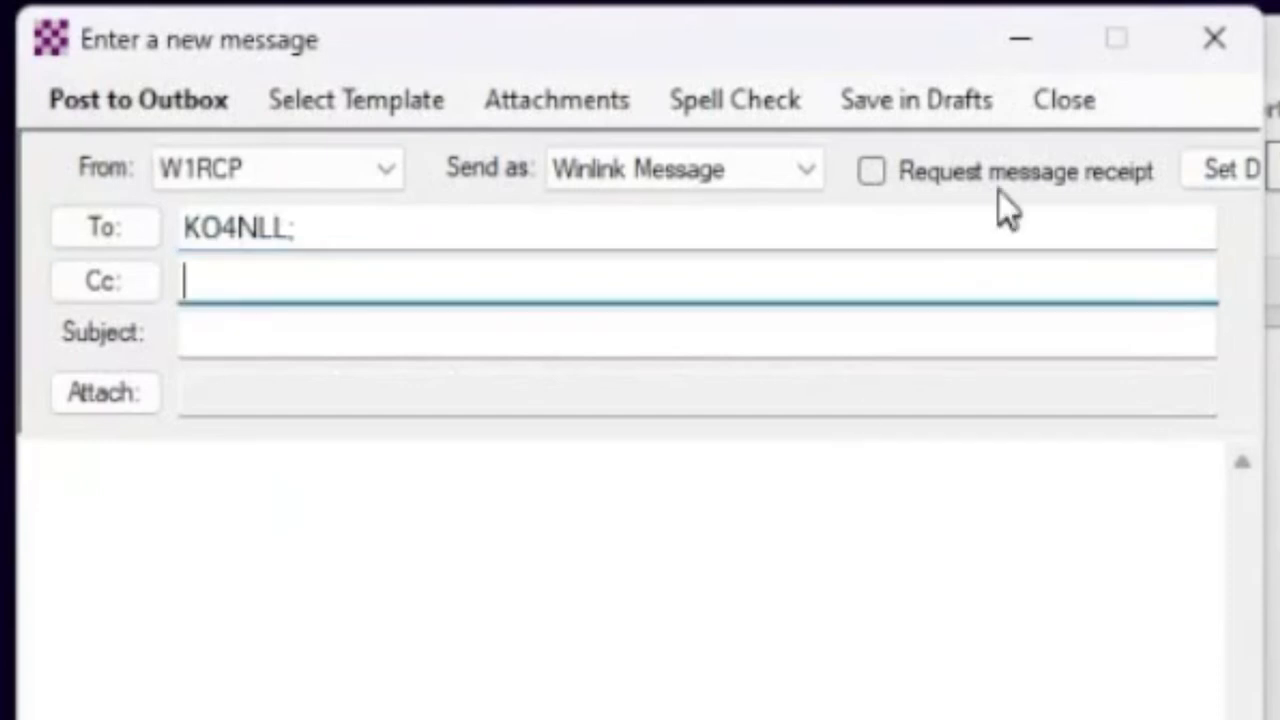
pyautogui.write('Hey. I am')
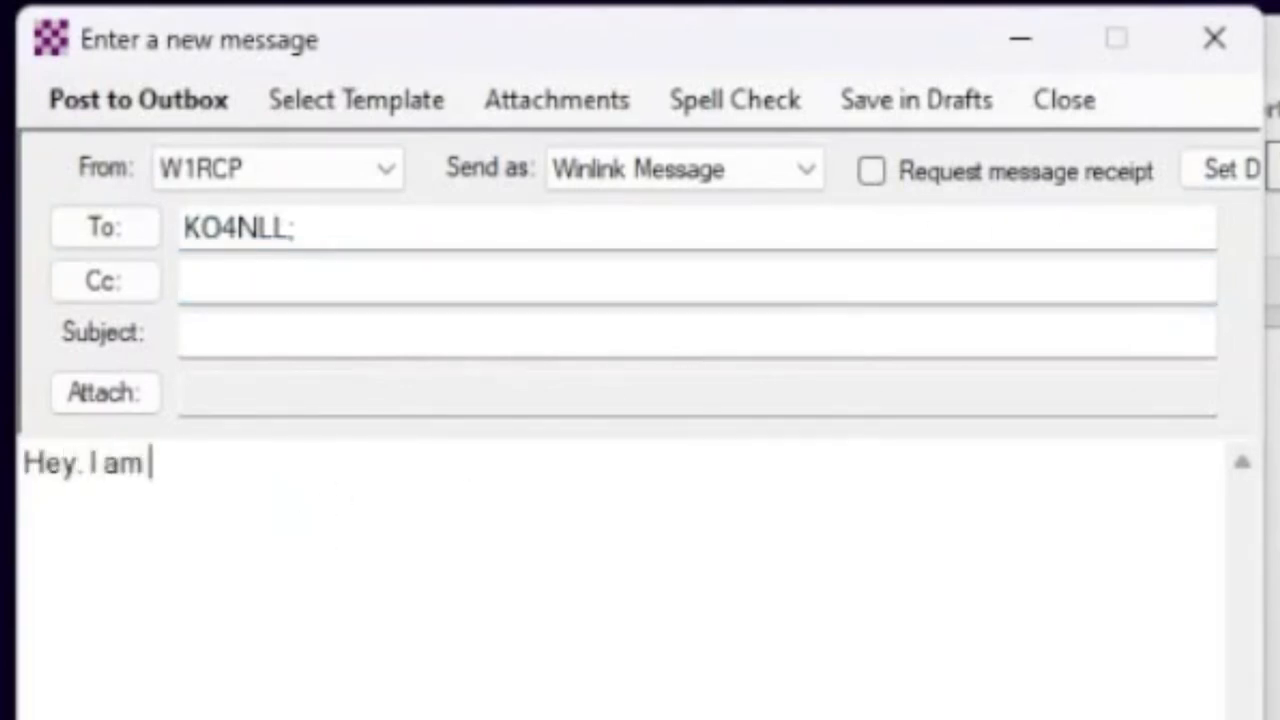
pyautogui.write('finally testing my winlink system. I justreinstalled it on my newer')
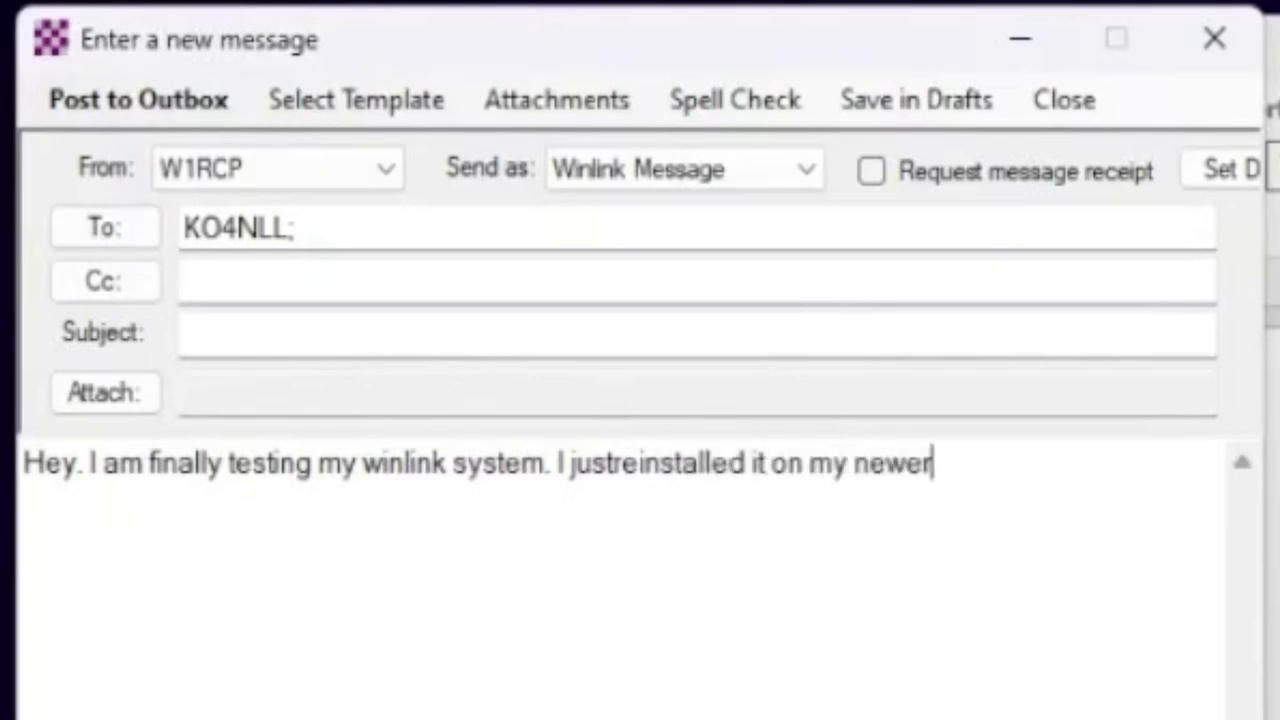
pyautogui.write('Test')
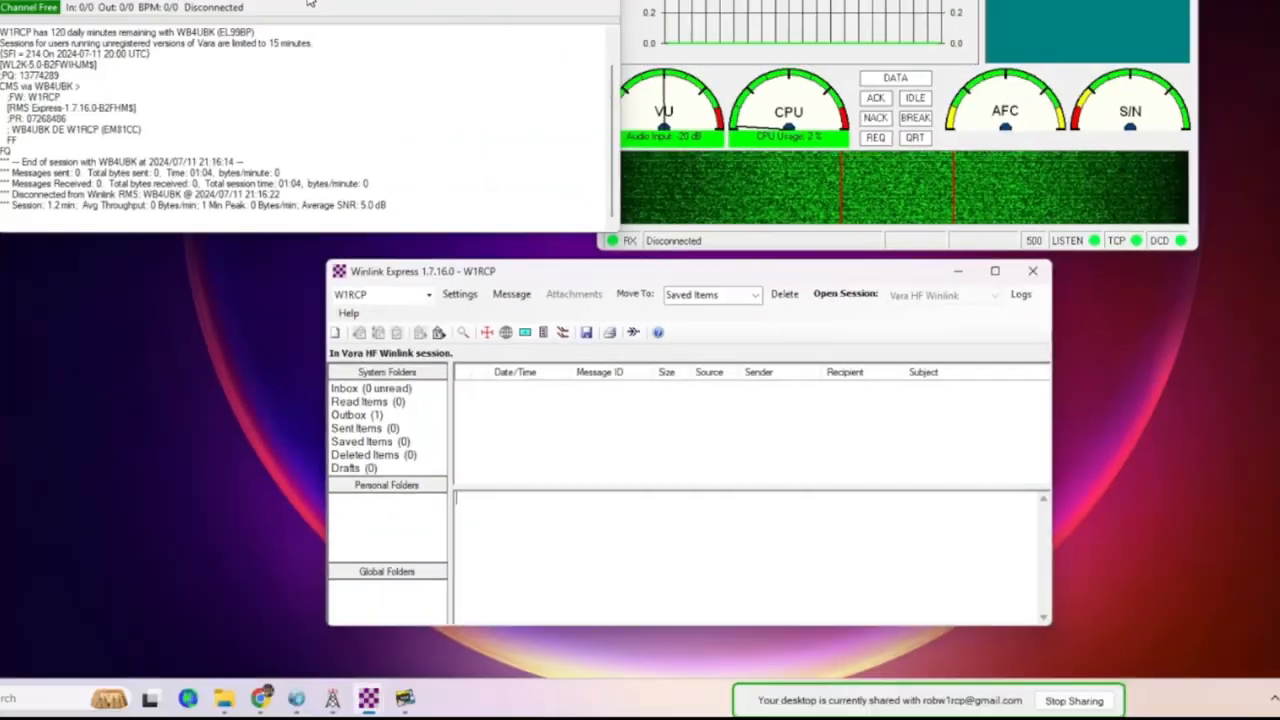
# Add WB4UBK on 7096.000 kHz to favourites and connect, continuing the VARA trial
pyautogui.click(328, 74)
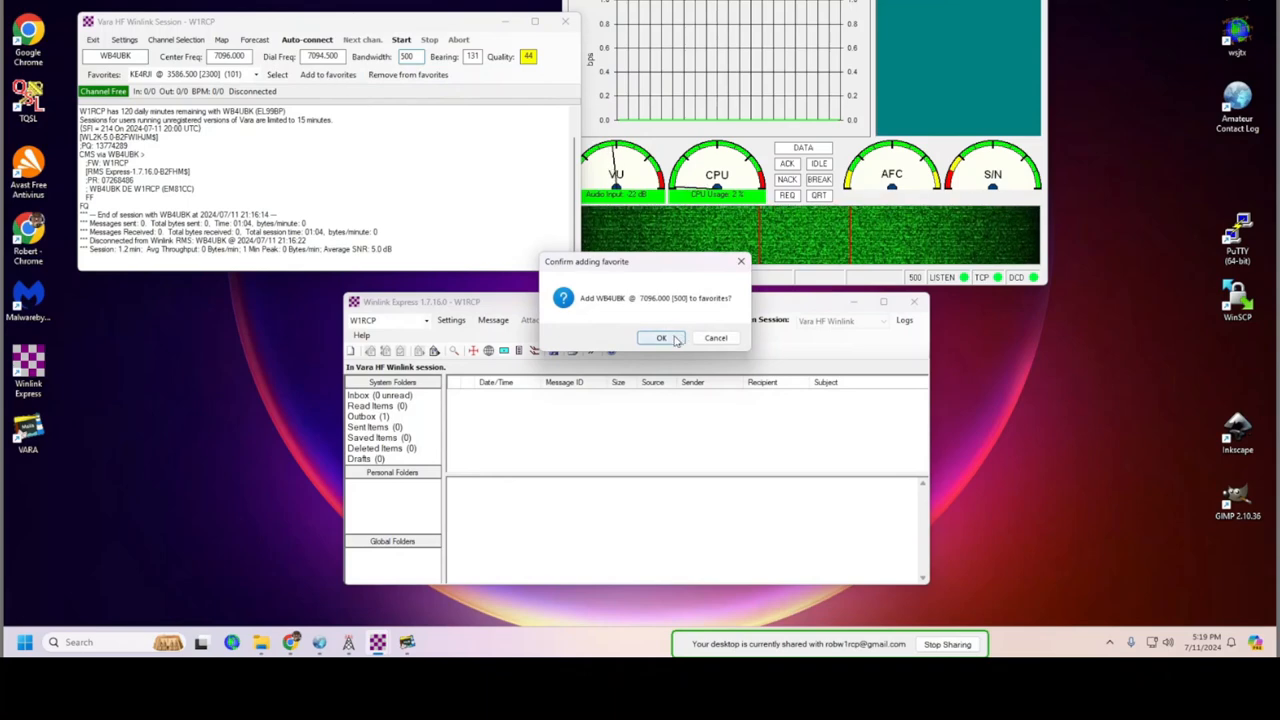
pyautogui.click(660, 336)
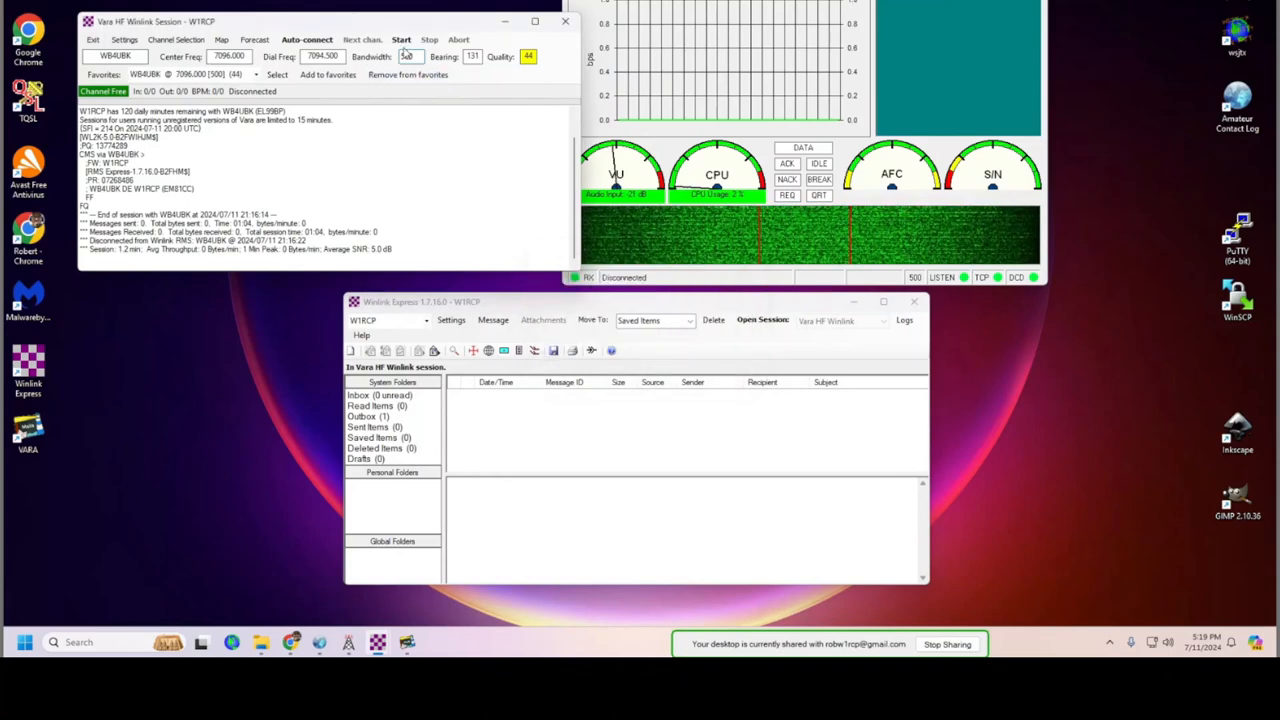
pyautogui.click(400, 40)
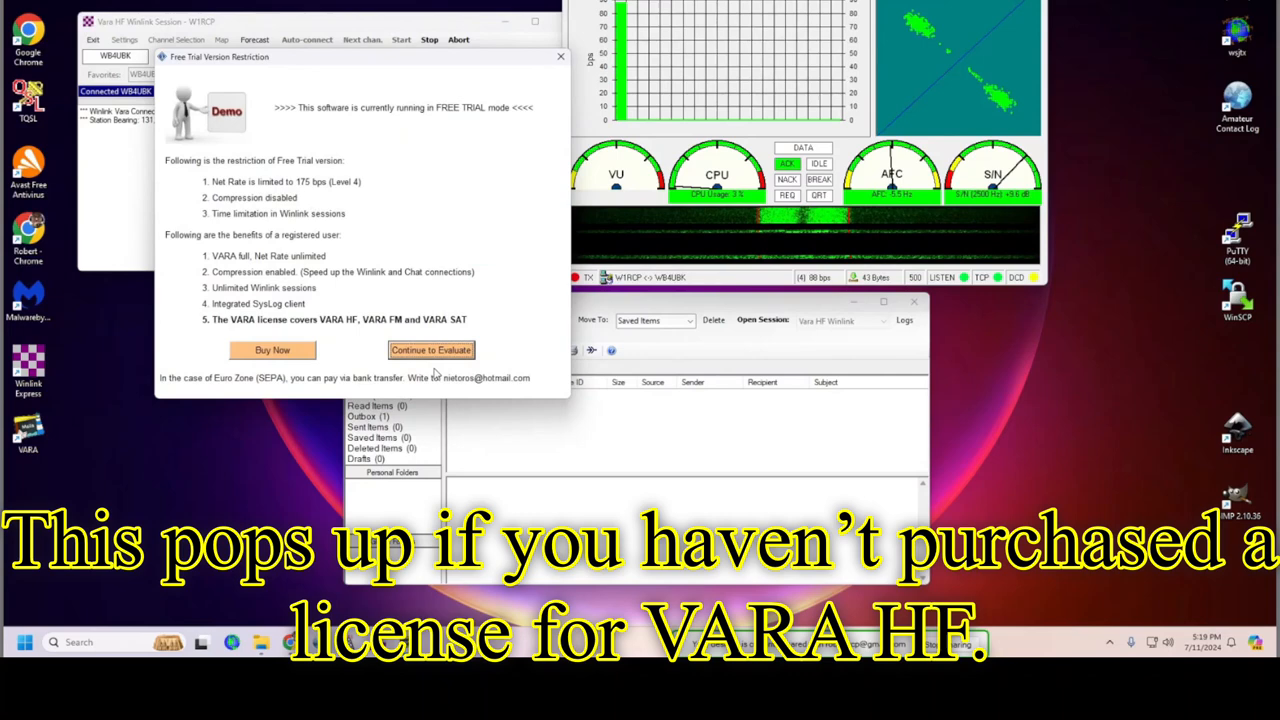
pyautogui.click(432, 348)
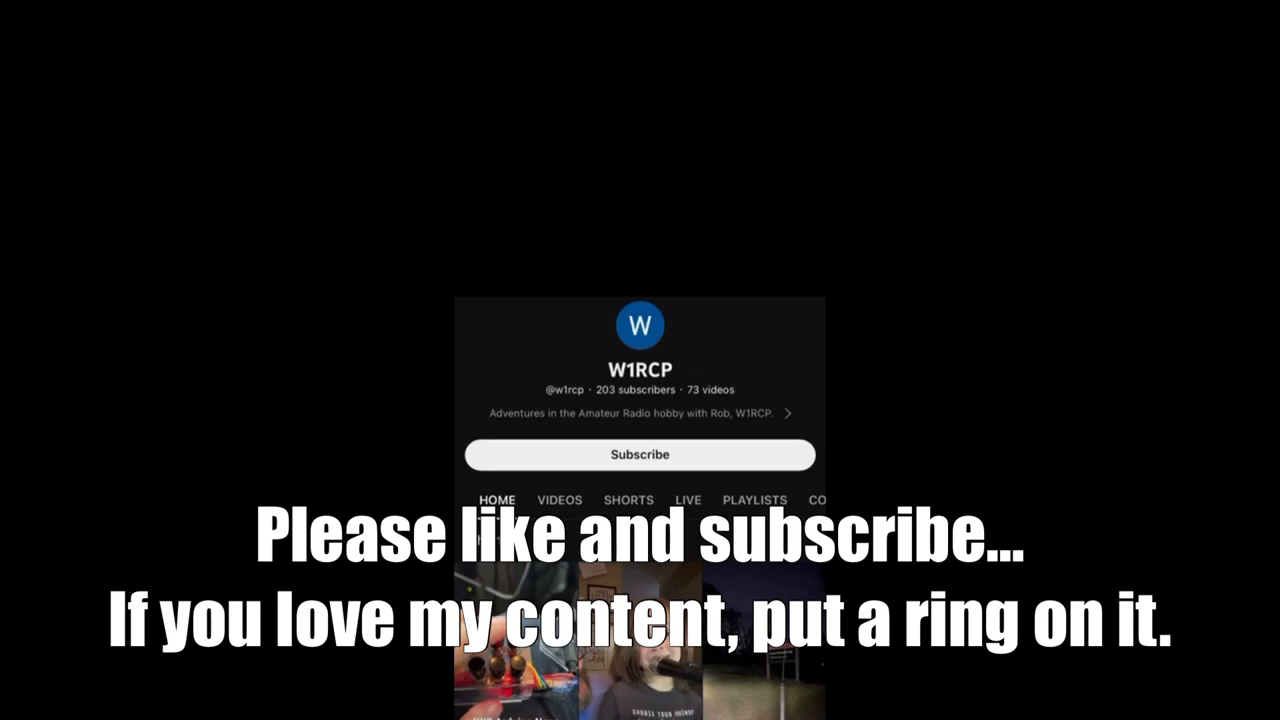
pyautogui.click(640, 454)
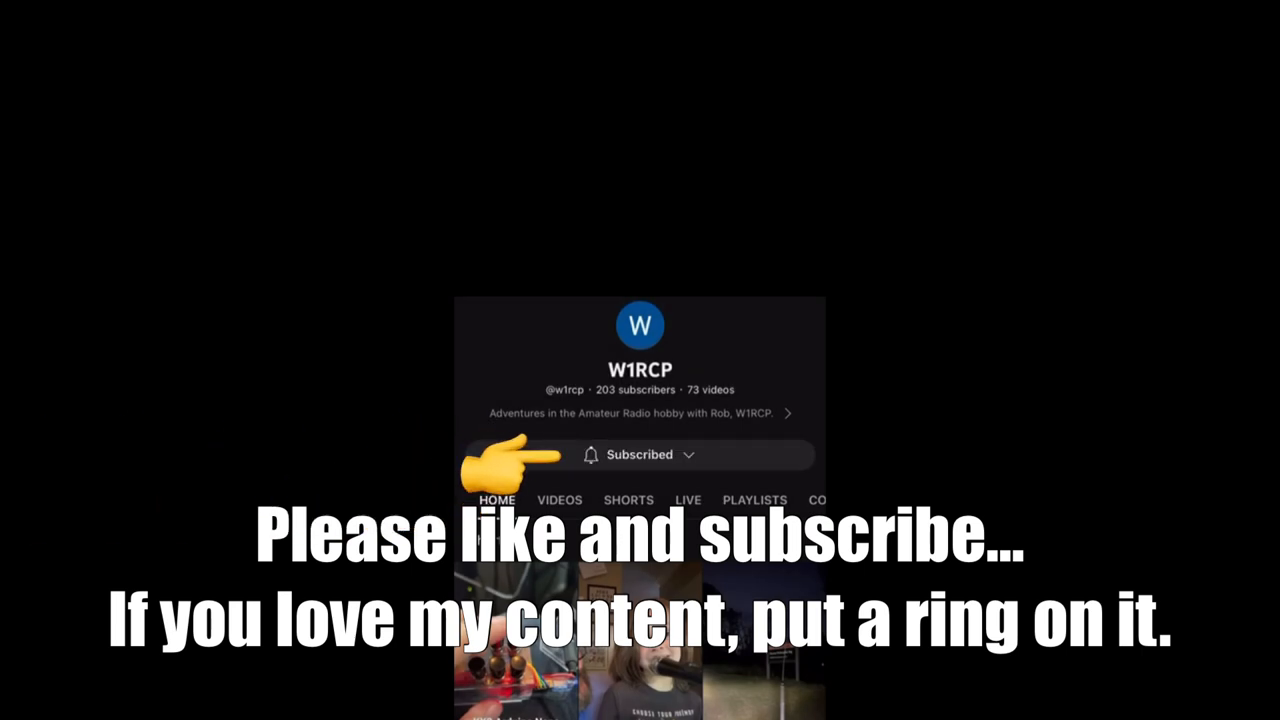